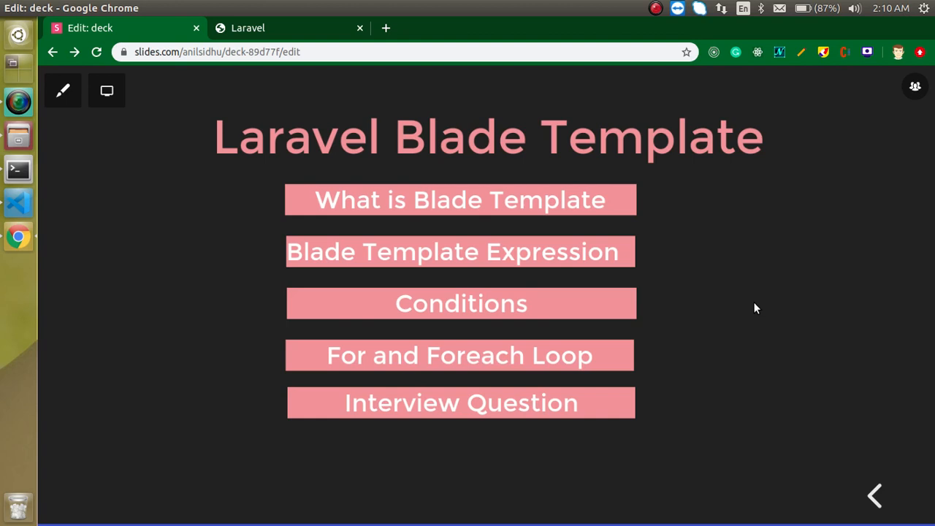
{"action": "mouse_move", "coordinate": [529, 221]}
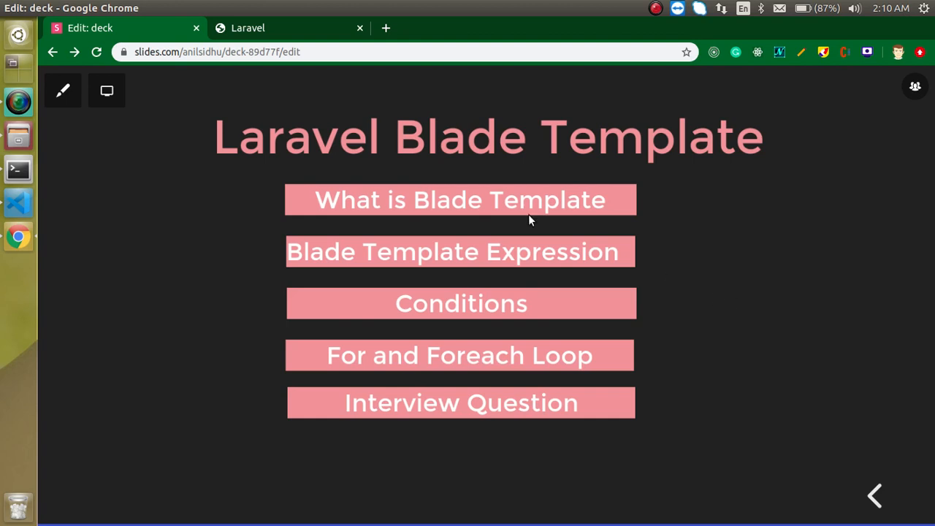
{"action": "mouse_move", "coordinate": [477, 310]}
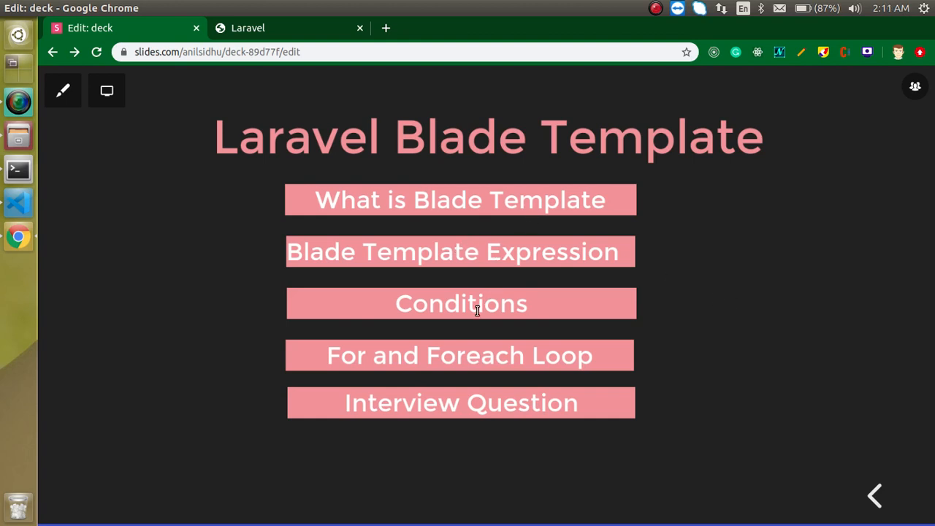
- Write '<?php echo $i?>' and its Blade equivalent '{{$i}}' in the scratch file
{"action": "double_click", "coordinate": [453, 302]}
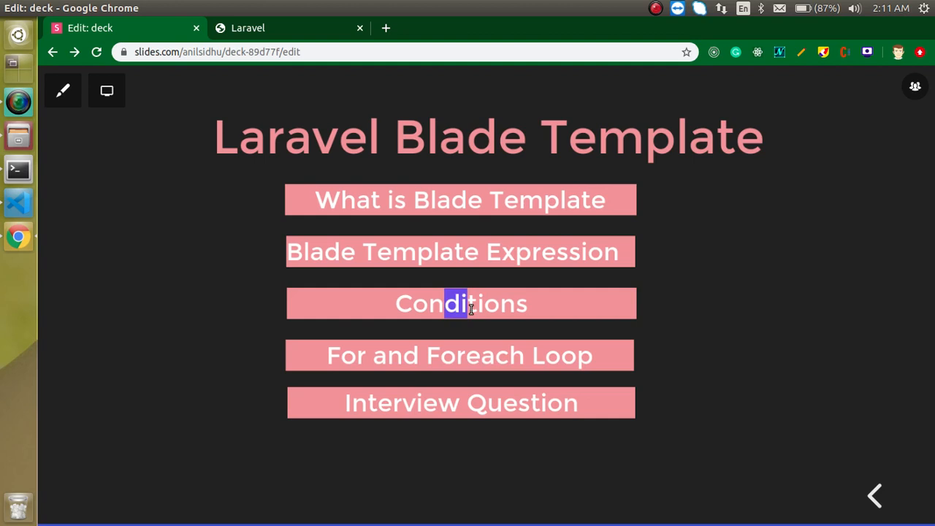
{"action": "mouse_move", "coordinate": [445, 355]}
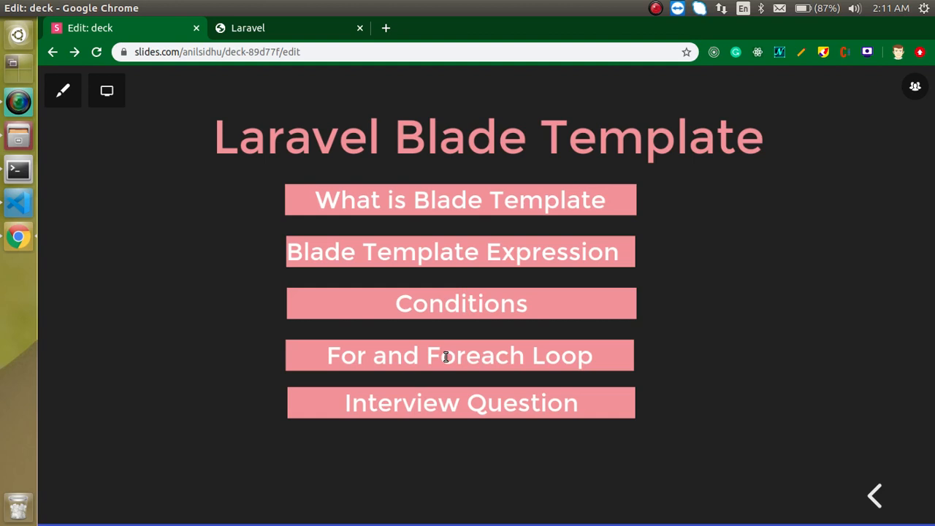
{"action": "mouse_move", "coordinate": [441, 400]}
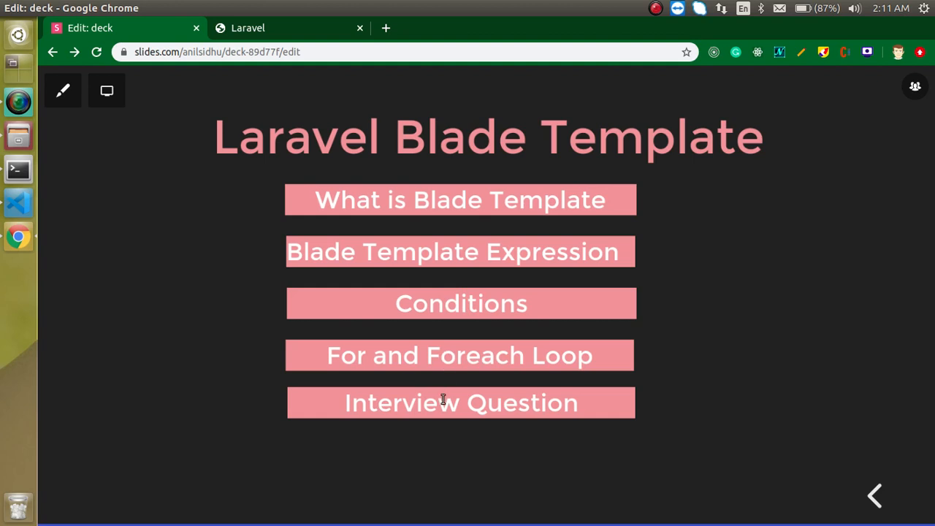
{"action": "mouse_move", "coordinate": [452, 401]}
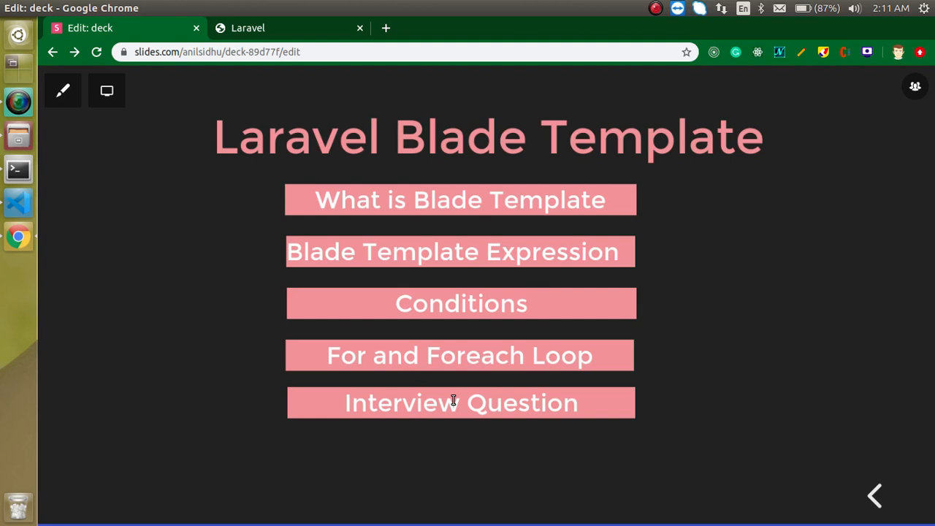
{"action": "mouse_move", "coordinate": [348, 387]}
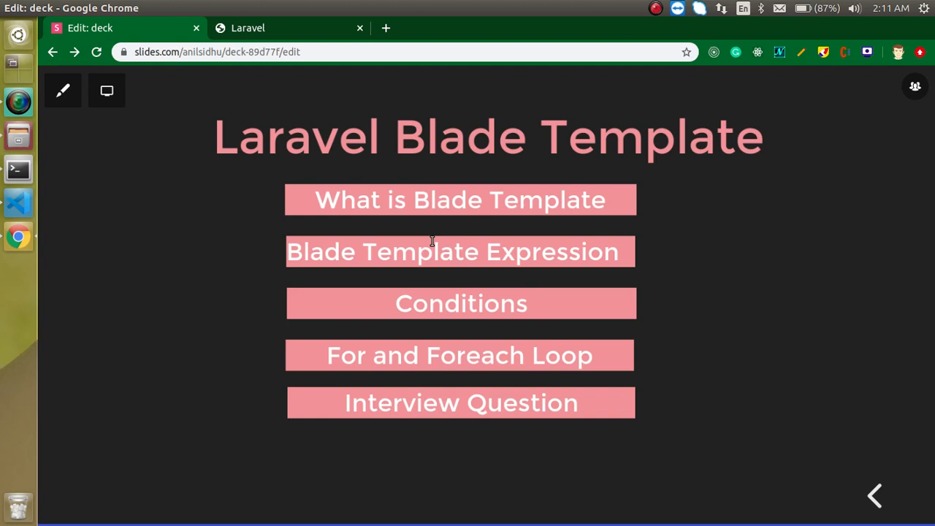
{"action": "mouse_move", "coordinate": [460, 207]}
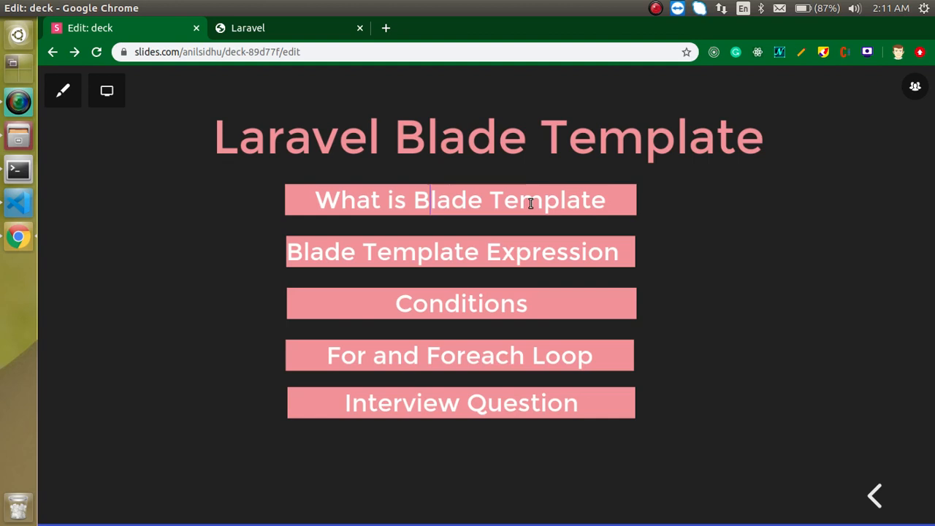
{"action": "mouse_move", "coordinate": [164, 200]}
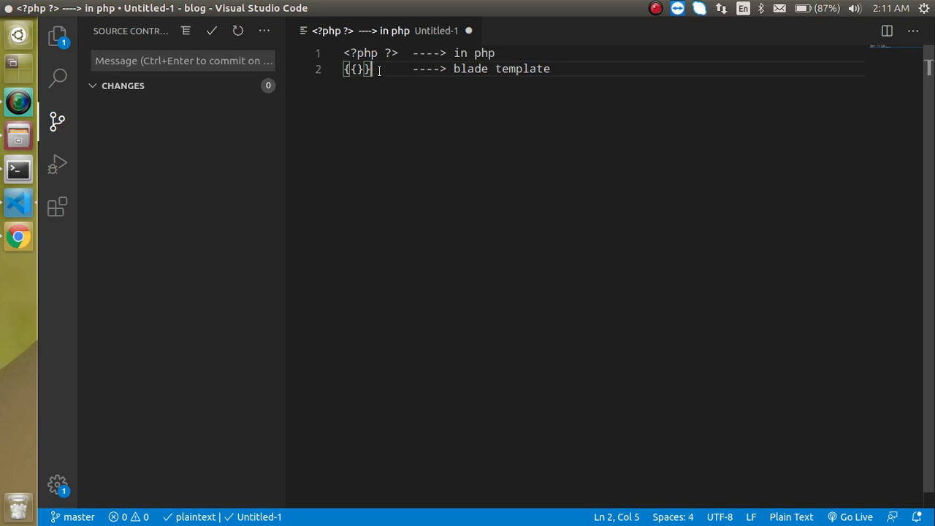
{"action": "mouse_move", "coordinate": [389, 99]}
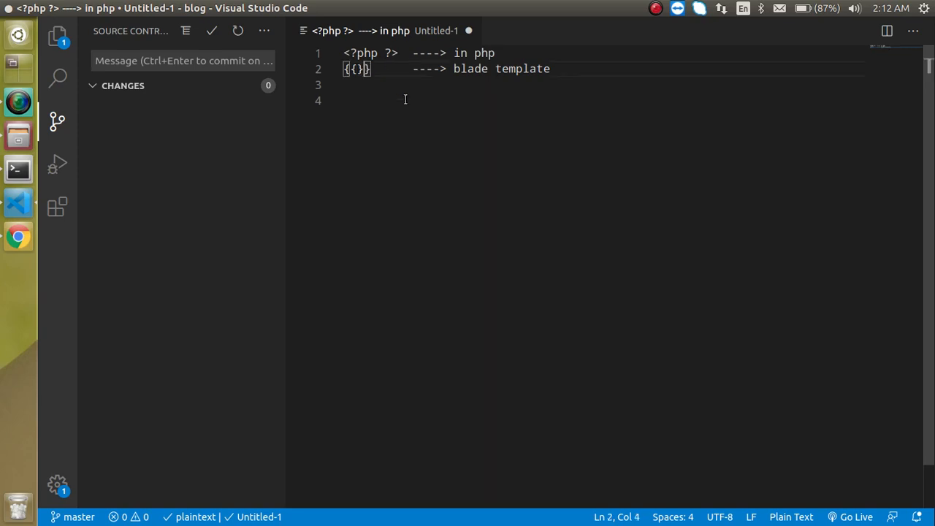
{"action": "type", "text": "<??>"}
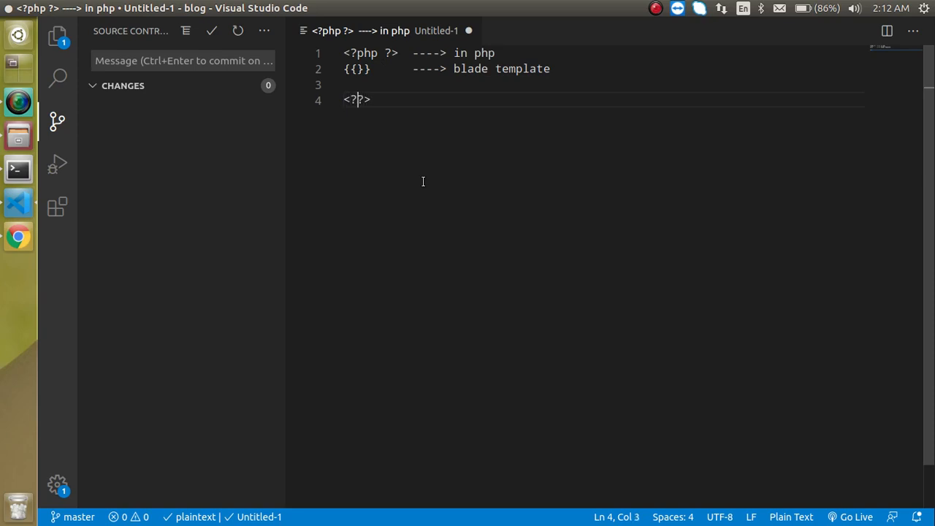
{"action": "type", "text": "php echo $"}
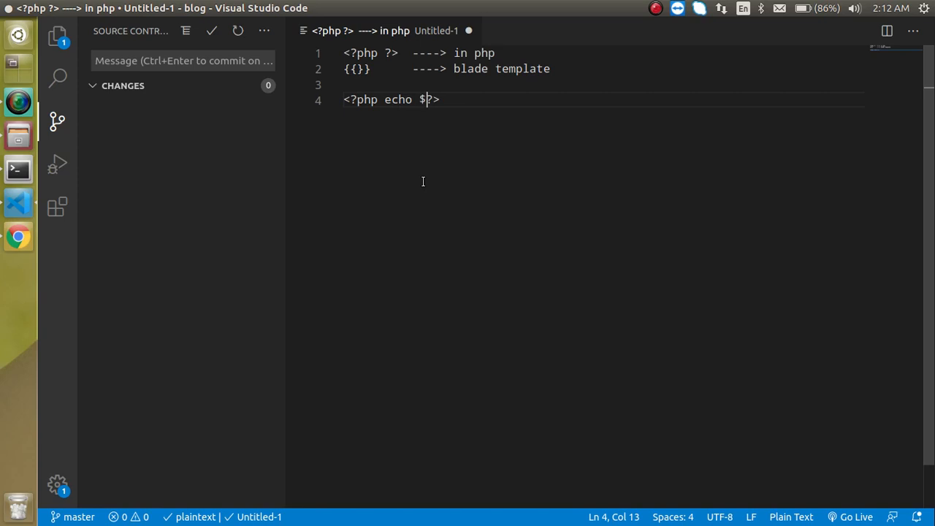
{"action": "type", "text": "i"}
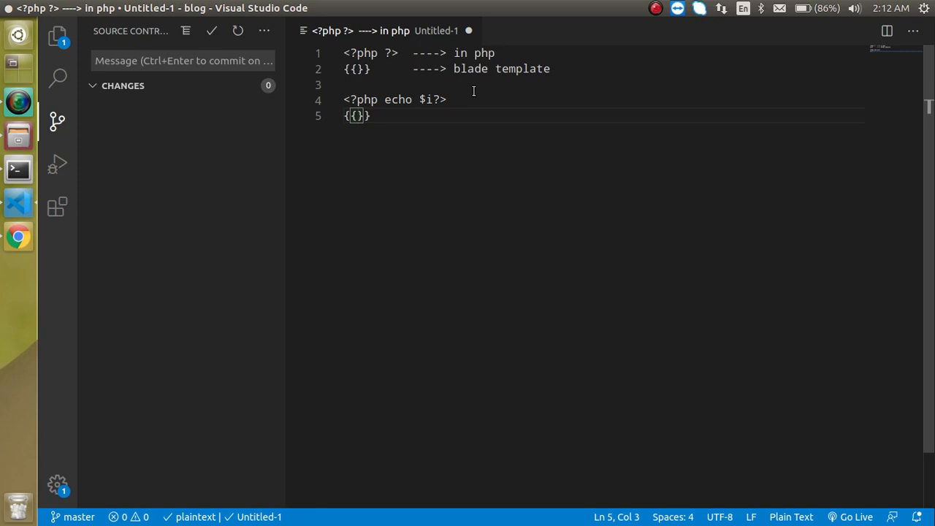
{"action": "type", "text": "$i"}
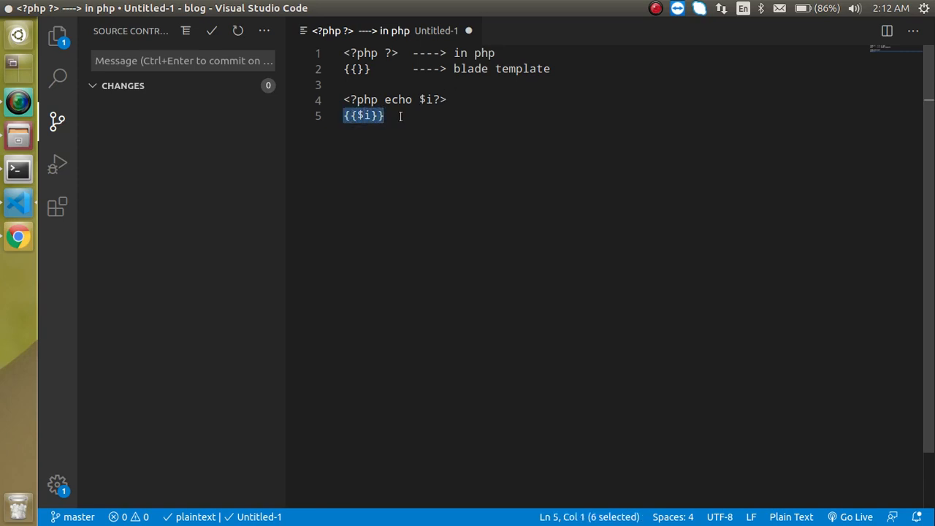
{"action": "left_click", "coordinate": [374, 117]}
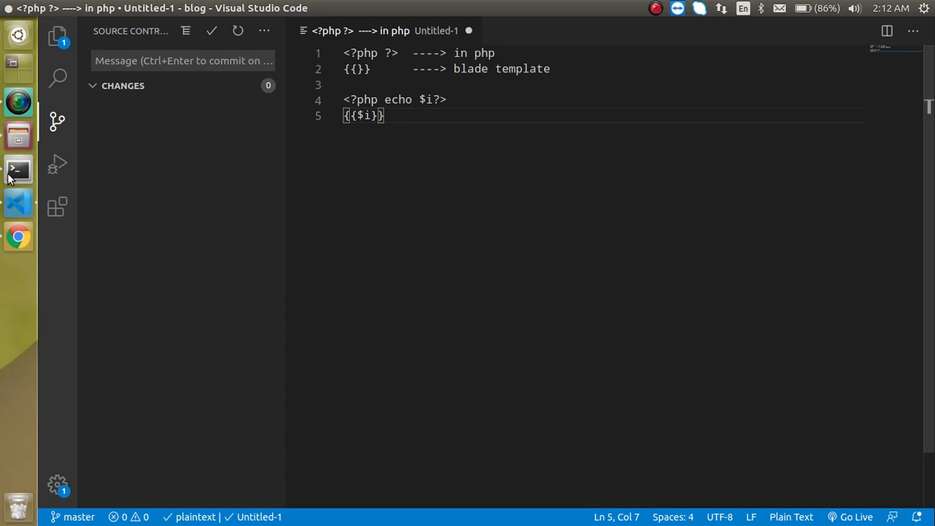
{"action": "left_click", "coordinate": [17, 236]}
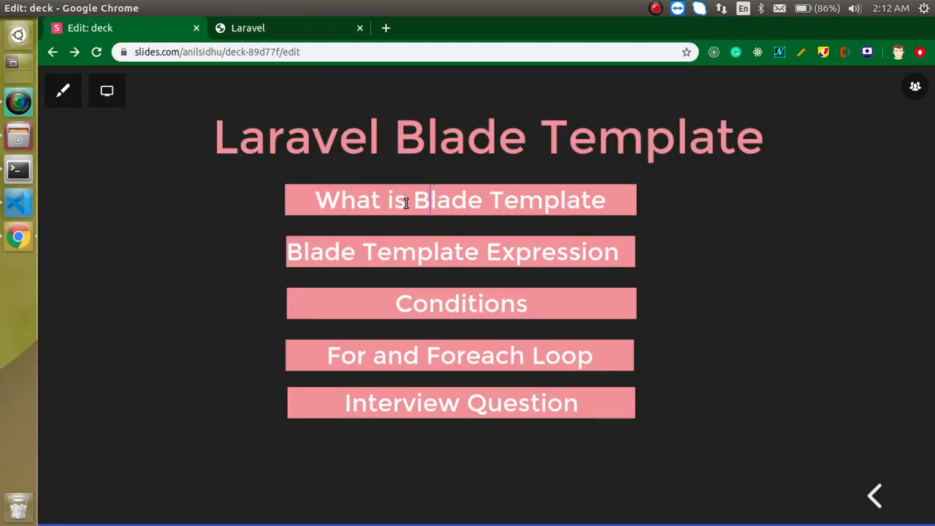
{"action": "mouse_move", "coordinate": [402, 304]}
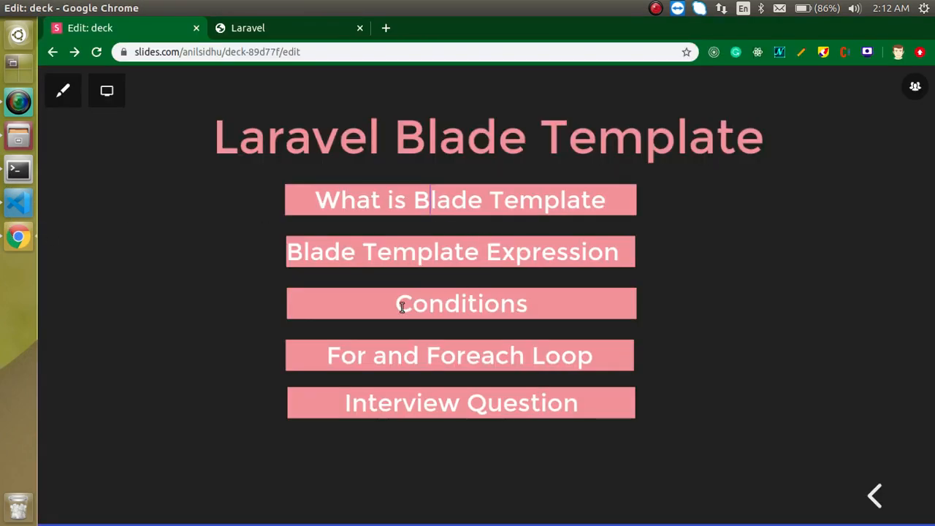
{"action": "double_click", "coordinate": [421, 302]}
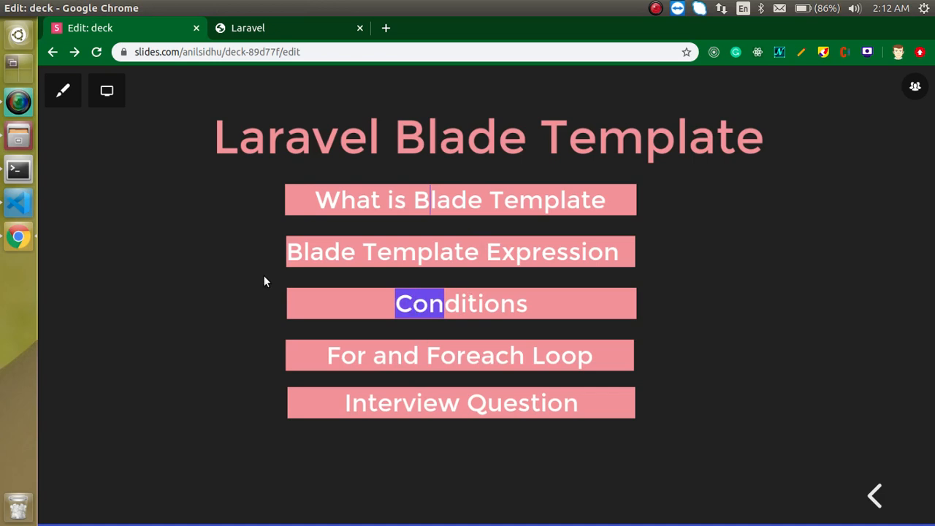
{"action": "mouse_move", "coordinate": [18, 203]}
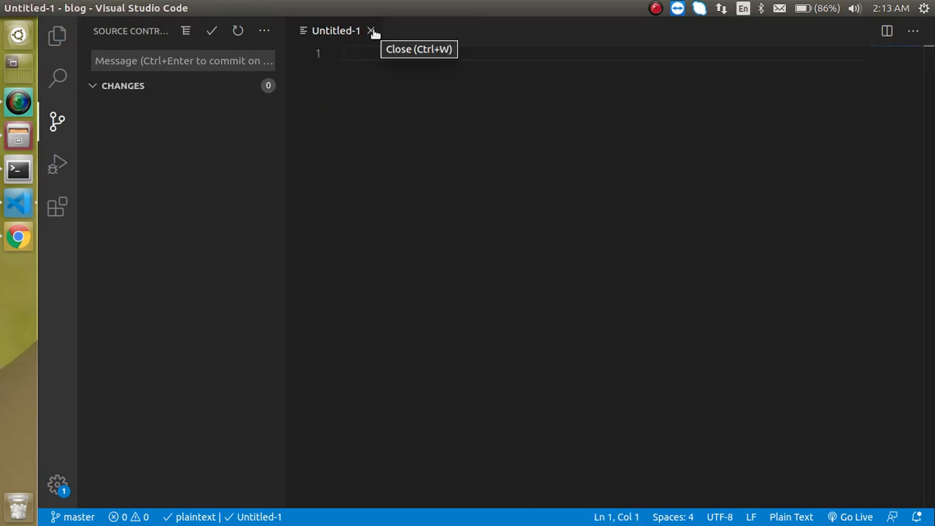
- Close Untitled-1 and show the blog project tree with all folders collapsed
{"action": "left_click", "coordinate": [371, 29]}
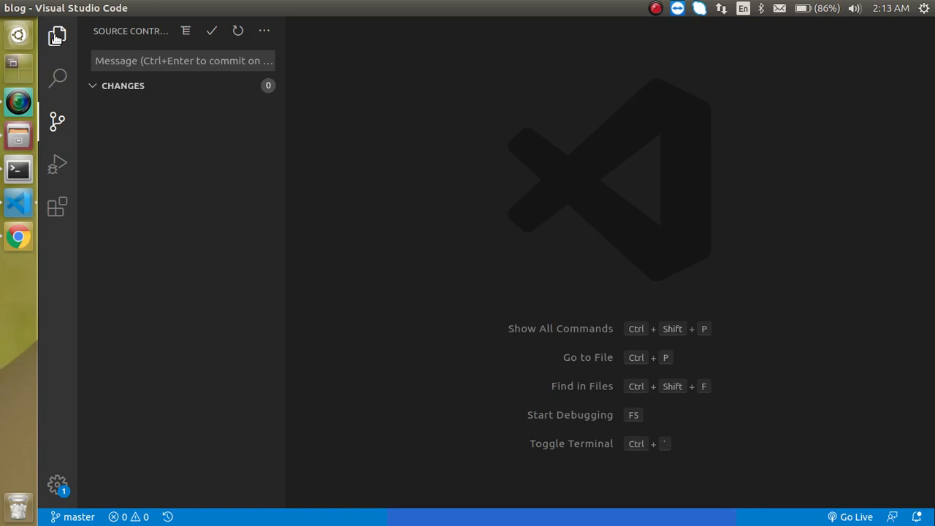
{"action": "left_click", "coordinate": [55, 35]}
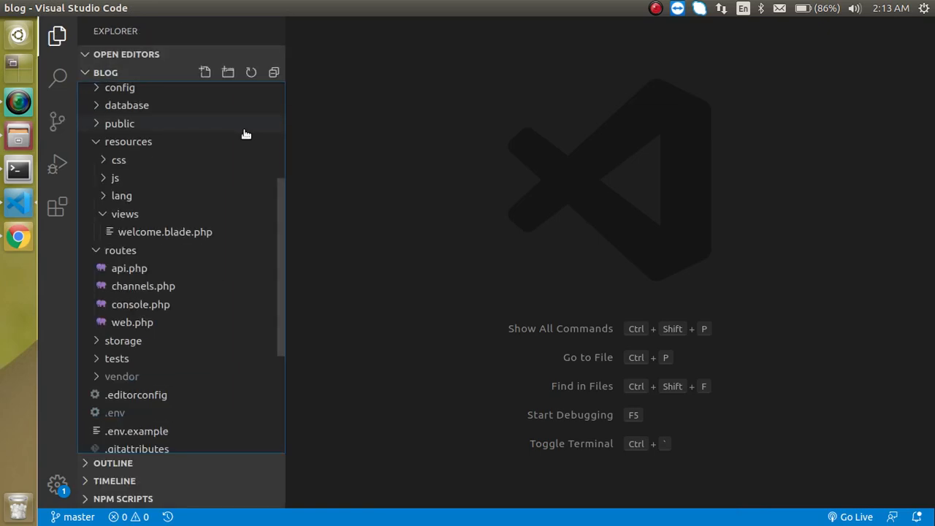
{"action": "left_click", "coordinate": [273, 72]}
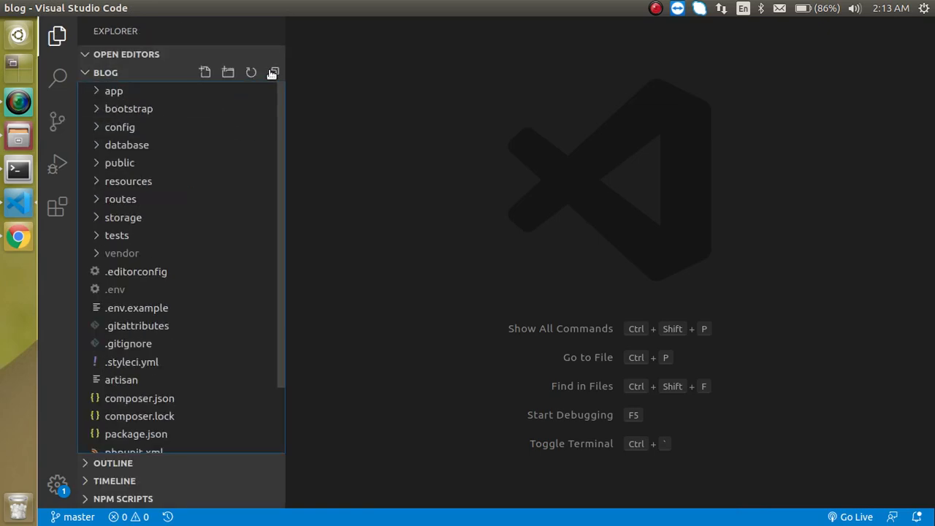
{"action": "mouse_move", "coordinate": [17, 169]}
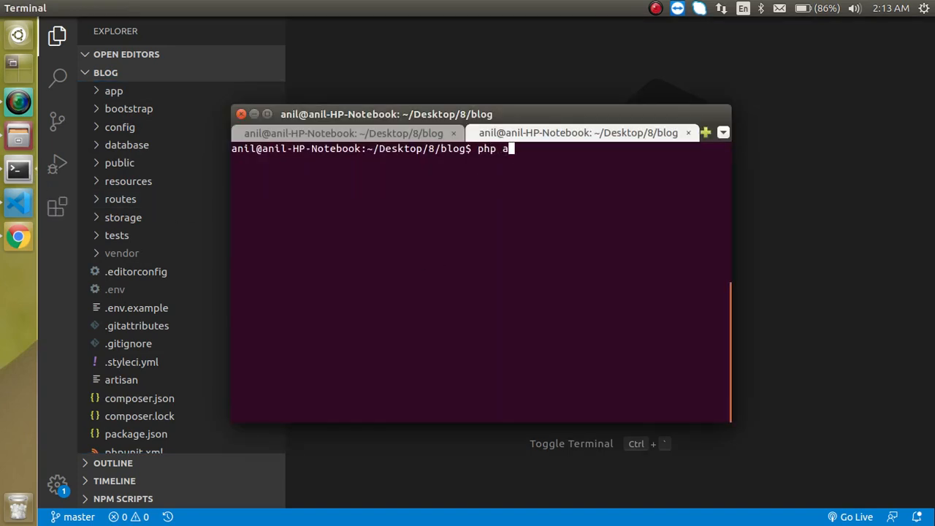
- Run 'php artisan make:controller UsersController' in the blog project terminal
{"action": "type", "text": "rtisan make"}
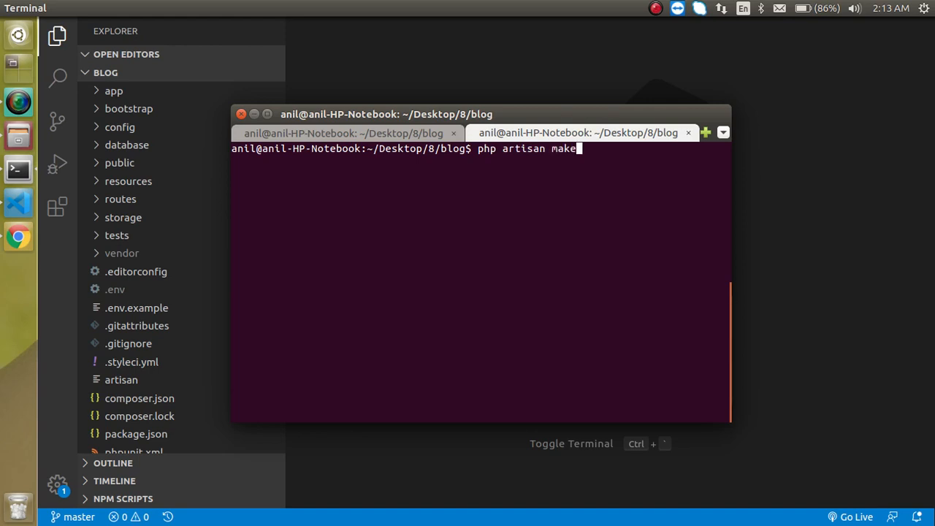
{"action": "type", "text": ":con"}
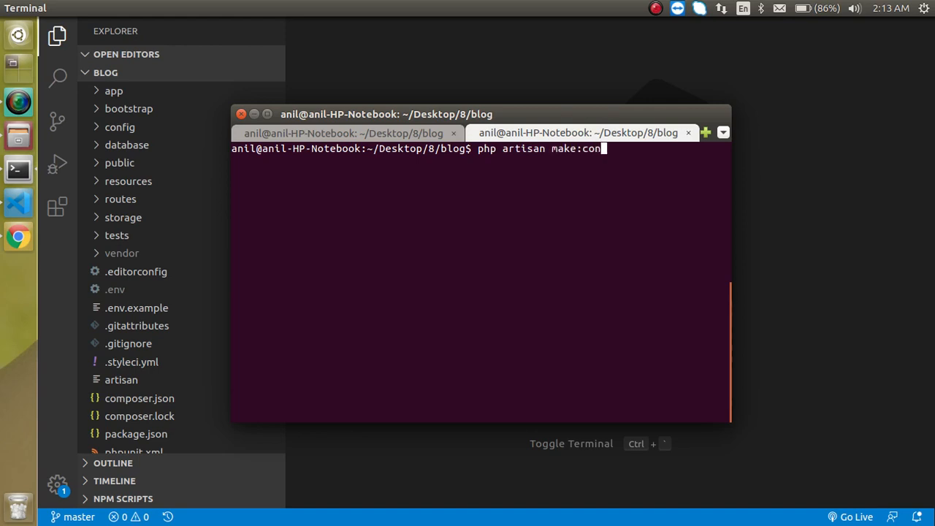
{"action": "type", "text": "troller"}
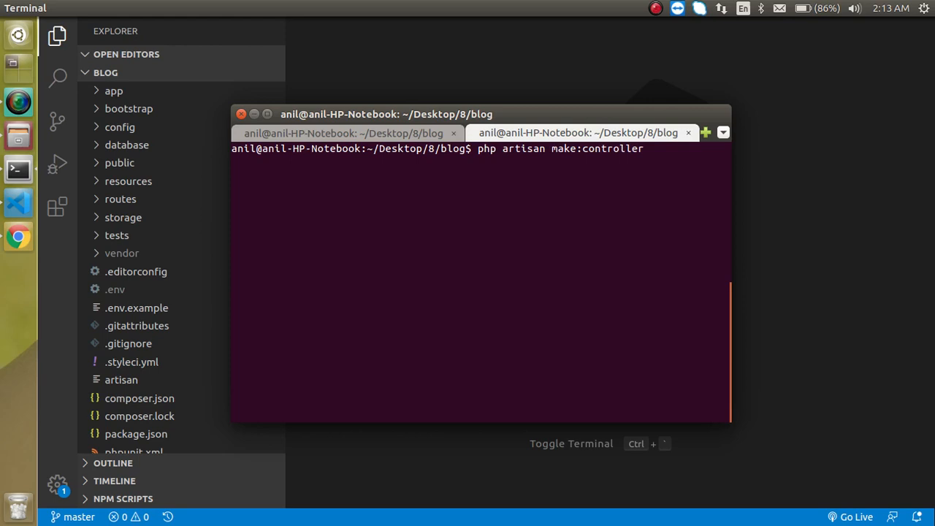
{"action": "type", "text": "Us"}
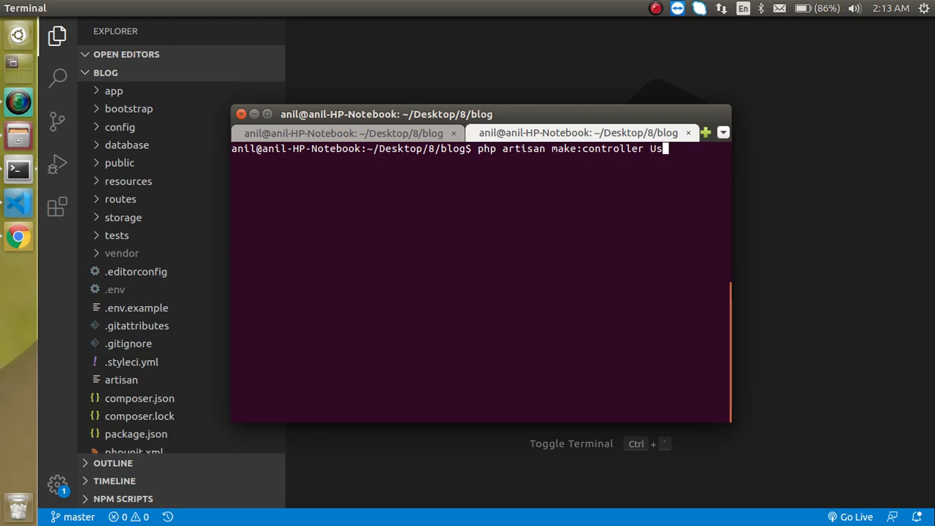
{"action": "type", "text": "ersCon"}
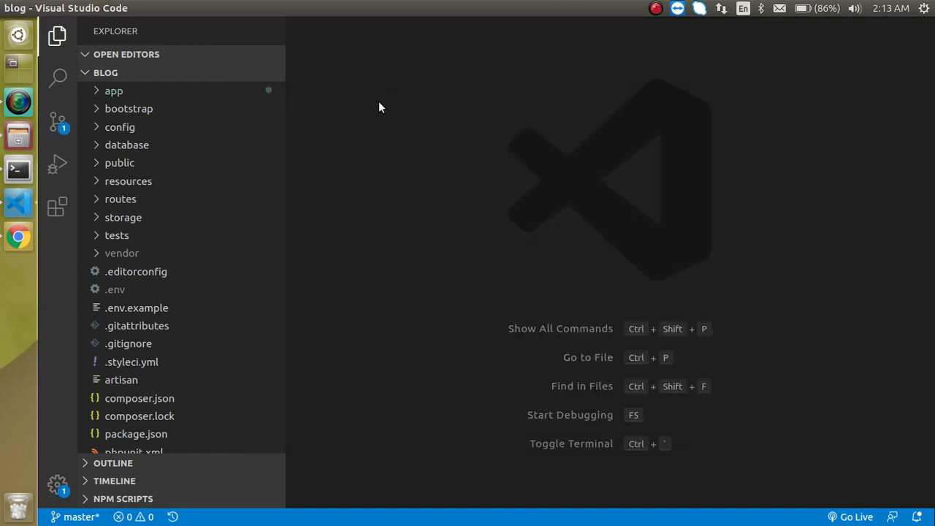
- Locate UsersController.php under app/Http/Controllers and bring it into the editor
{"action": "left_click", "coordinate": [114, 91]}
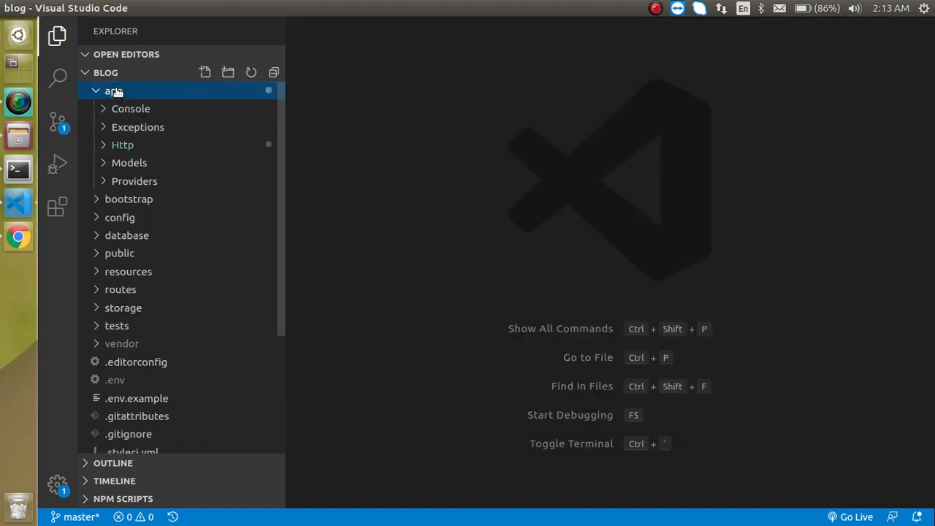
{"action": "left_click", "coordinate": [122, 144]}
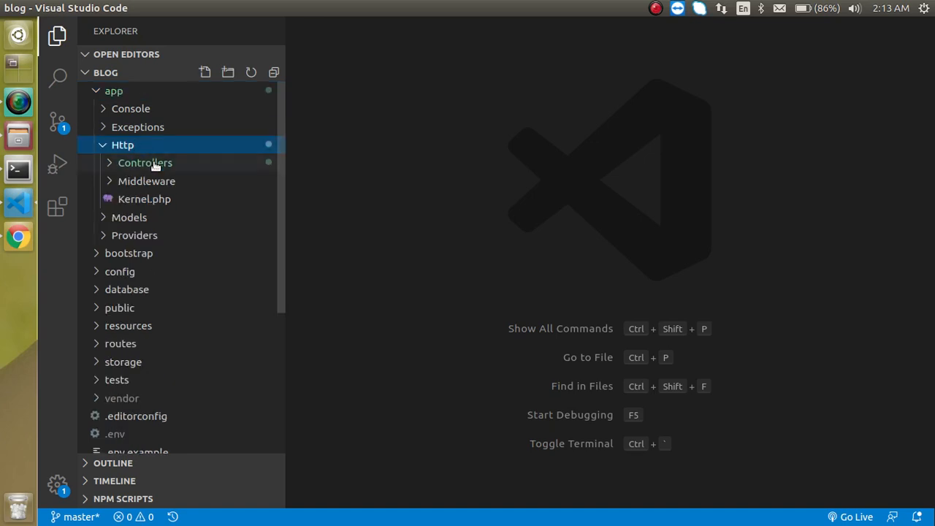
{"action": "left_click", "coordinate": [145, 162]}
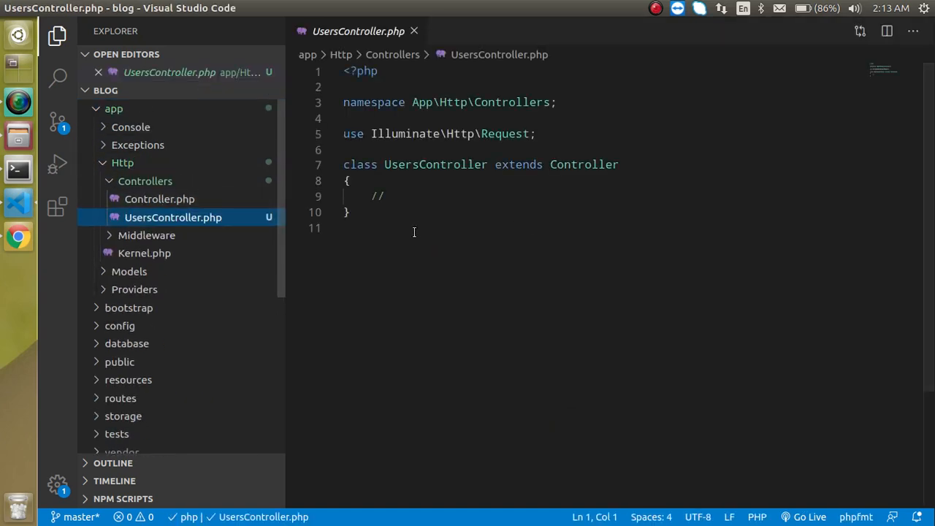
- Write function viewLoad() { return view(''); } inside the UsersController class
{"action": "type", "text": "f"}
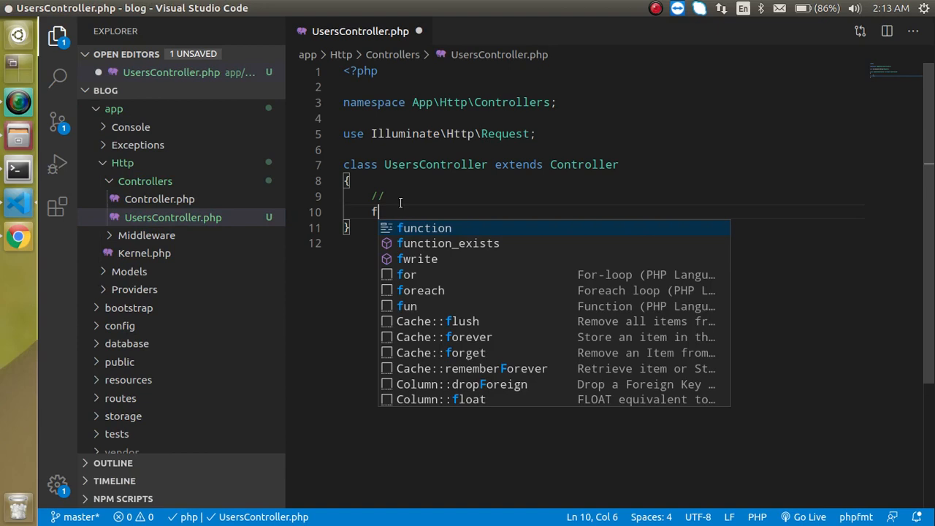
{"action": "type", "text": "unction"}
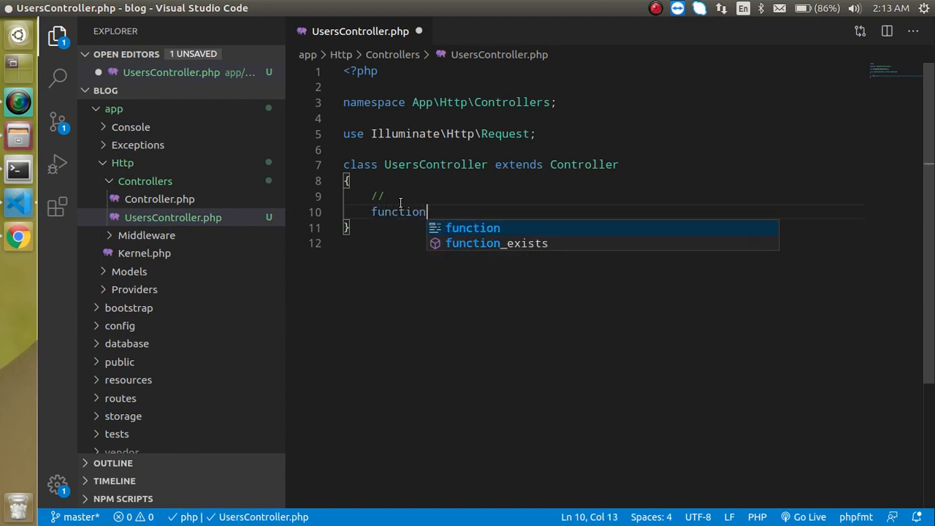
{"action": "type", "text": "viewLoad("}
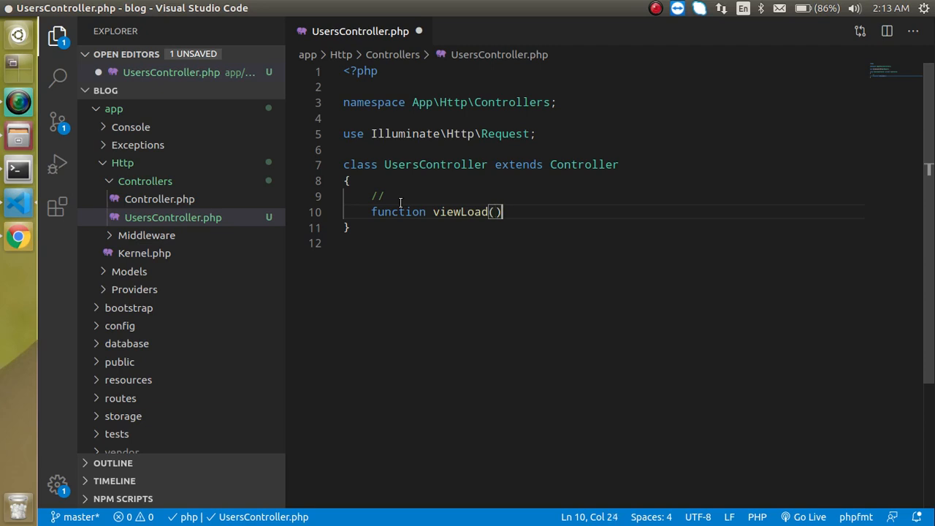
{"action": "type", "text": "{\\n\tret"}
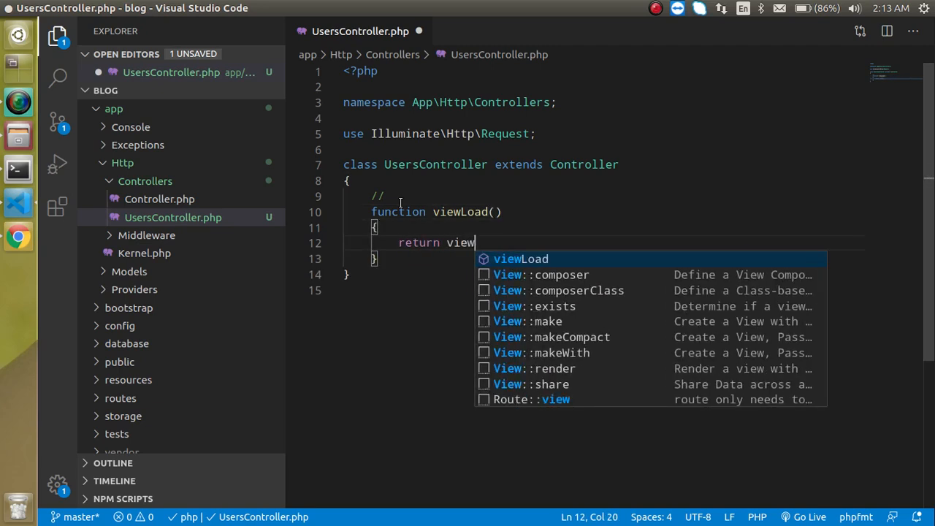
{"action": "type", "text": "("}
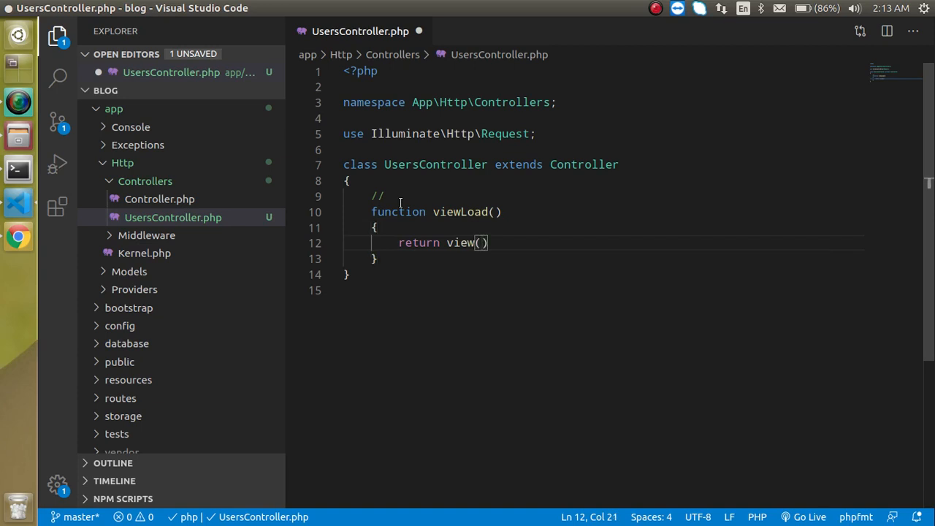
{"action": "type", "text": "''"}
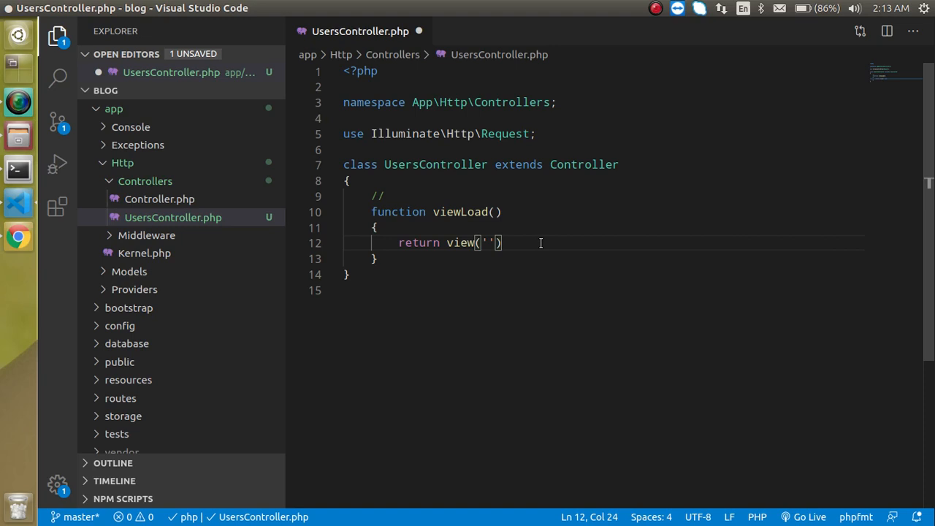
{"action": "scroll", "scroll_direction": "down", "scroll_amount": 3}
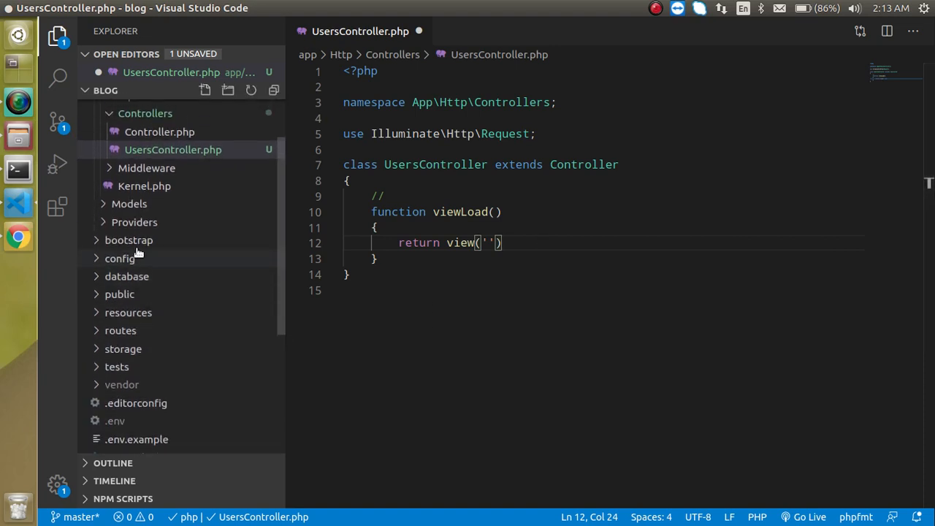
- Create a new users.blade.php file inside resources/views
{"action": "left_click", "coordinate": [129, 313]}
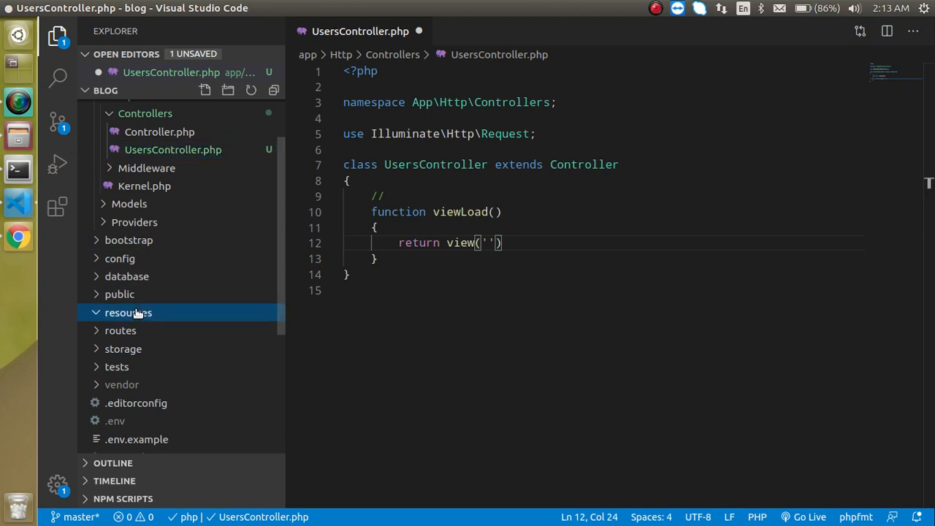
{"action": "left_click", "coordinate": [128, 312]}
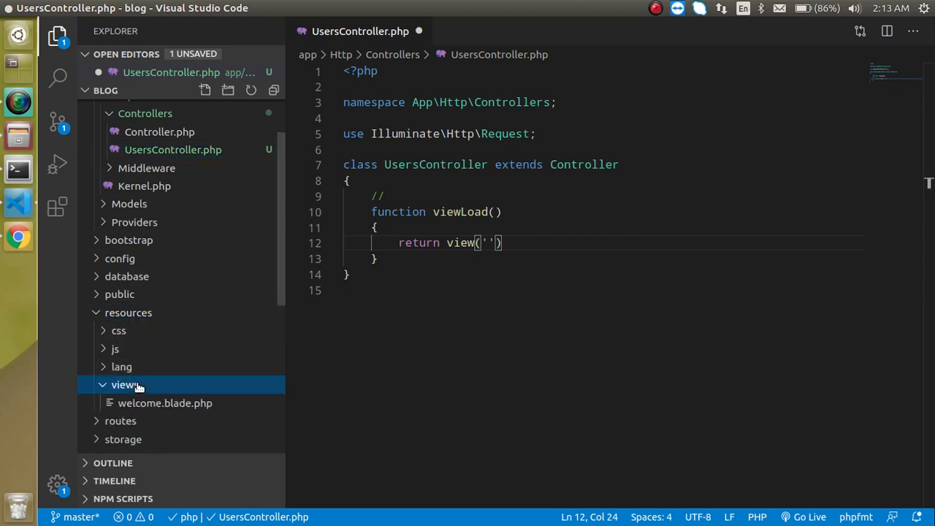
{"action": "left_click", "coordinate": [205, 89]}
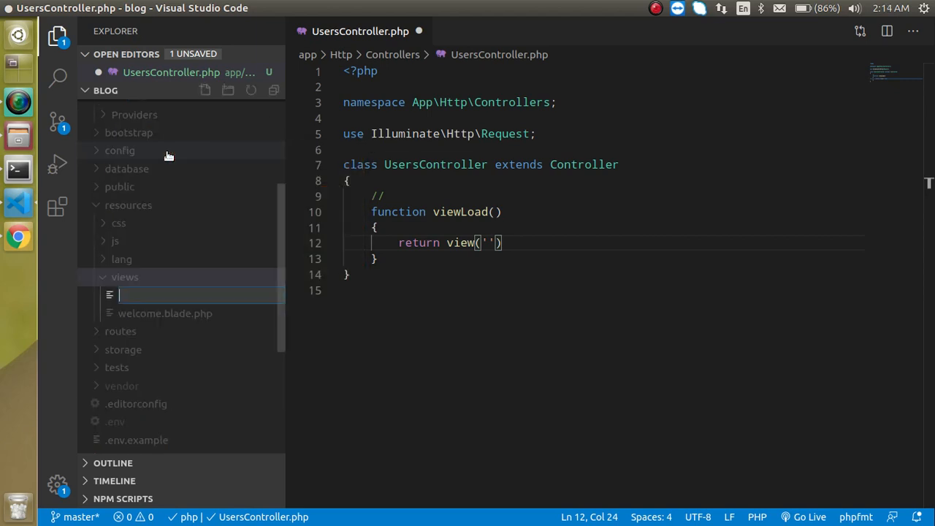
{"action": "type", "text": "users."}
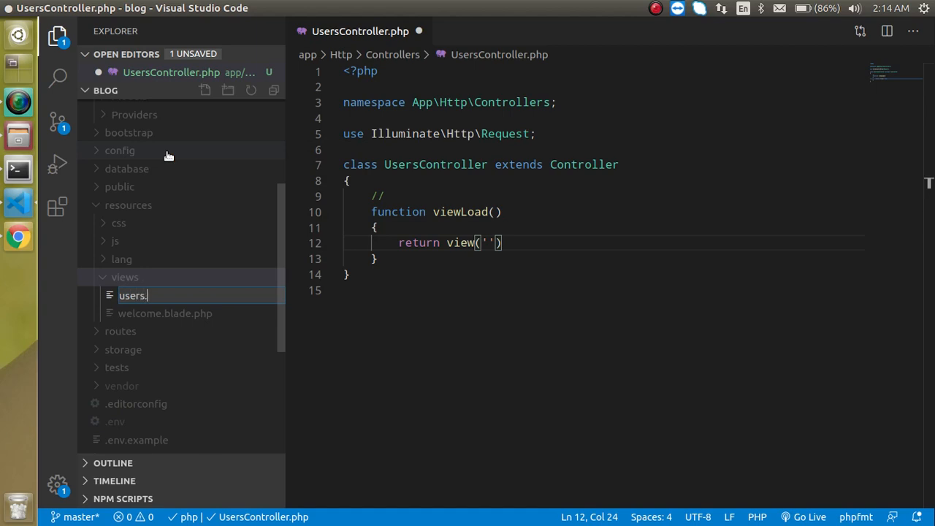
{"action": "type", "text": "blade.php"}
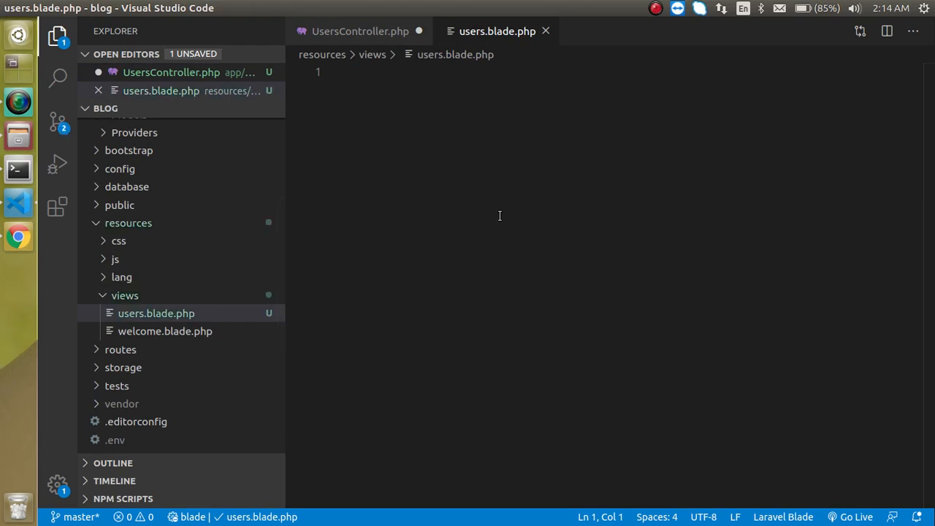
- Write an <h1>Users Page</h1> heading in users.blade.php
{"action": "type", "text": "<h1></h1>"}
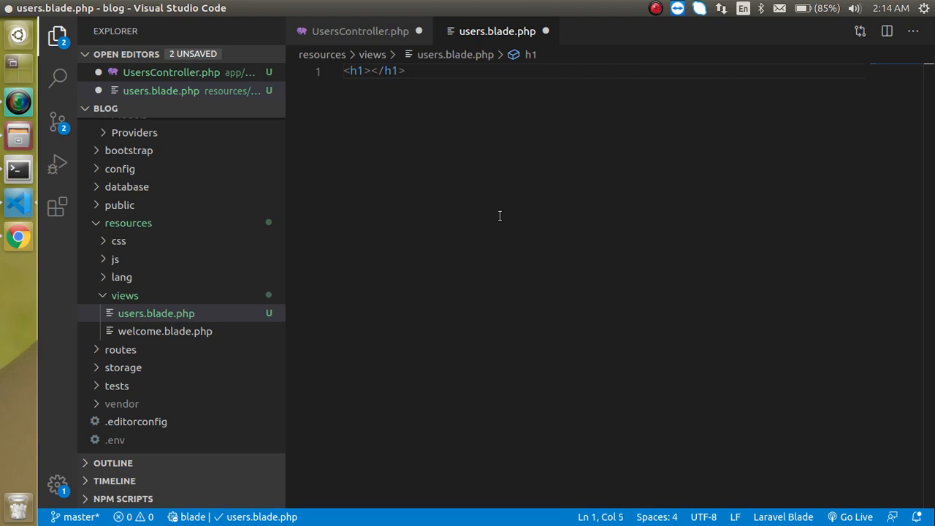
{"action": "type", "text": "Users"}
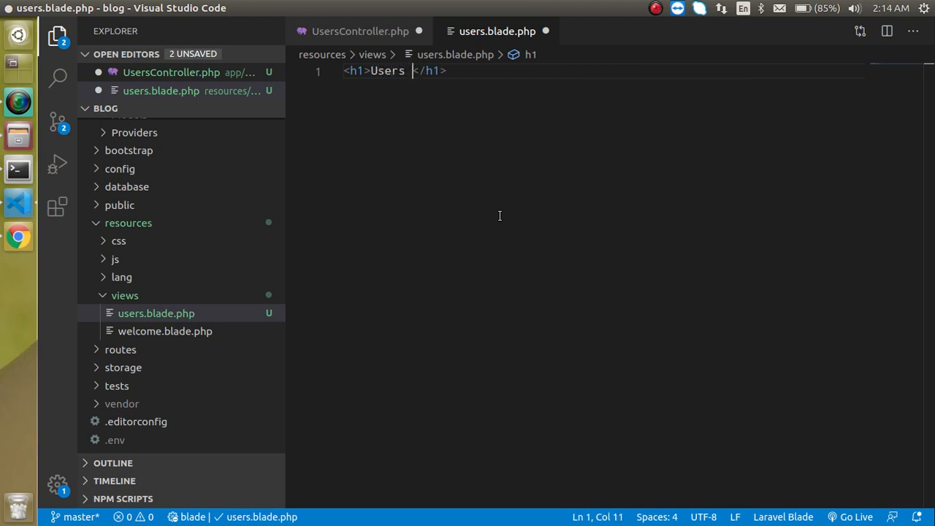
{"action": "type", "text": "Page"}
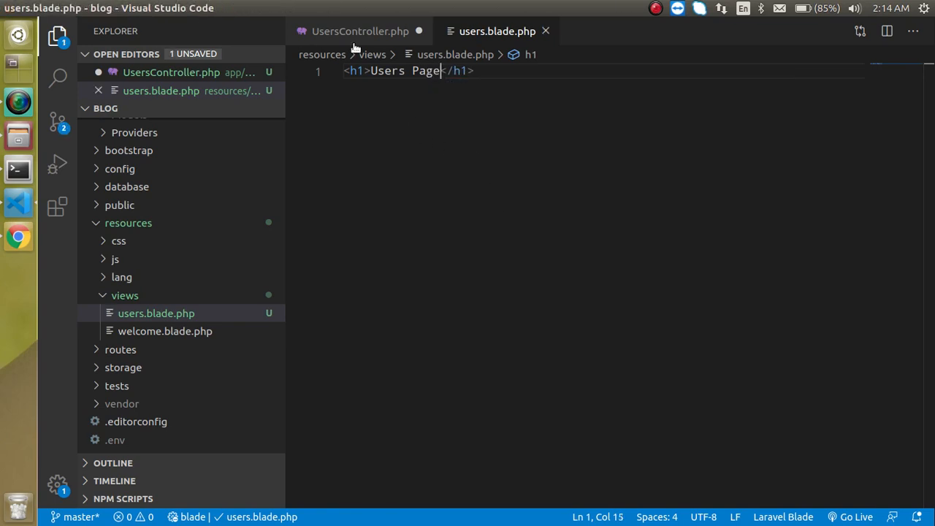
- Make viewLoad return view('users') in UsersController and save
{"action": "left_click", "coordinate": [359, 30]}
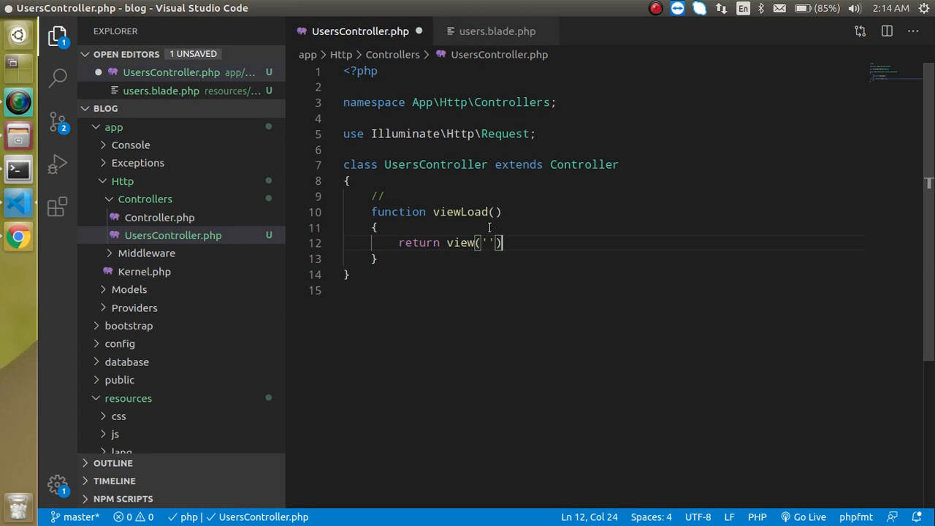
{"action": "type", "text": "users"}
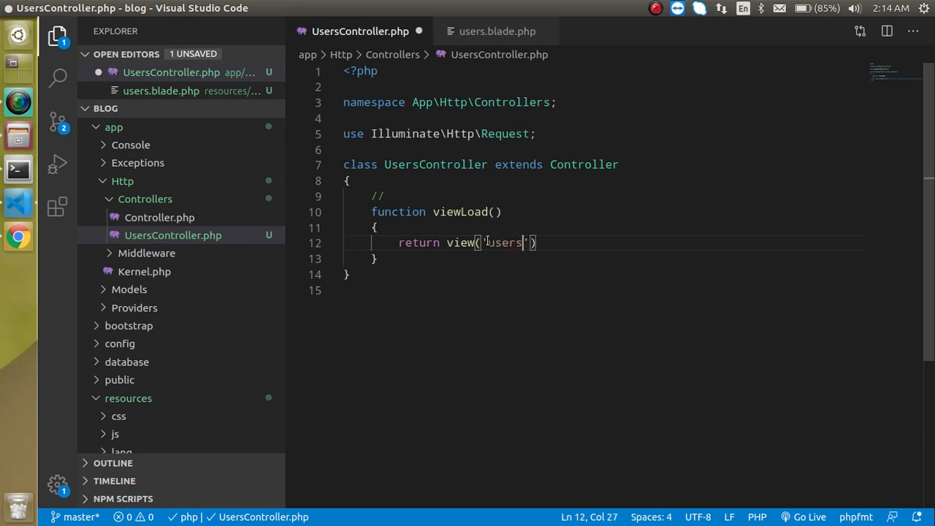
{"action": "key", "text": "ctrl+s"}
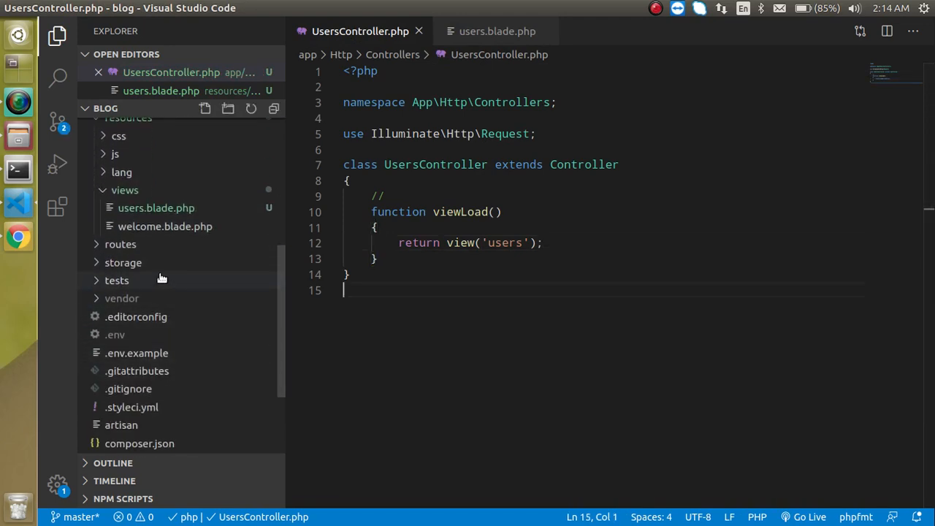
- In routes/web.php write 'use App\Http\Controllers\UsersController;' below the existing imports
{"action": "left_click", "coordinate": [132, 316]}
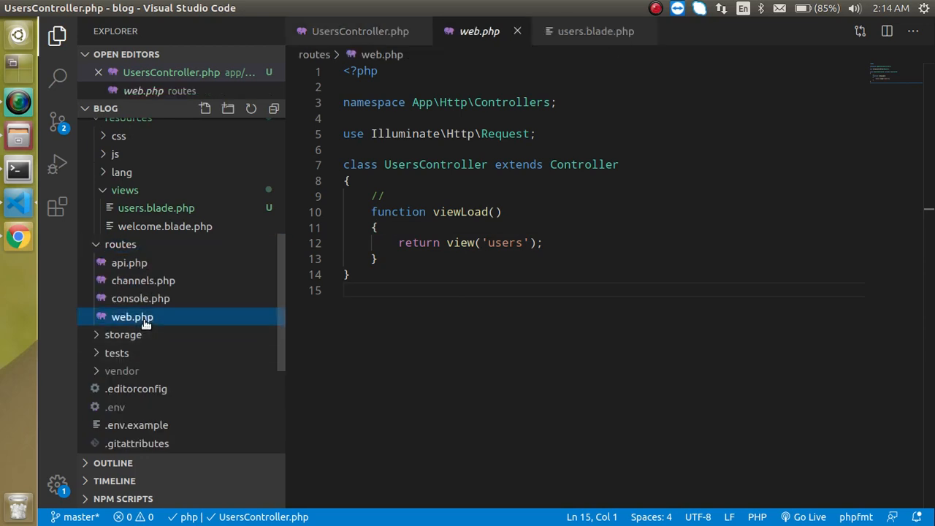
{"action": "left_click", "coordinate": [132, 316]}
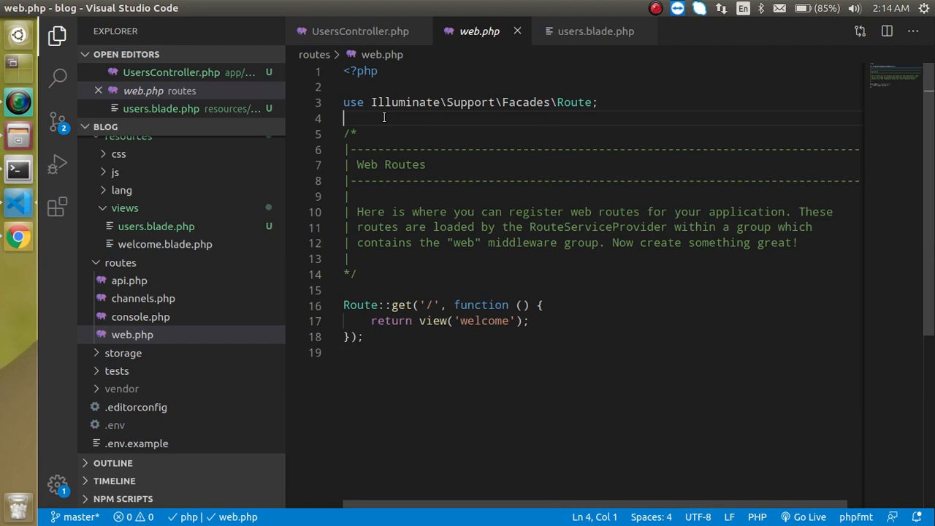
{"action": "type", "text": "user"}
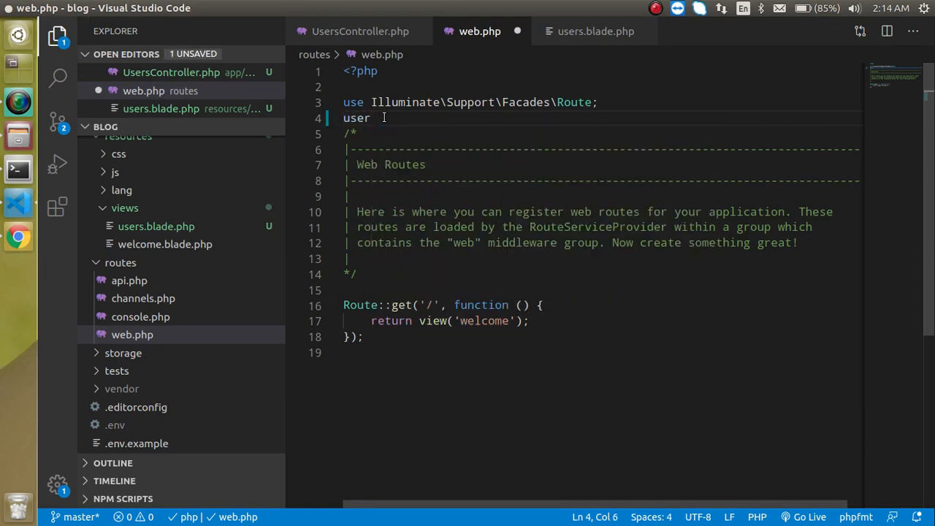
{"action": "key", "text": "BackSpace"}
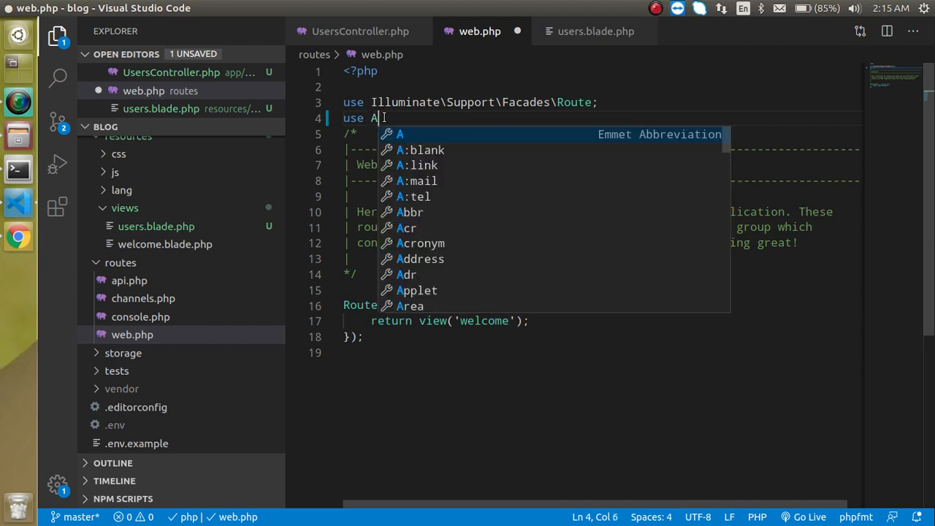
{"action": "type", "text": "pp\\"}
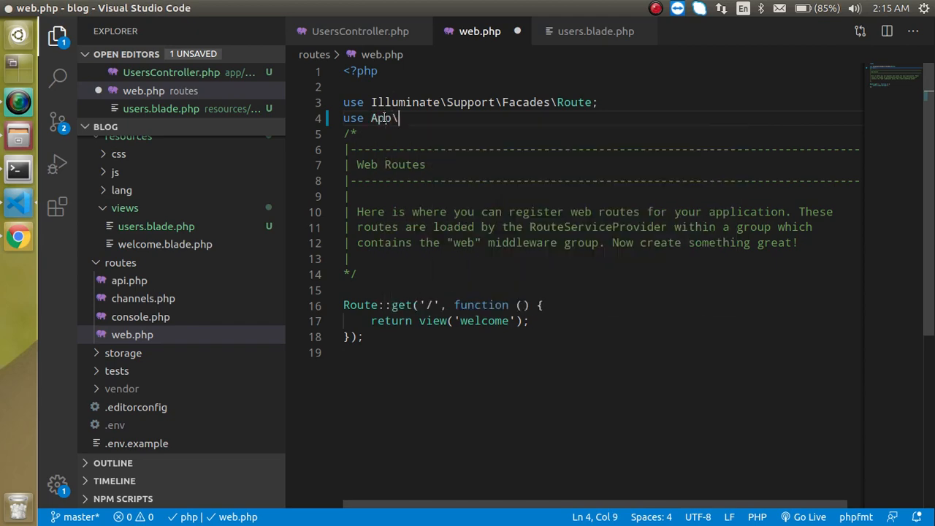
{"action": "type", "text": "Httt"}
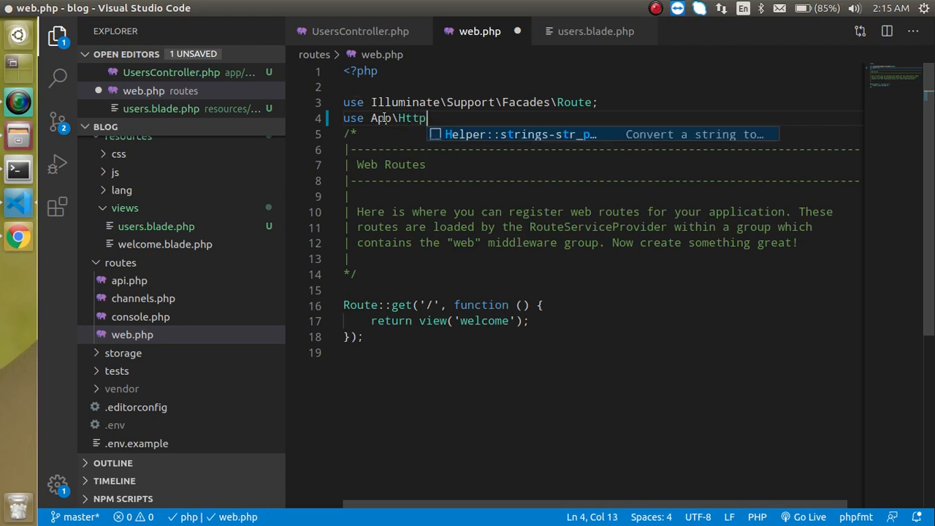
{"action": "type", "text": "\\"}
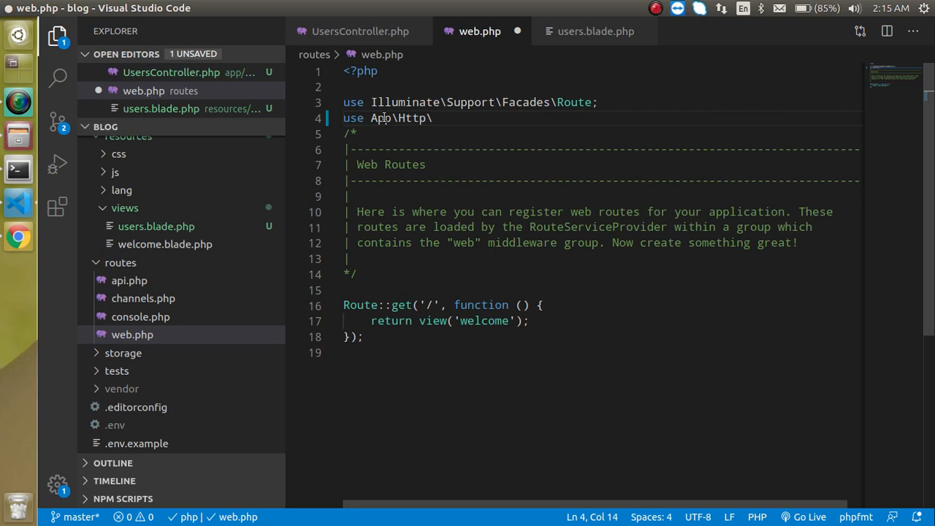
{"action": "type", "text": "C"}
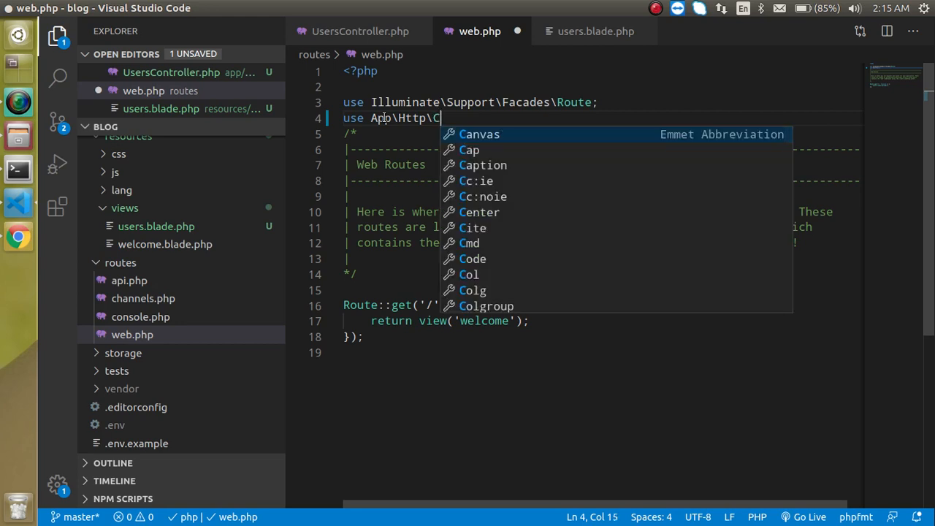
{"action": "type", "text": "ontro"}
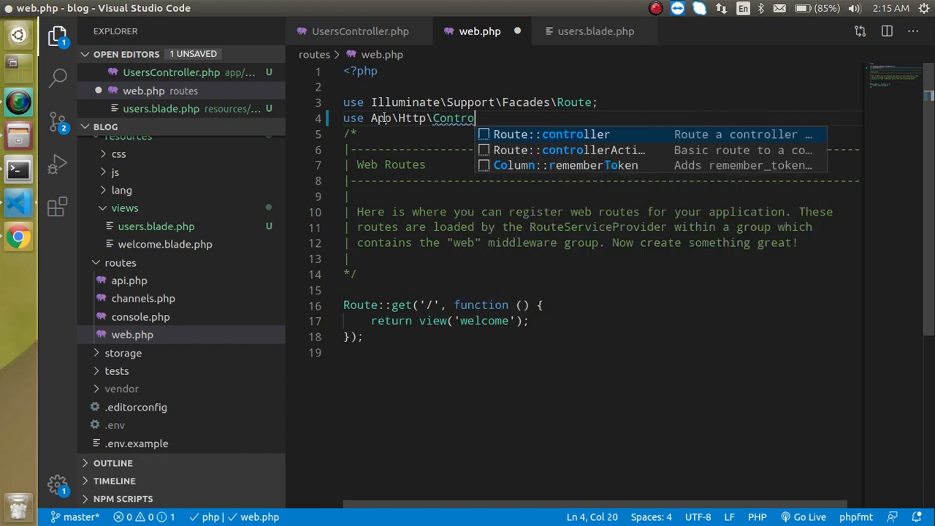
{"action": "type", "text": "llers"}
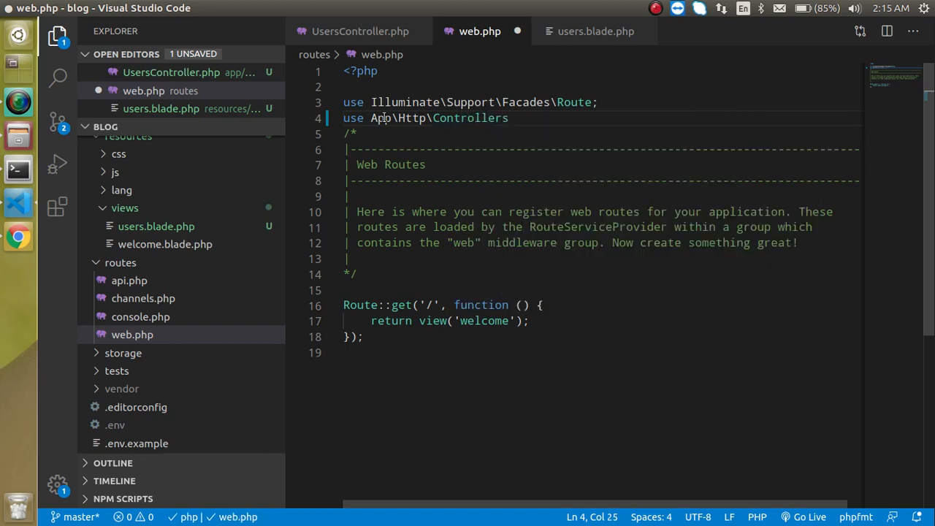
{"action": "type", "text": "\\u"}
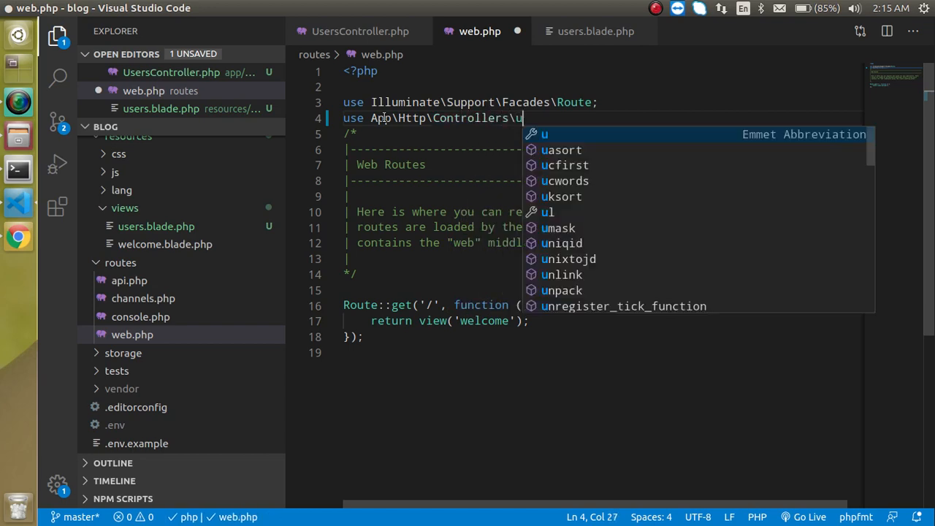
{"action": "type", "text": "S"}
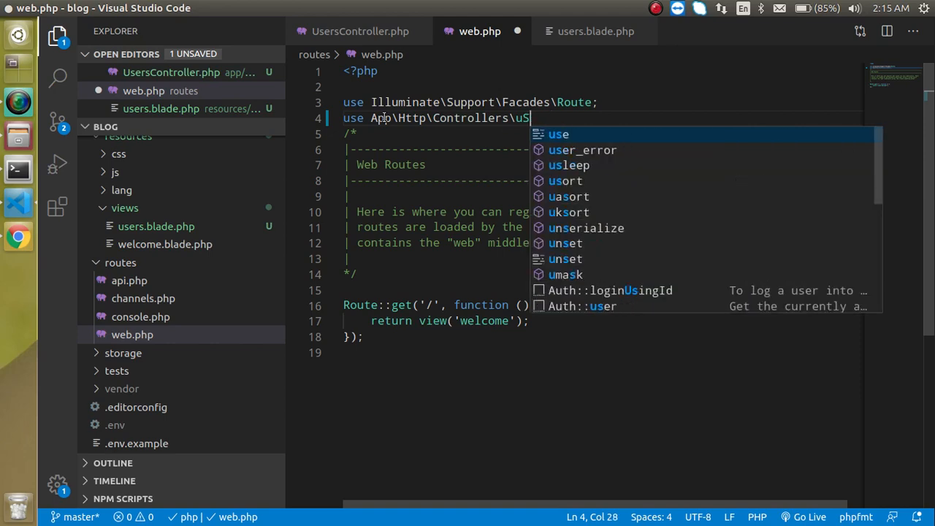
{"action": "type", "text": "ser"}
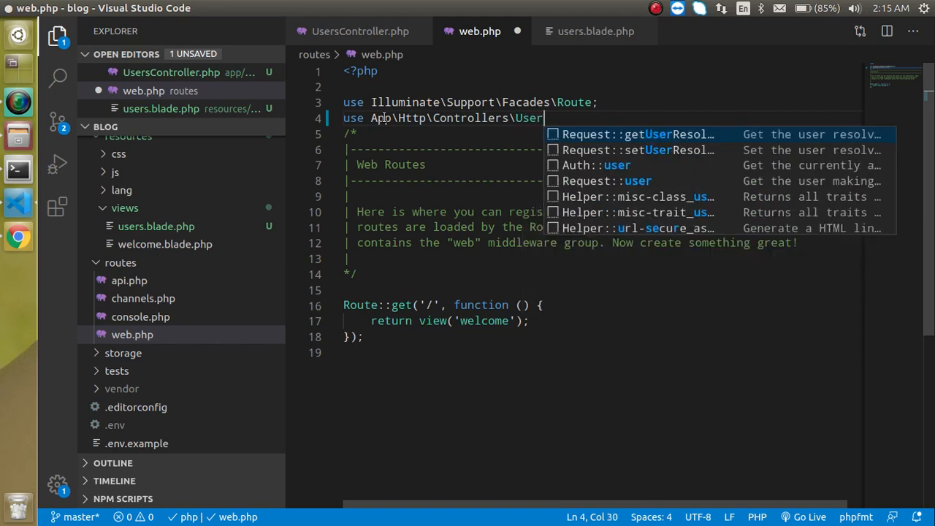
{"action": "type", "text": "sCont"}
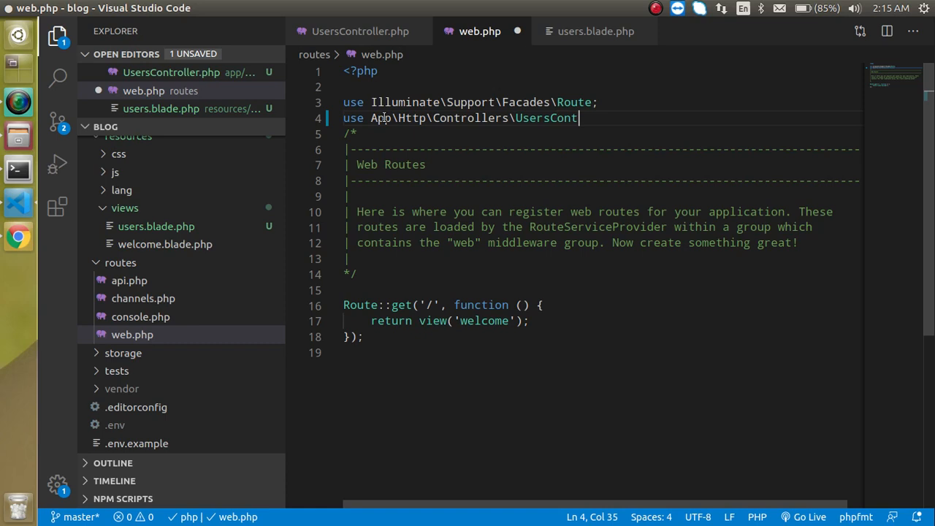
{"action": "type", "text": "roller"}
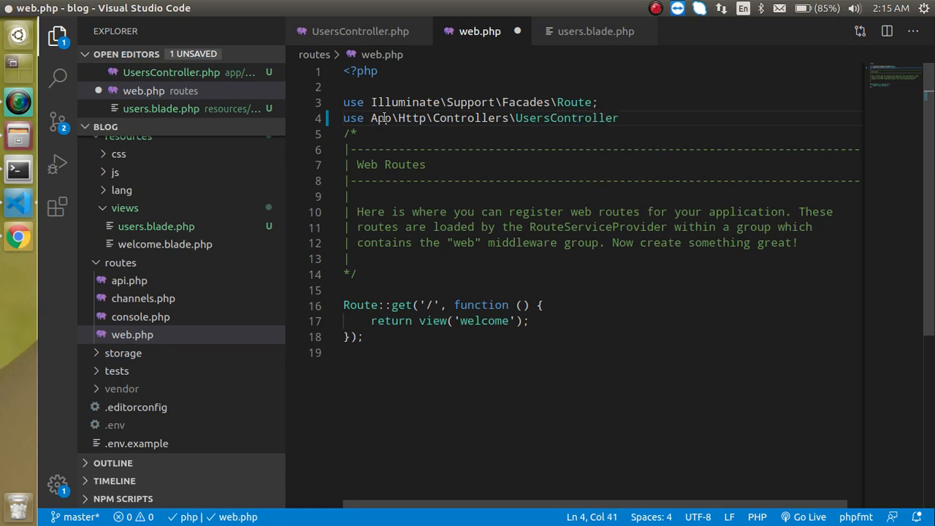
{"action": "type", "text": ";"}
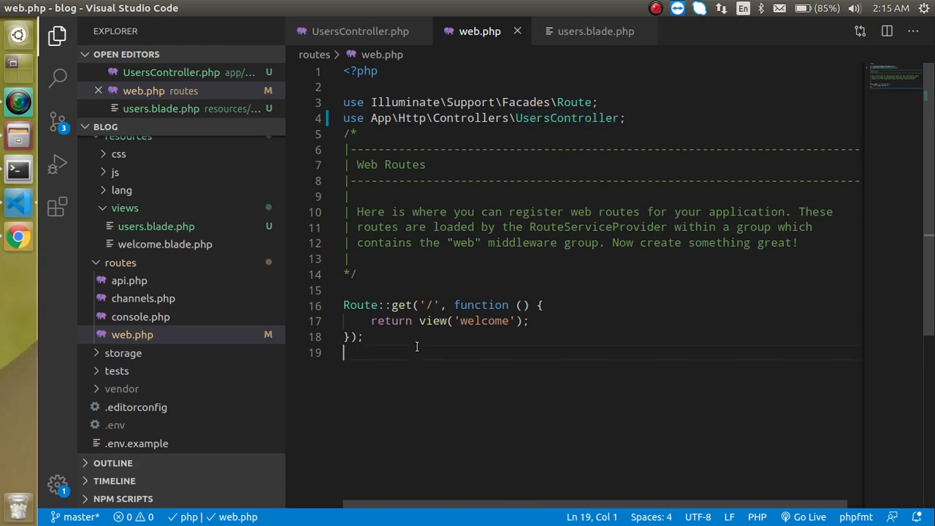
- Write Route::get("users",[UsersController::class,'viewLoad']); in web.php
{"action": "type", "text": "Rout"}
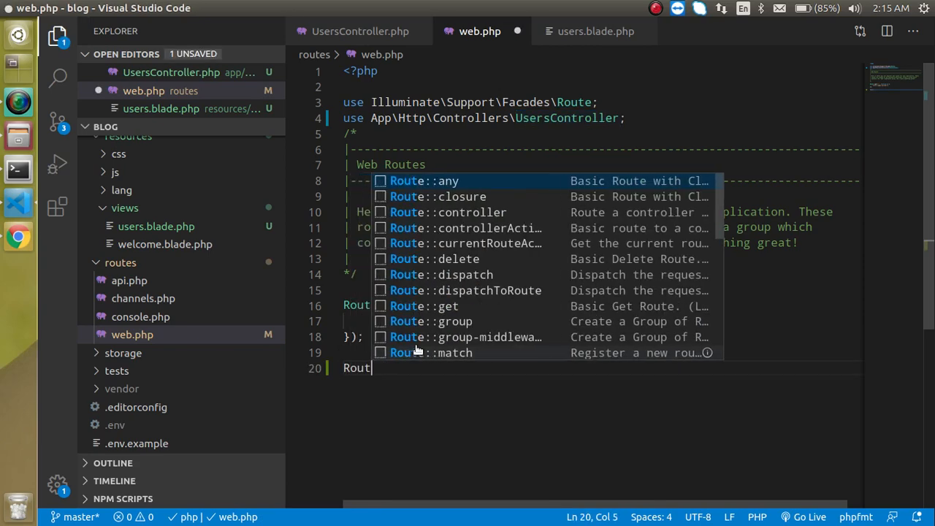
{"action": "type", "text": "::get(\""}
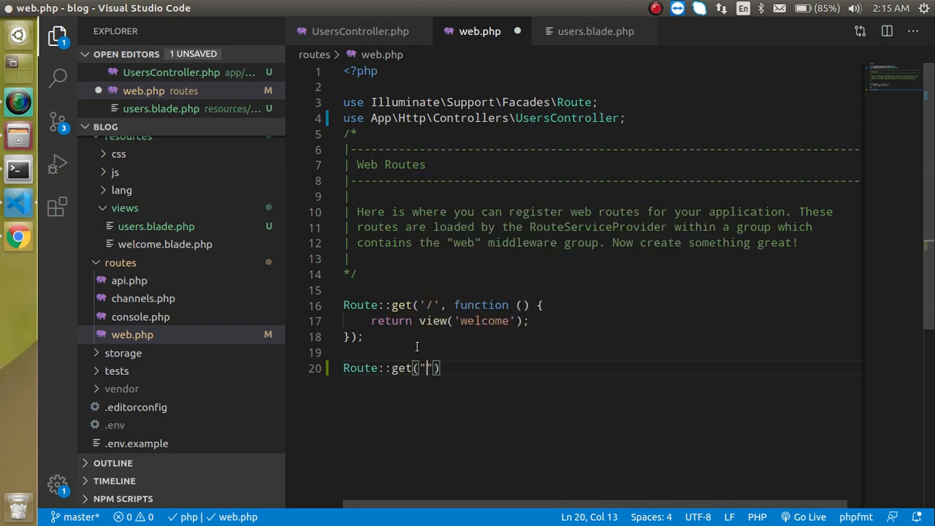
{"action": "type", "text": "u"}
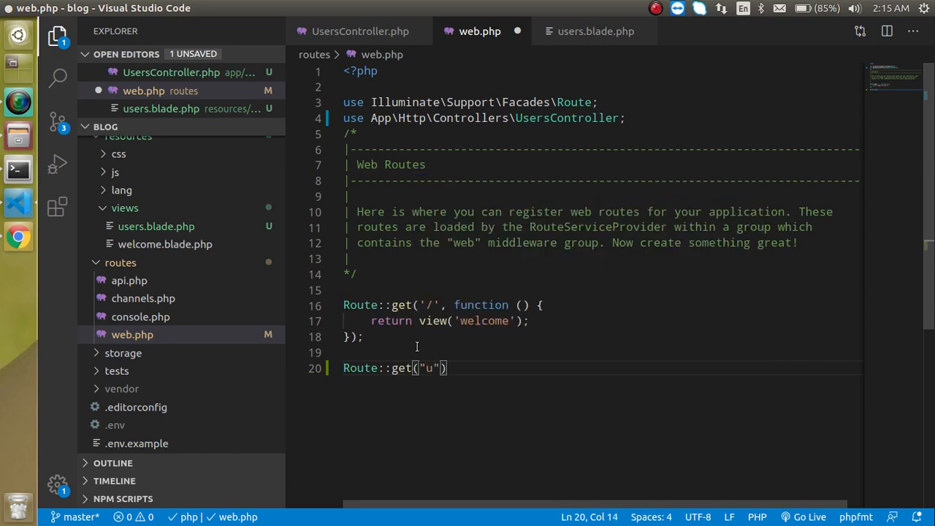
{"action": "type", "text": "sers"}
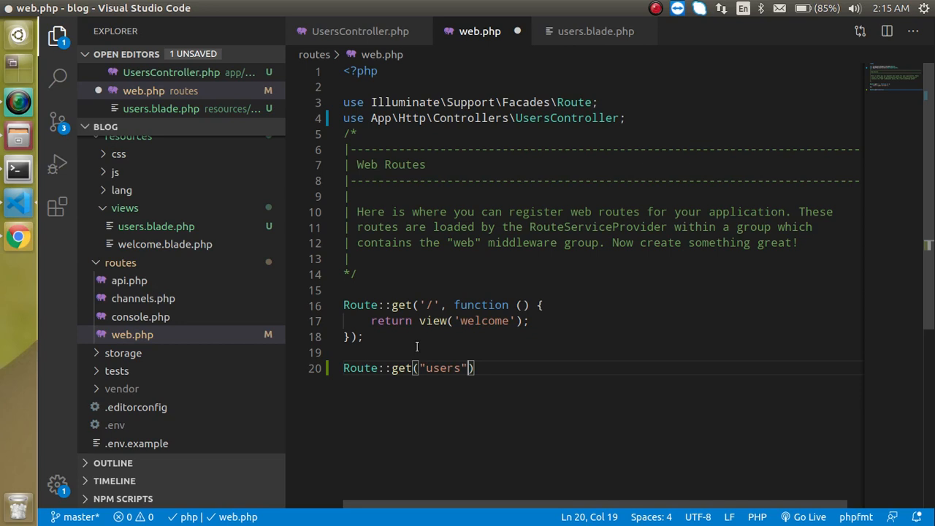
{"action": "type", "text": ",[]"}
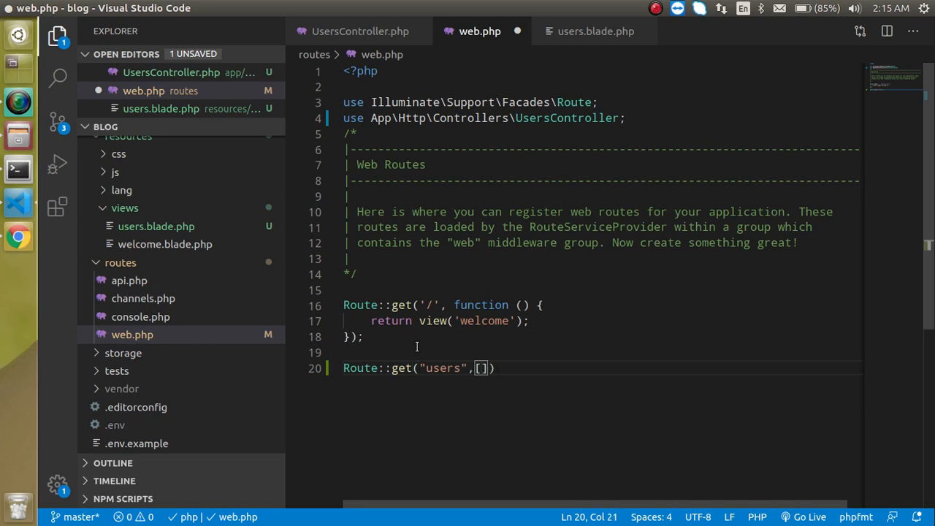
{"action": "type", "text": "UsersController::"}
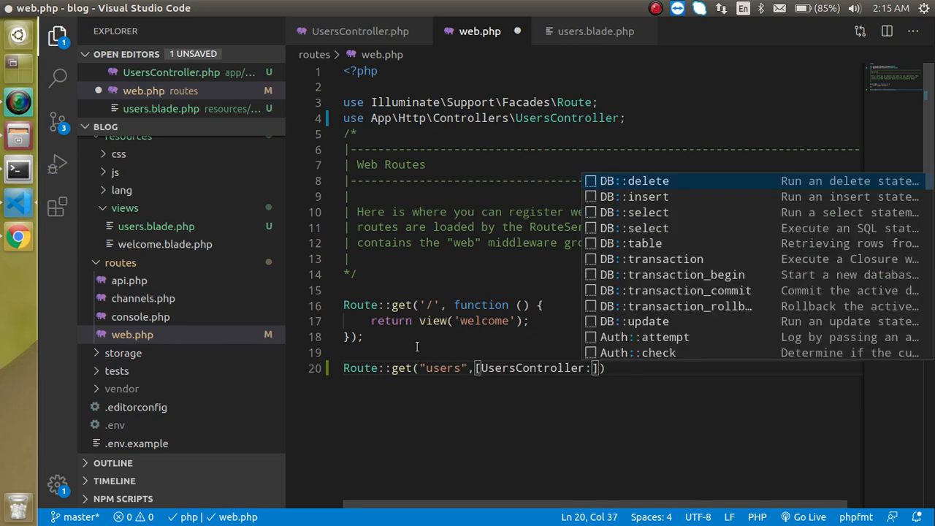
{"action": "type", "text": "class"}
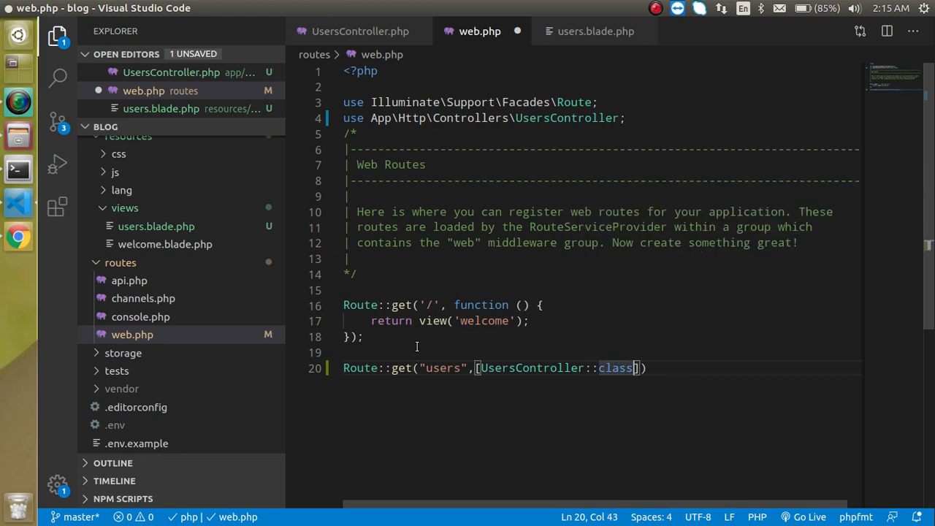
{"action": "type", "text": ",'vie"}
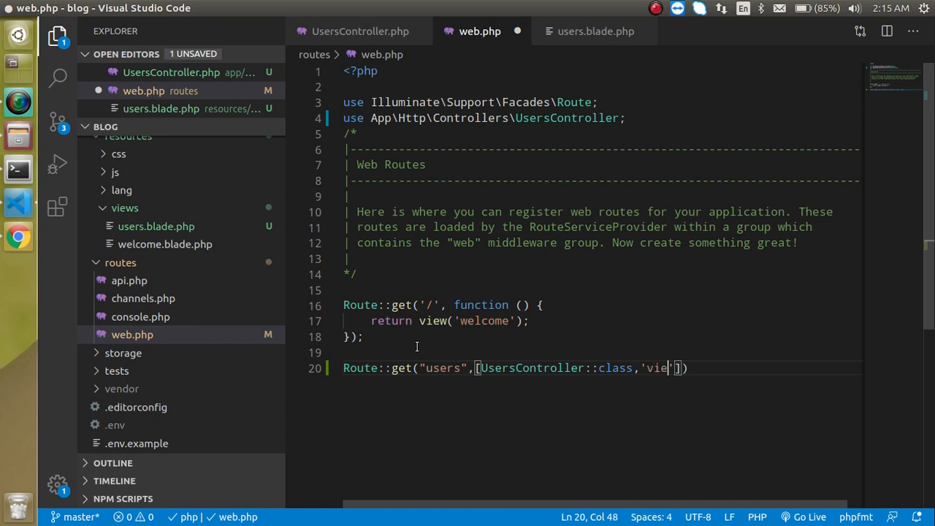
{"action": "type", "text": "w"}
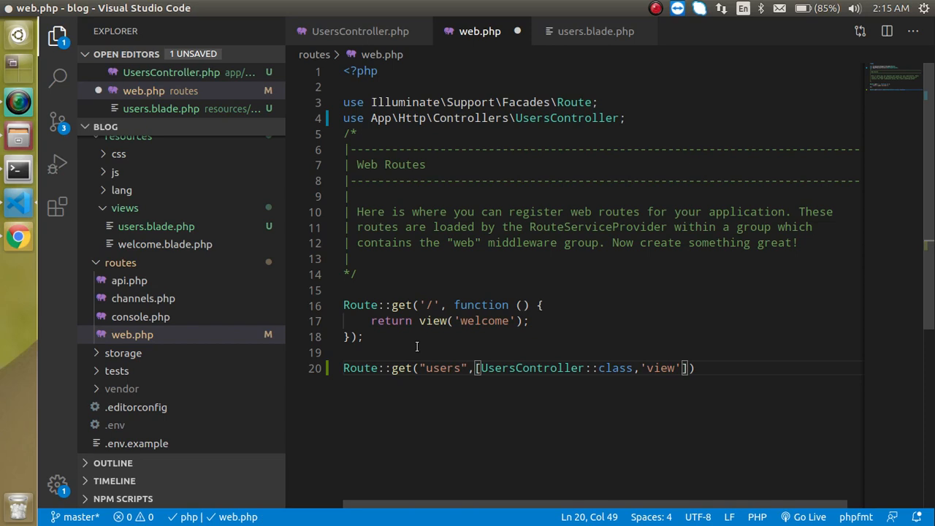
{"action": "type", "text": "Load"}
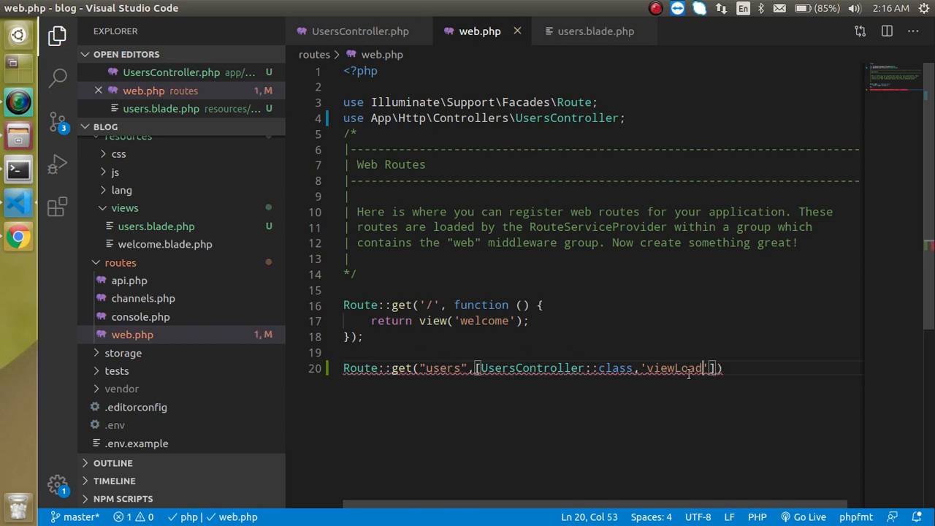
{"action": "type", "text": "]);"}
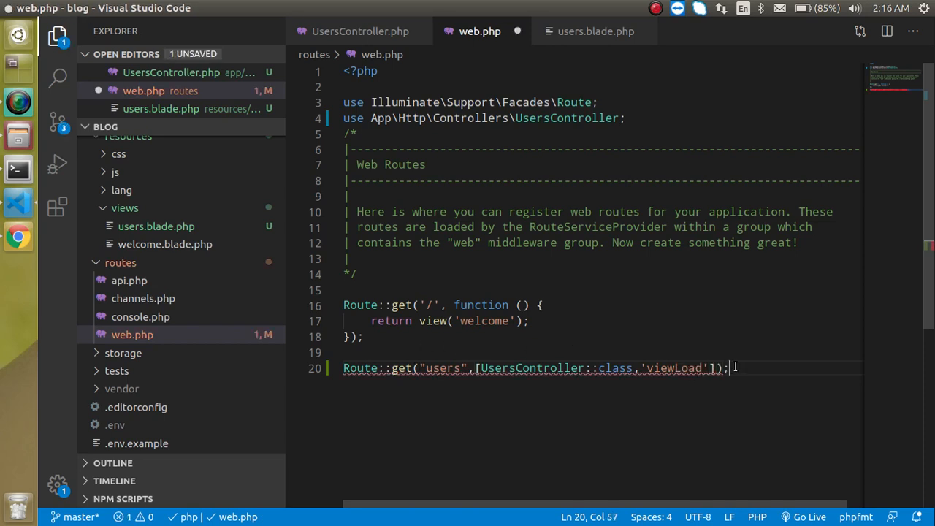
- Check the viewLoad name against the method in UsersController
{"action": "double_click", "coordinate": [672, 368]}
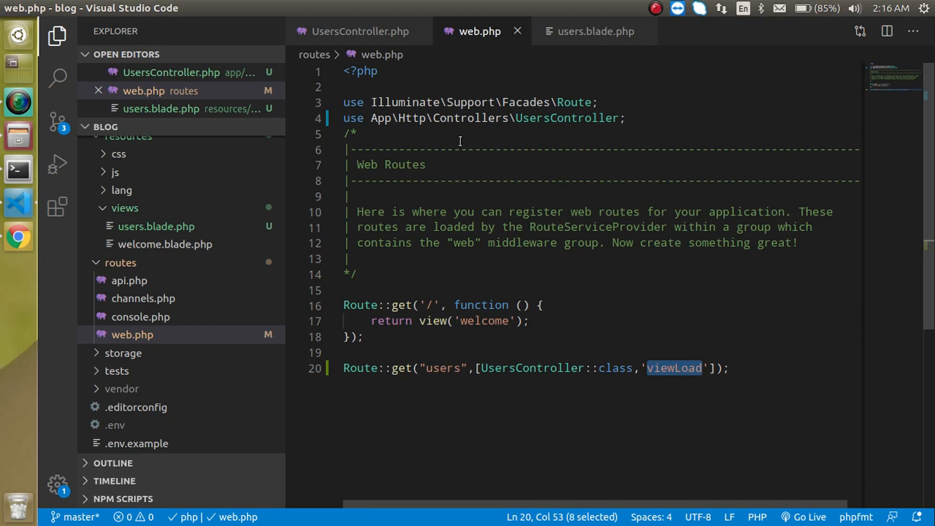
{"action": "left_click", "coordinate": [359, 31]}
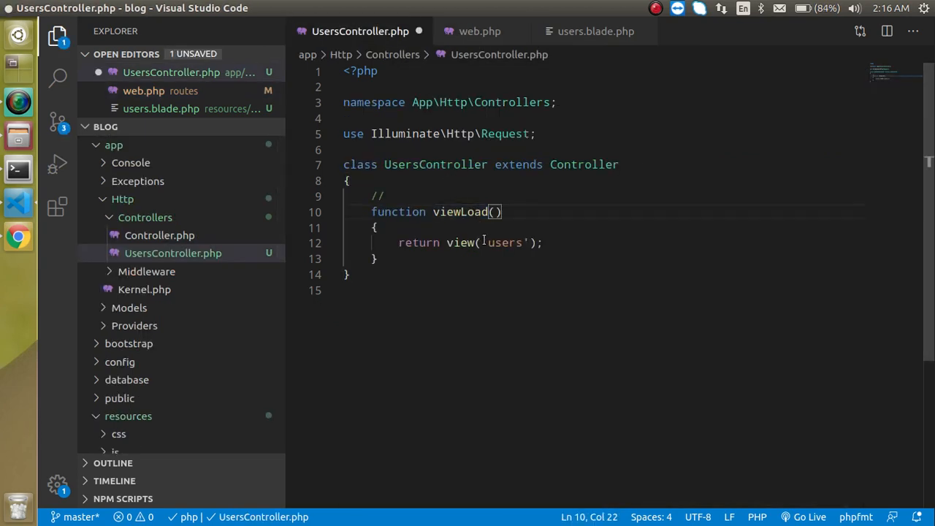
- Load localhost:8000/users in Chrome to see the Users Page heading
{"action": "left_click", "coordinate": [18, 236]}
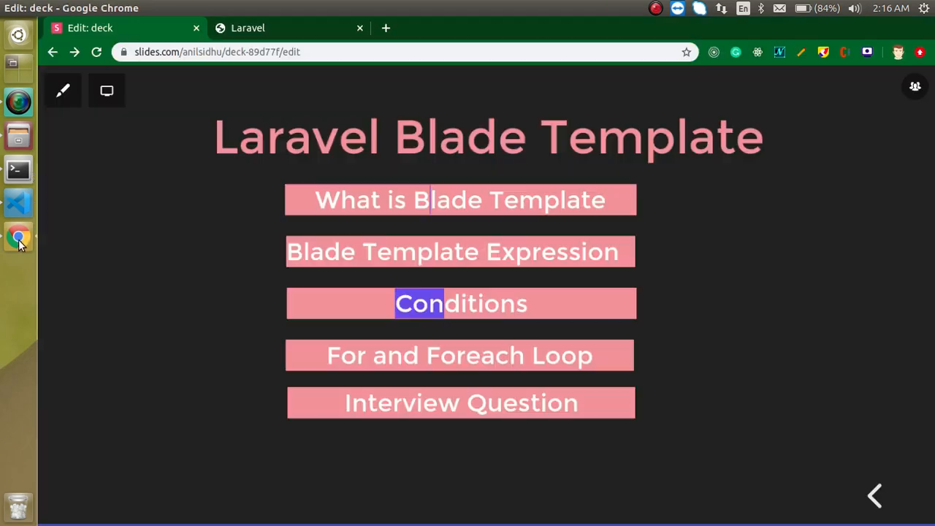
{"action": "left_click", "coordinate": [285, 27]}
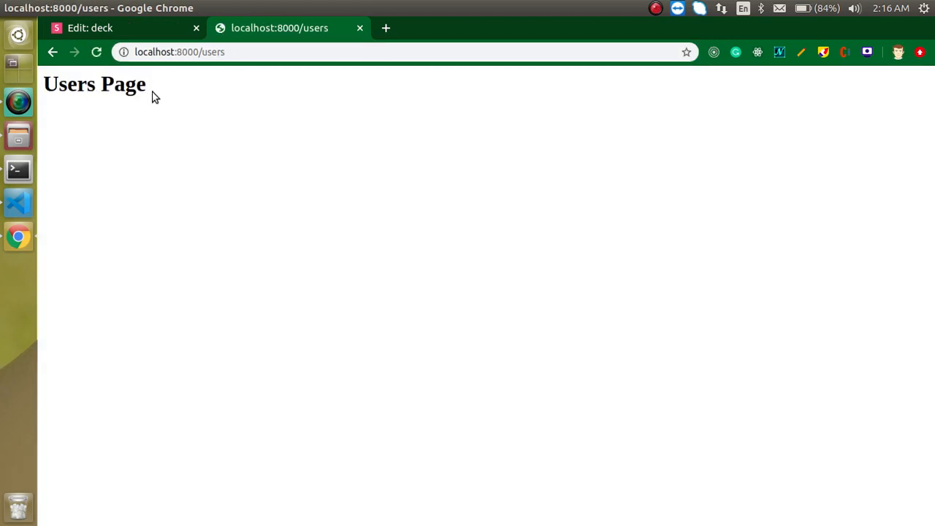
- Add the Blade expression {{10+10}} after 'Users Page' inside the h1 heading
{"action": "left_click", "coordinate": [18, 201]}
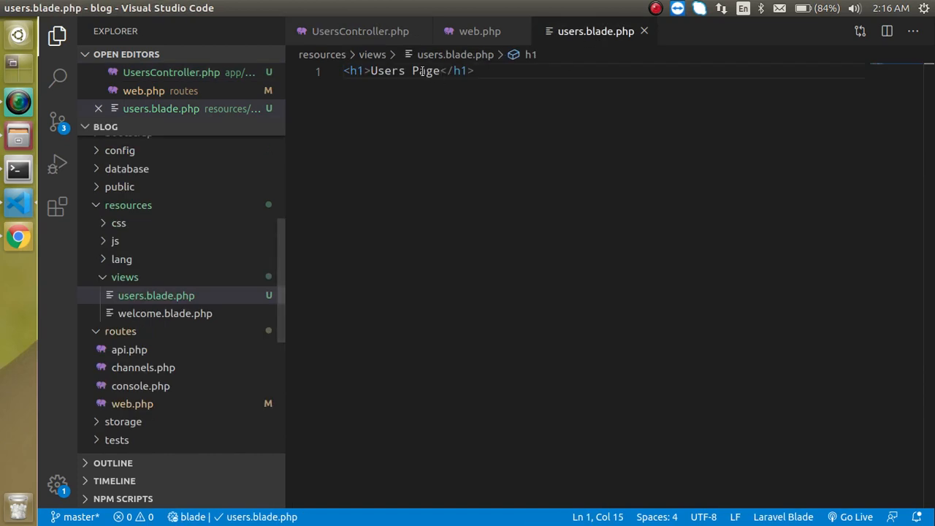
{"action": "type", "text": "{{}}"}
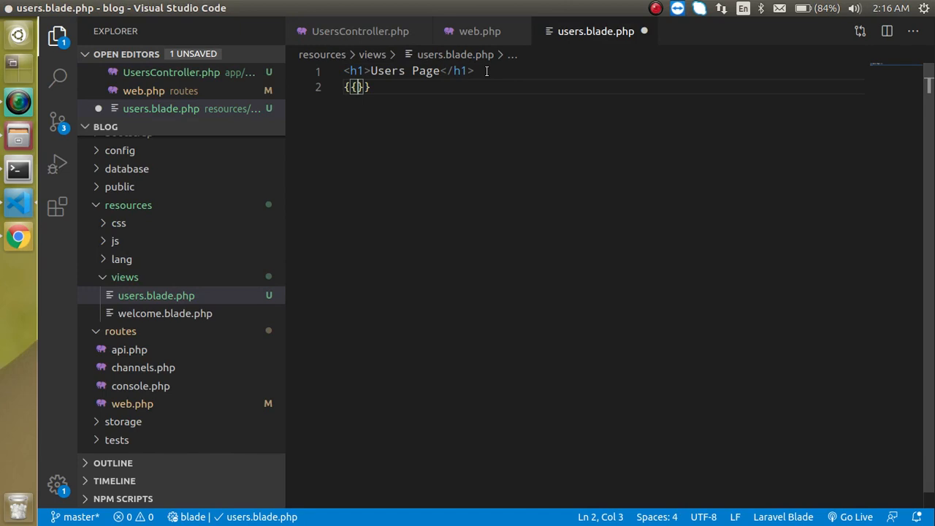
{"action": "type", "text": "10+10"}
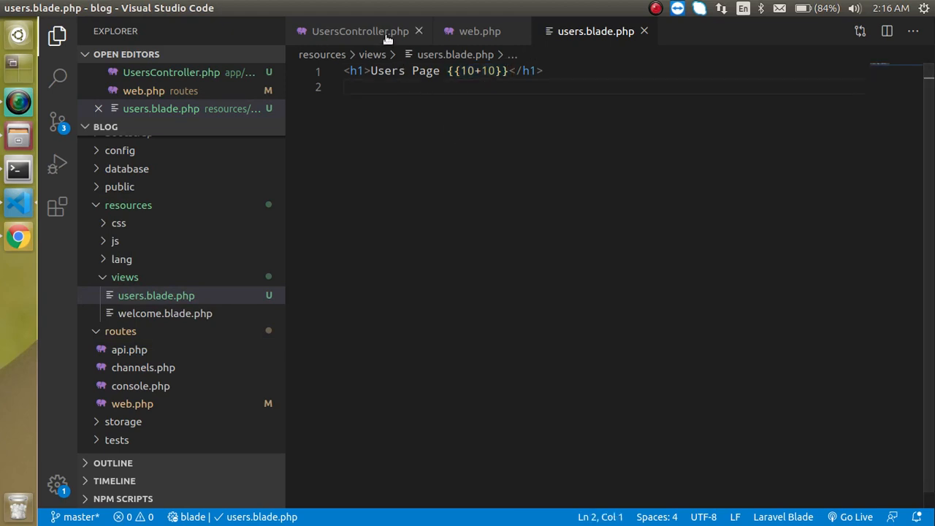
- Add ['users'=>['anil','sam','peter']] as the second argument of view('users') in viewLoad and save
{"action": "left_click", "coordinate": [360, 31]}
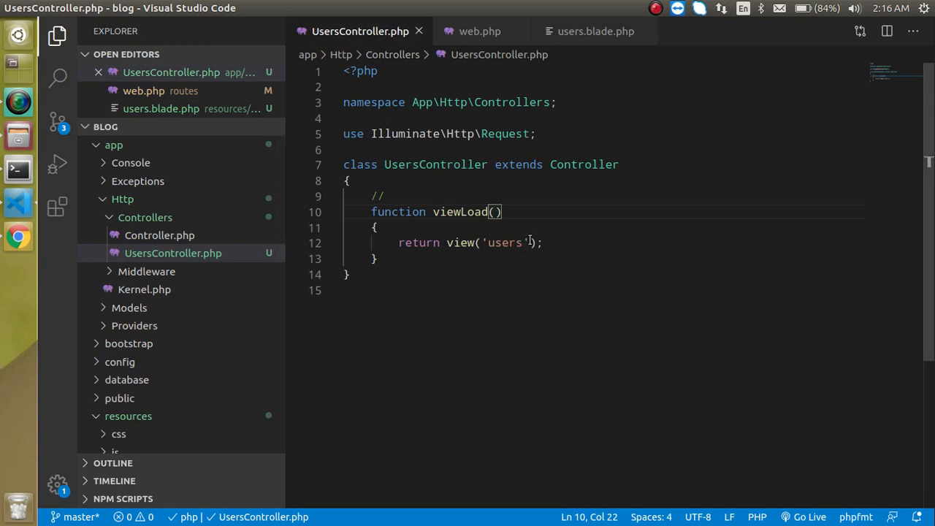
{"action": "type", "text": ",[]"}
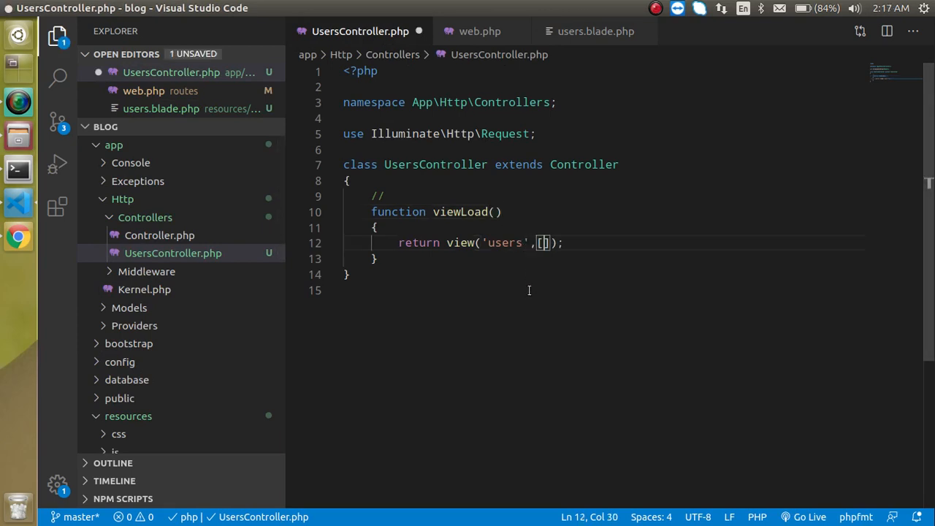
{"action": "type", "text": "$use"}
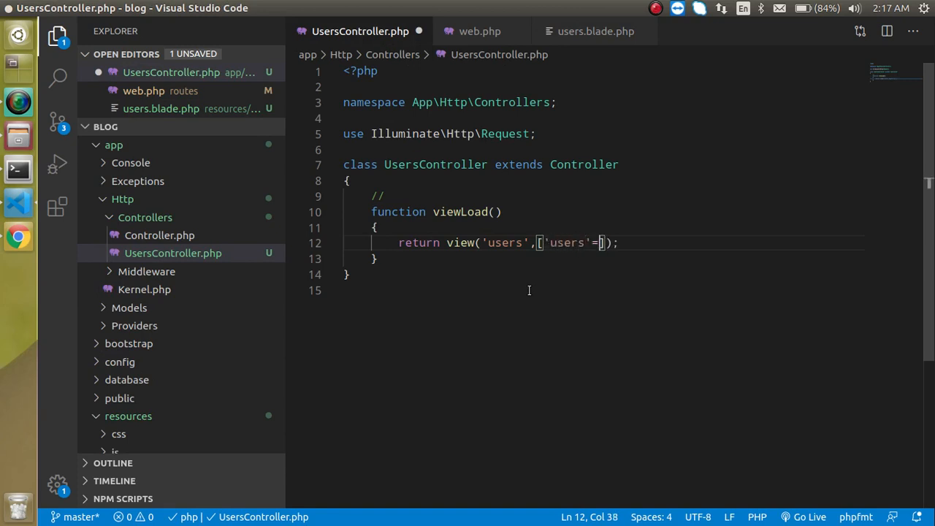
{"action": "type", "text": ">\"\""}
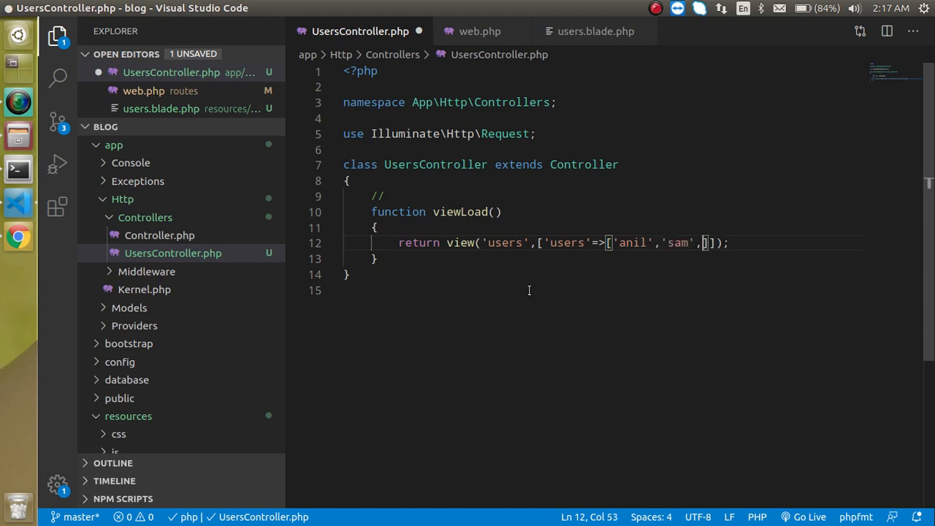
{"action": "type", "text": "pt"}
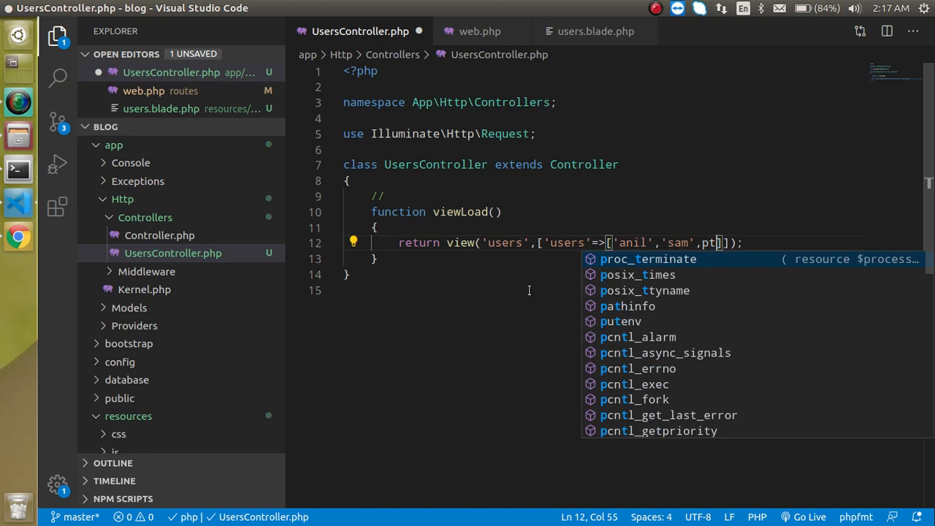
{"action": "type", "text": "e"}
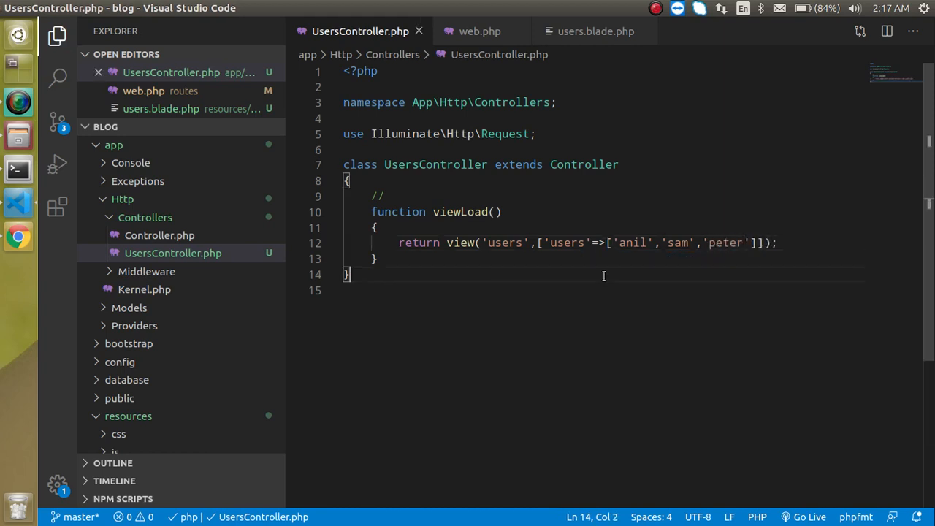
{"action": "mouse_move", "coordinate": [589, 31]}
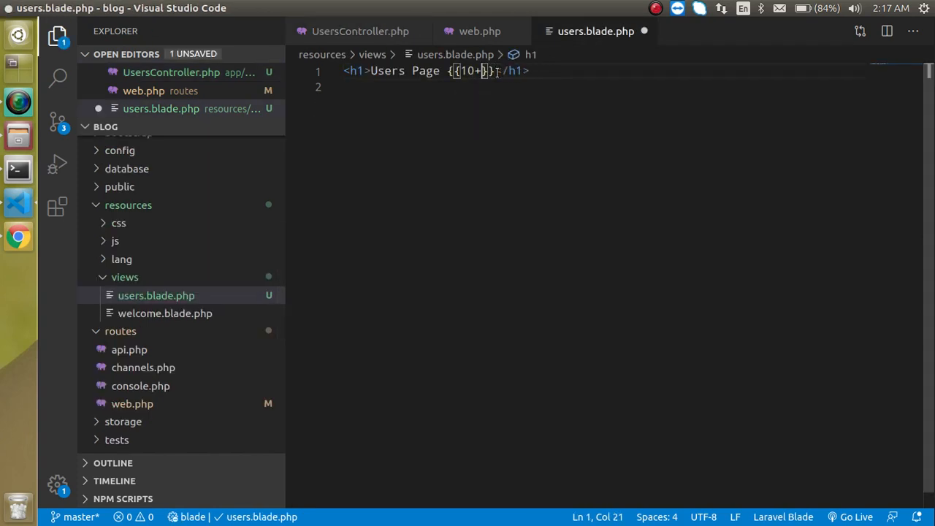
- Change the users.blade.php heading to {{count($users)}}
{"action": "type", "text": "count"}
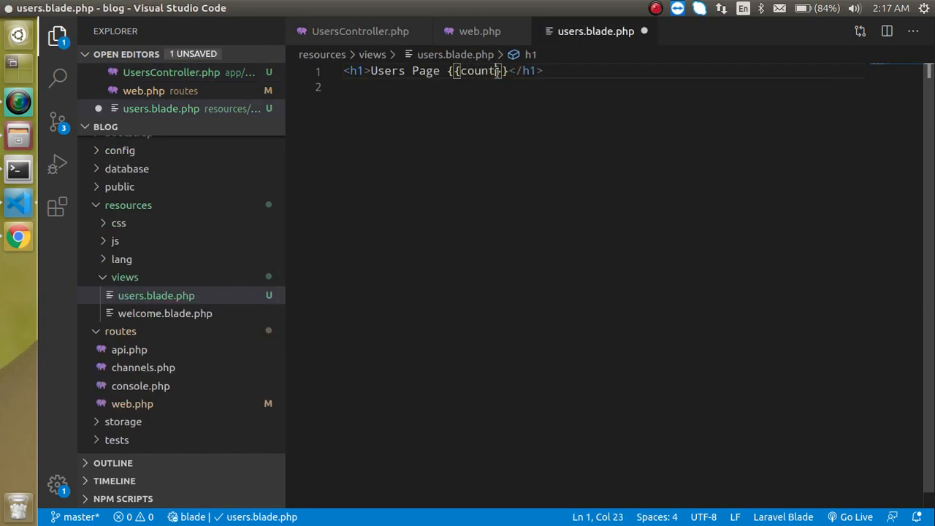
{"action": "type", "text": "($"}
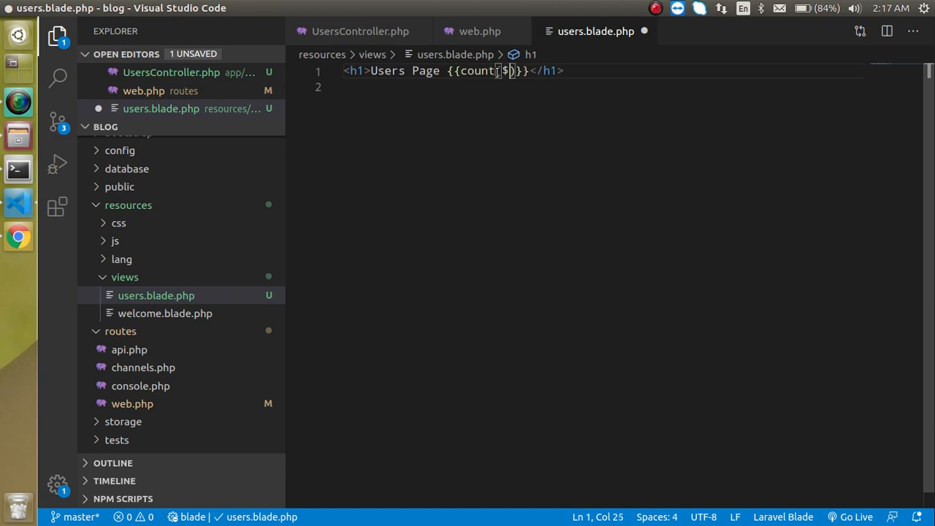
{"action": "type", "text": "users"}
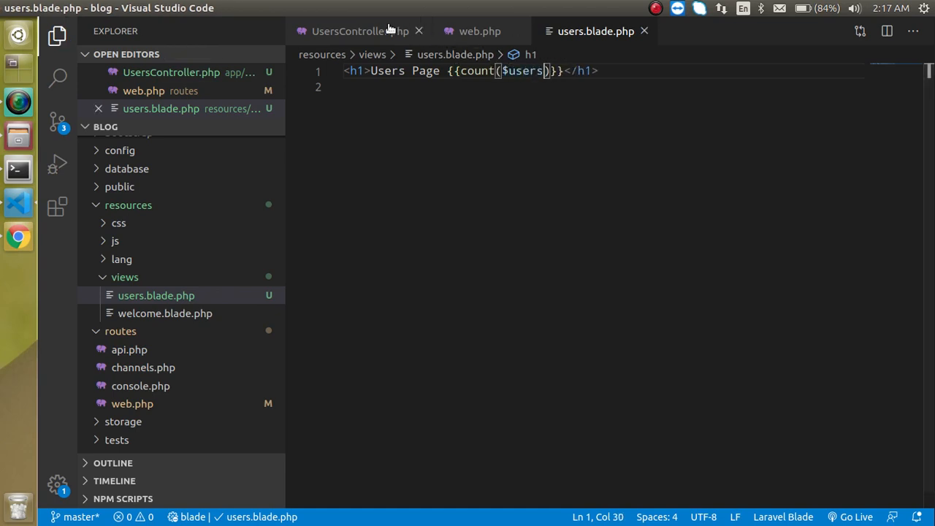
- Check the route in web.php, close that file, and return to UsersController
{"action": "left_click", "coordinate": [350, 31]}
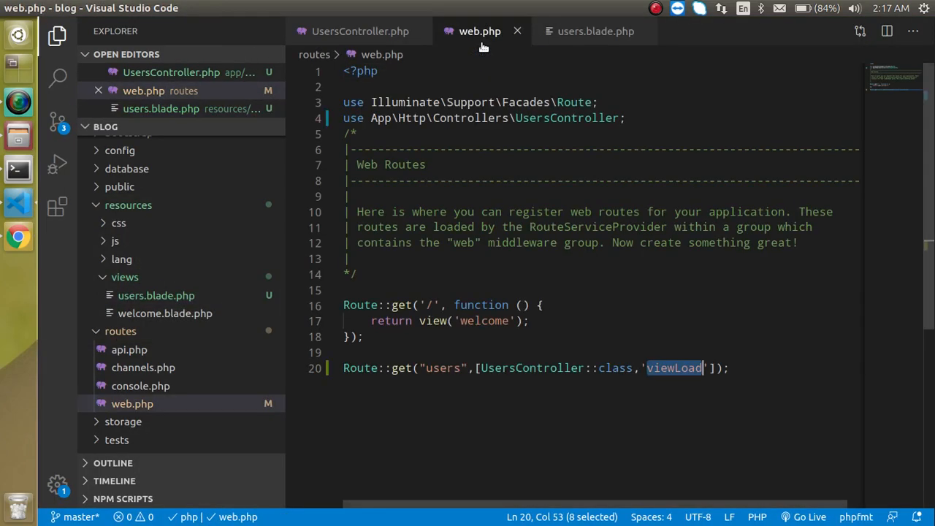
{"action": "left_click", "coordinate": [595, 31]}
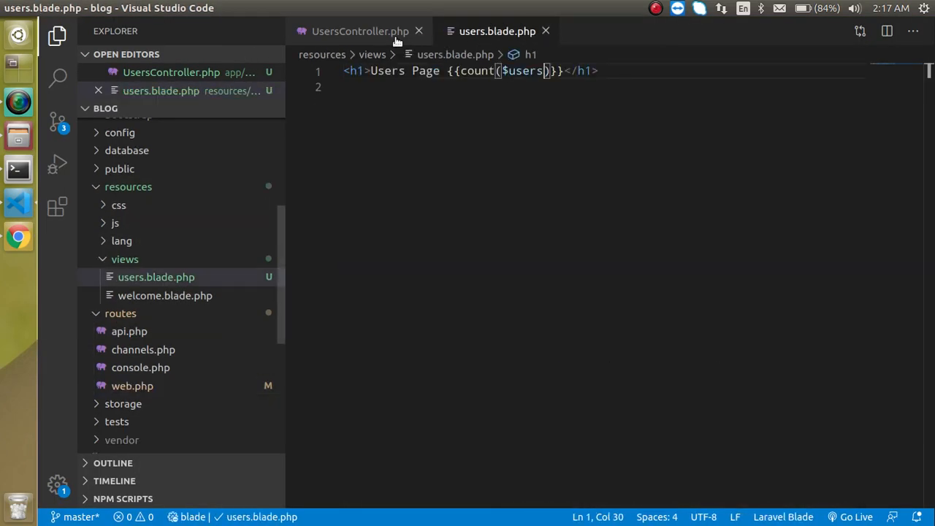
{"action": "left_click", "coordinate": [360, 31]}
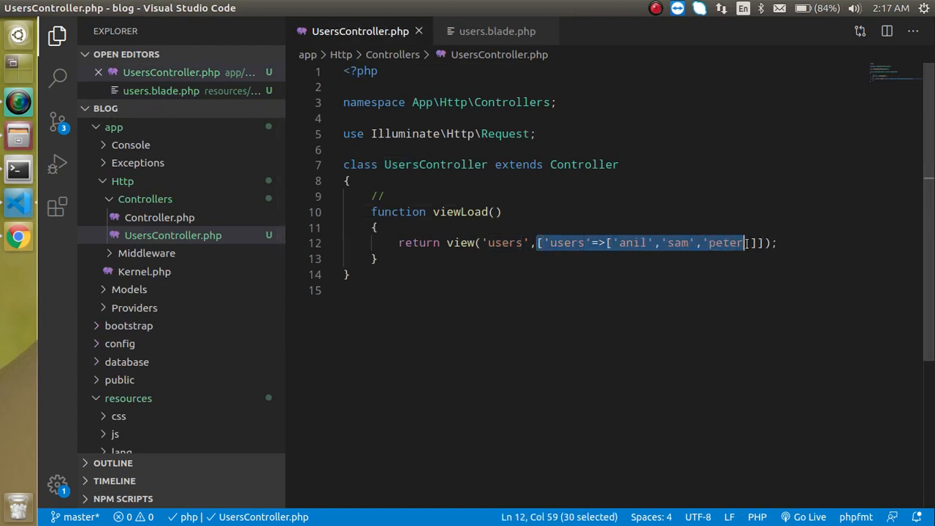
- Change the controller data to 'user' => 'anil' only, then return to users.blade.php
{"action": "key", "text": "Delete"}
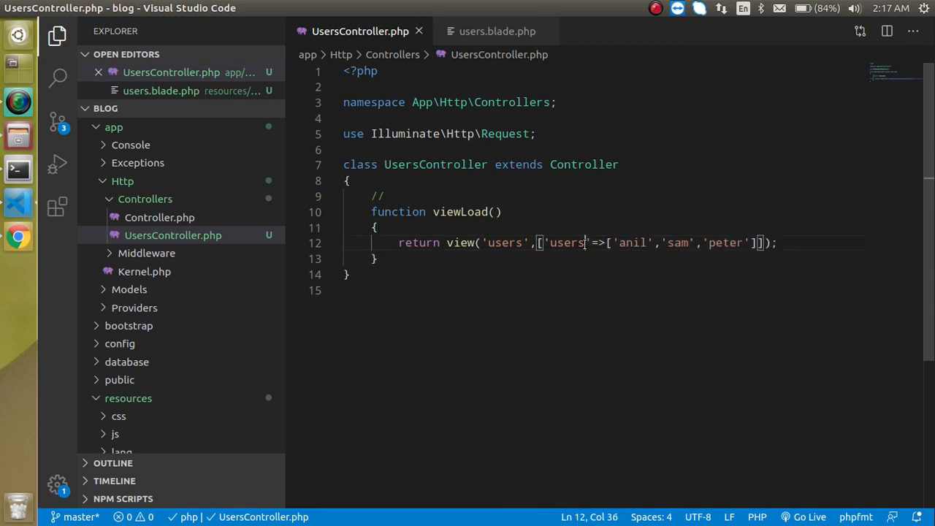
{"action": "key", "text": "Backspace"}
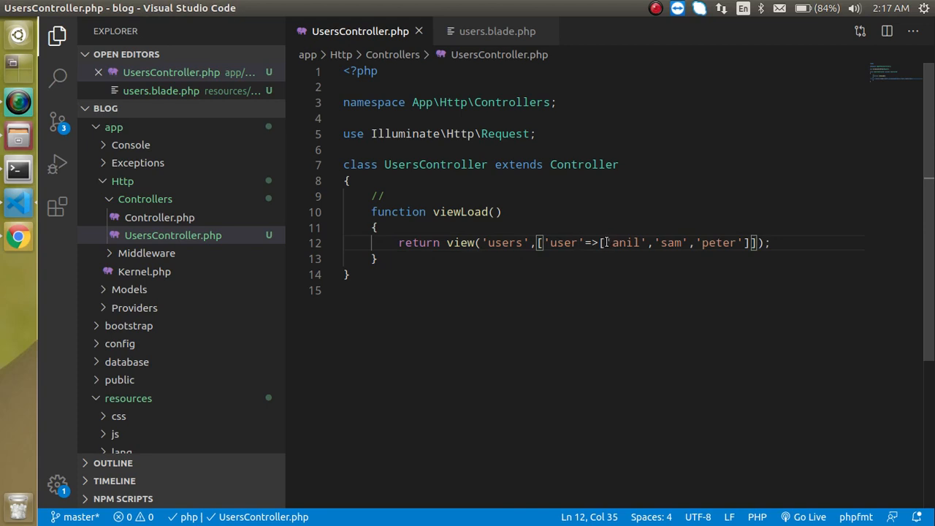
{"action": "key", "text": "Delete"}
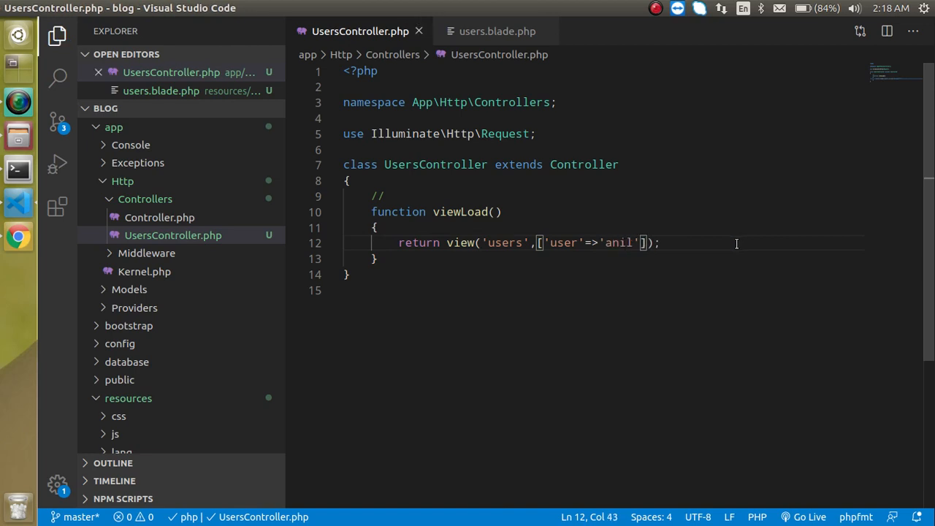
{"action": "left_click", "coordinate": [497, 31]}
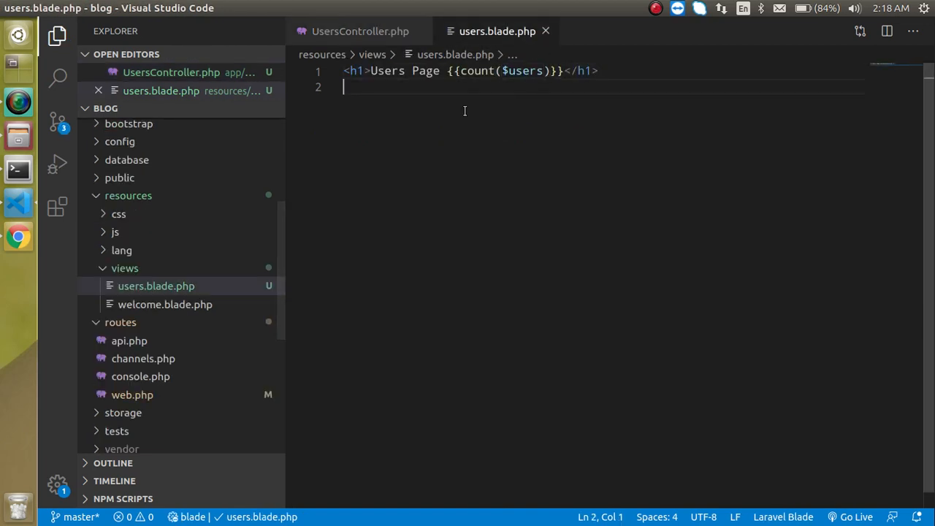
{"action": "type", "text": "@"}
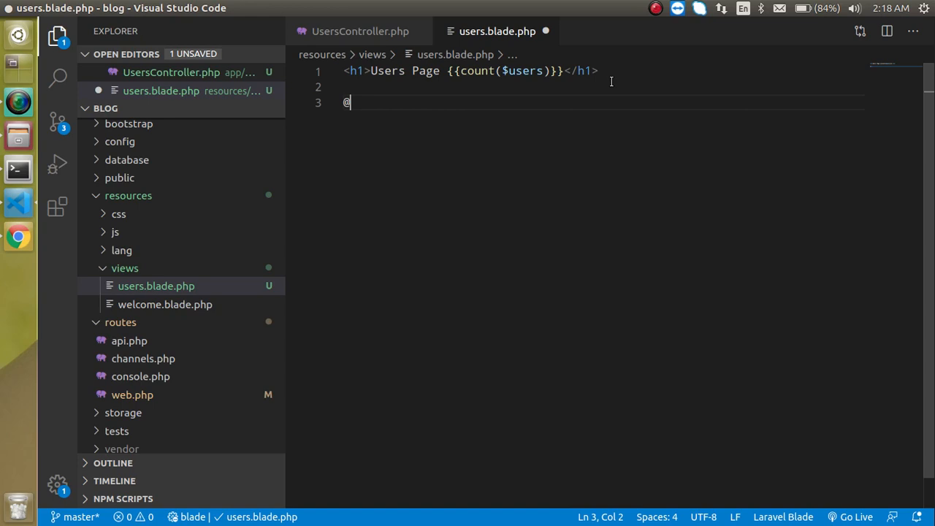
{"action": "type", "text": "if("}
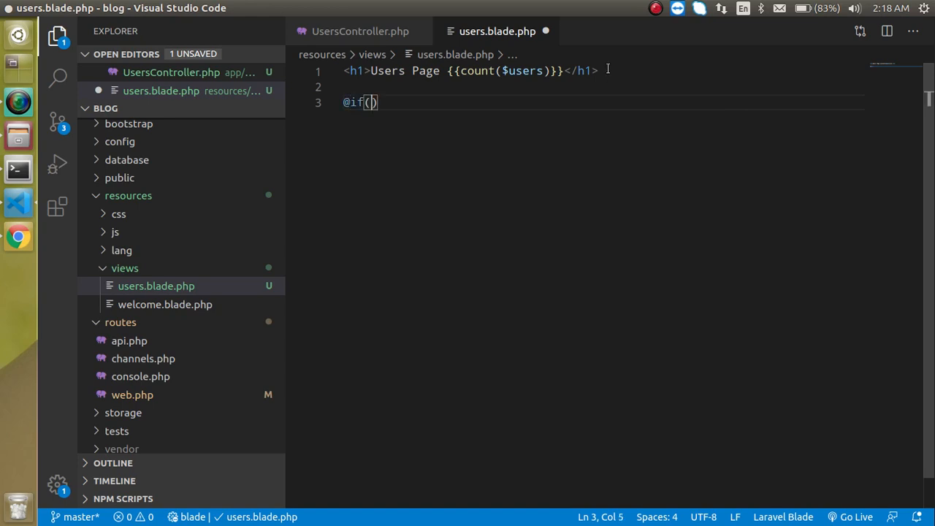
{"action": "type", "text": "$"}
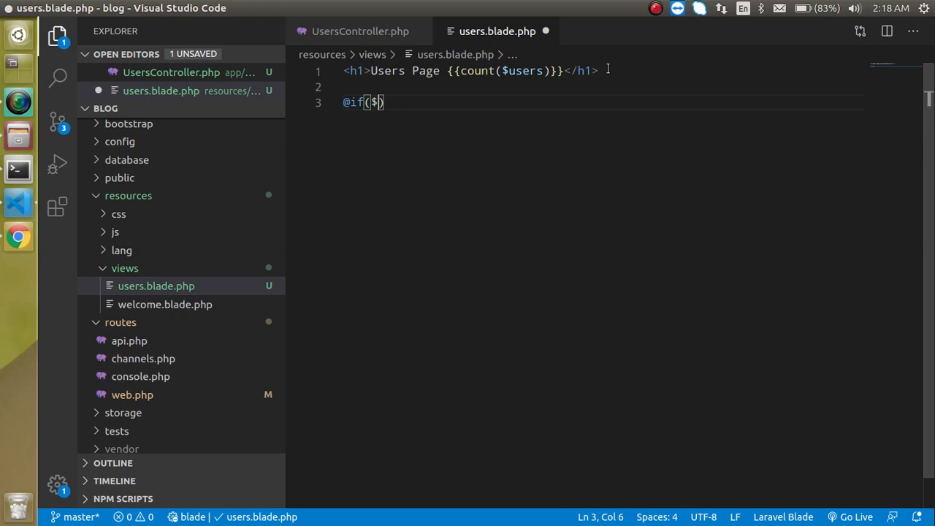
{"action": "type", "text": "user"}
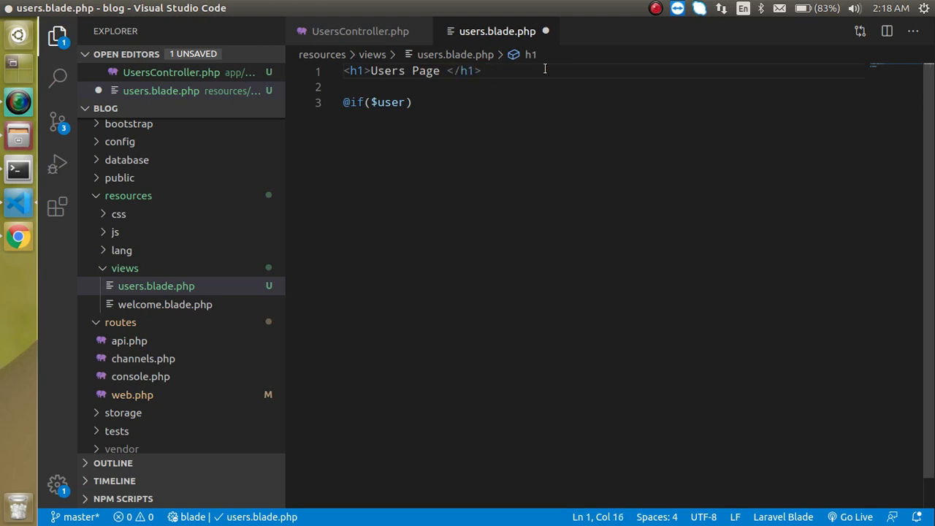
{"action": "left_click", "coordinate": [360, 31]}
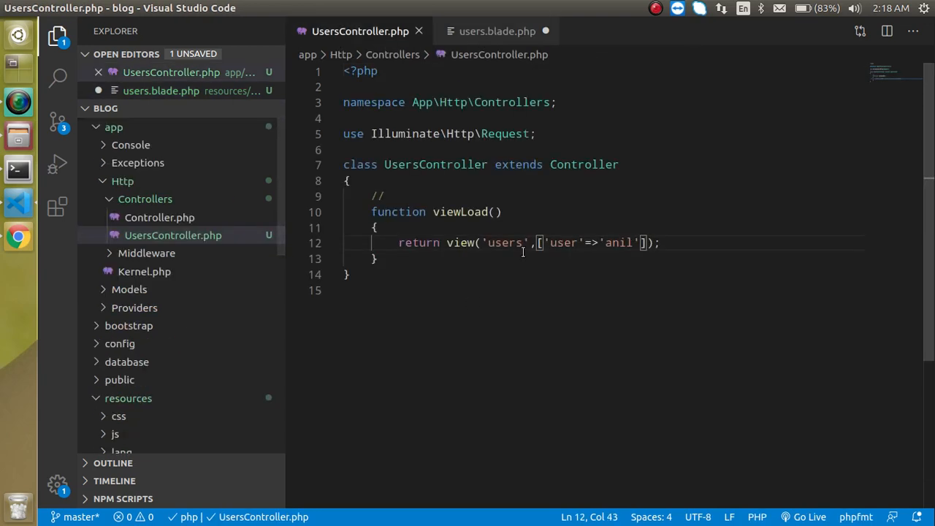
{"action": "double_click", "coordinate": [504, 242]}
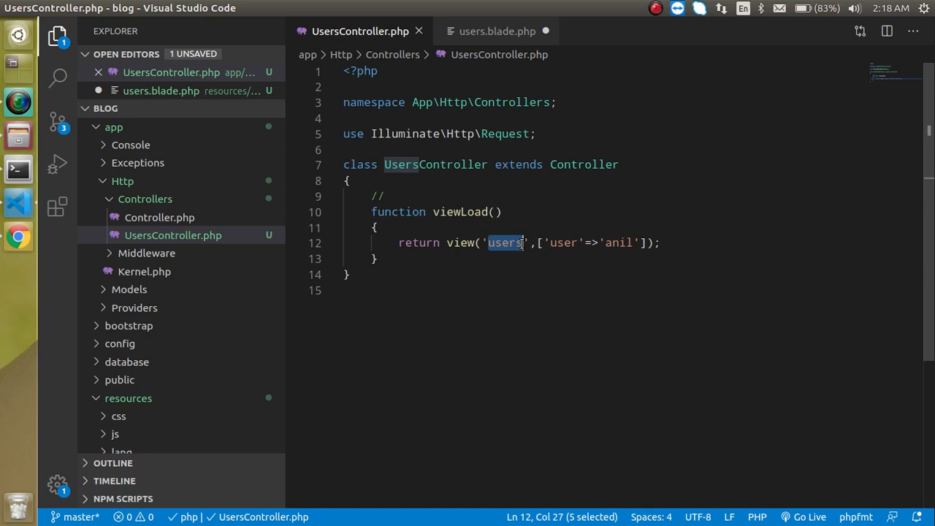
{"action": "double_click", "coordinate": [562, 242]}
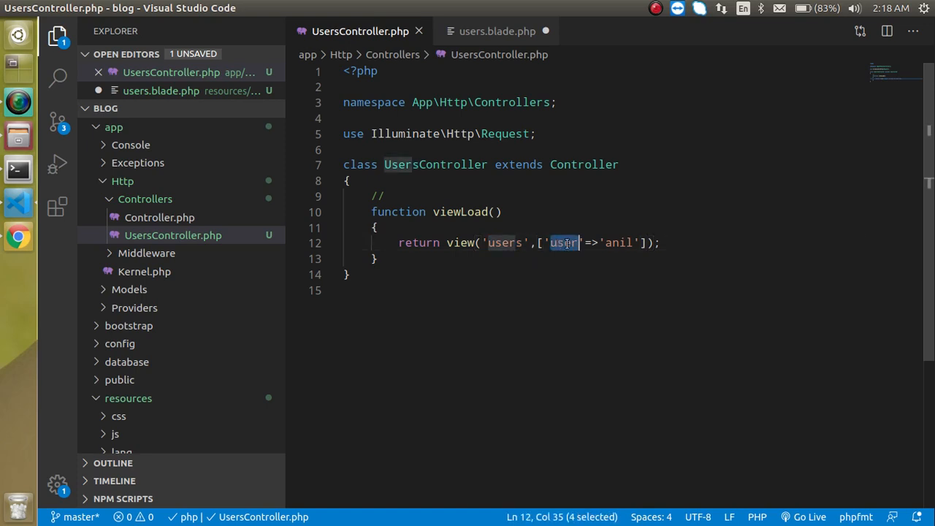
{"action": "left_click", "coordinate": [496, 30]}
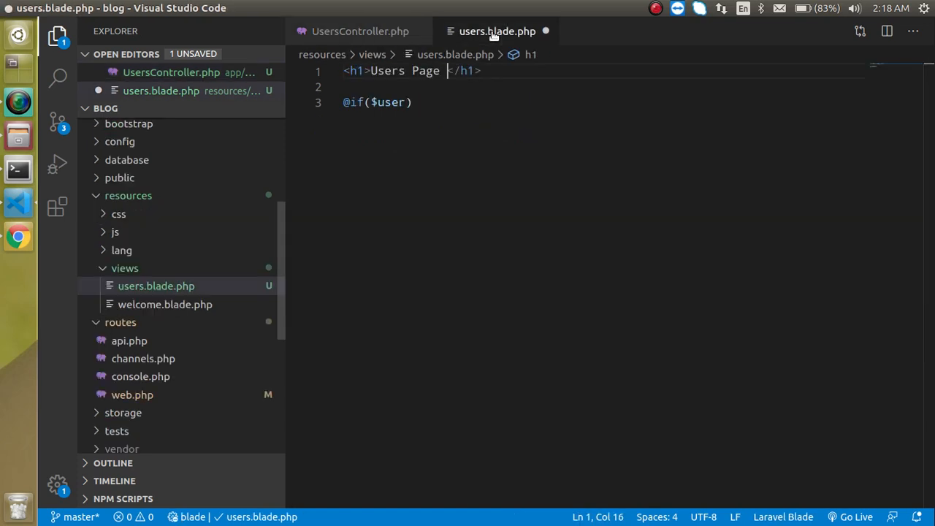
{"action": "type", "text": "=="}
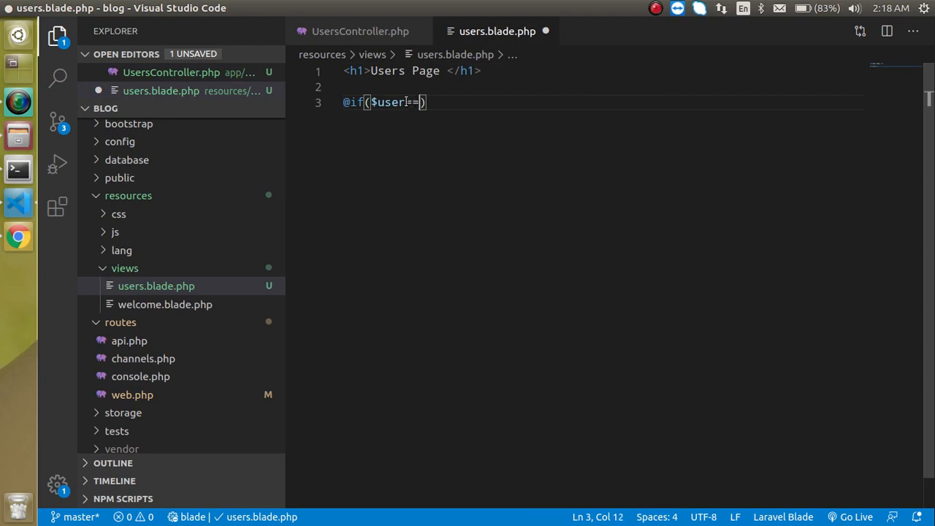
{"action": "type", "text": "\"anil\""}
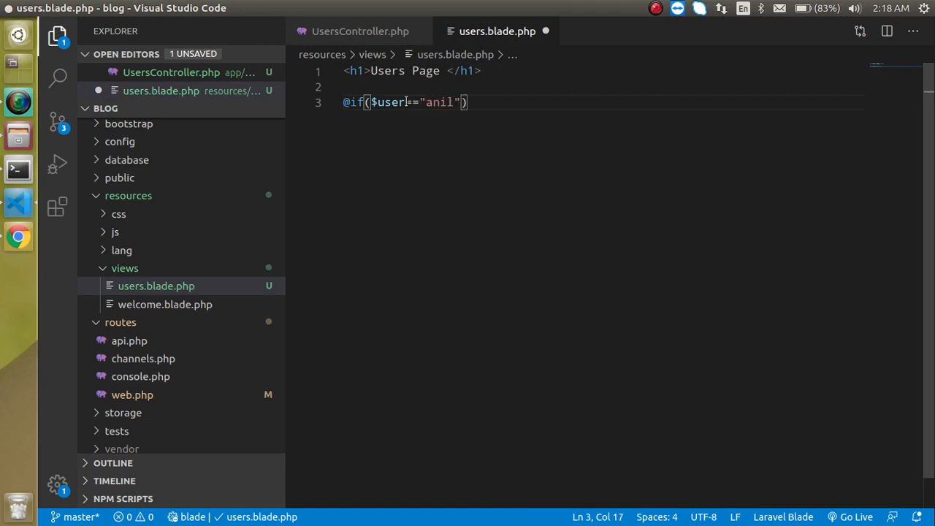
{"action": "type", "text": "<"}
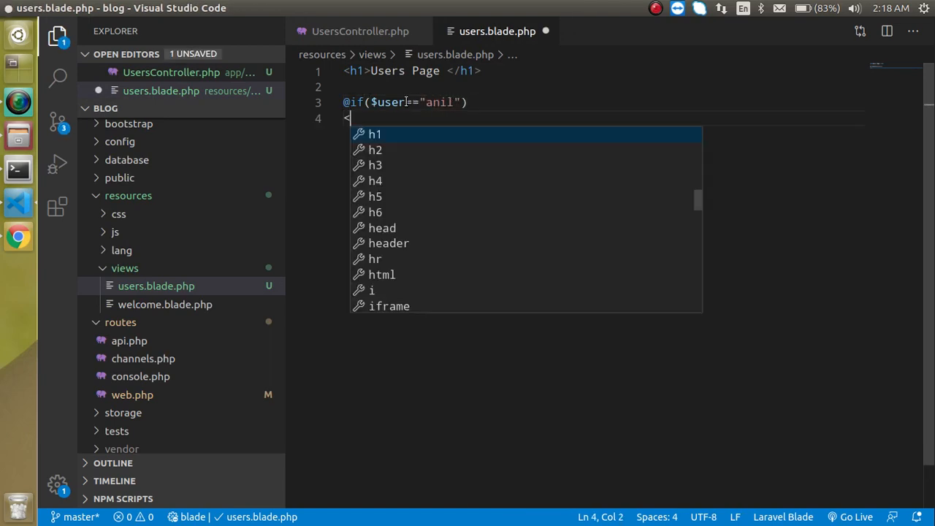
{"action": "type", "text": "h3></h3>"}
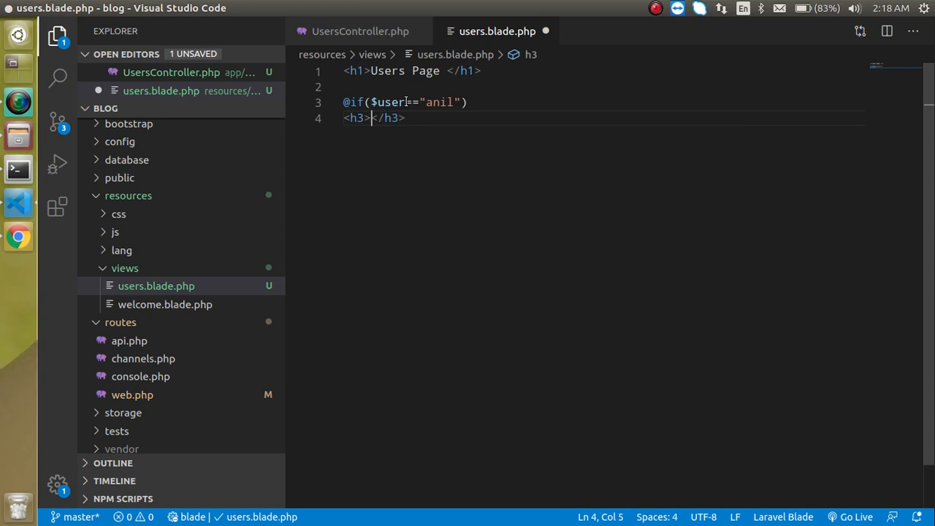
{"action": "type", "text": "Hi"}
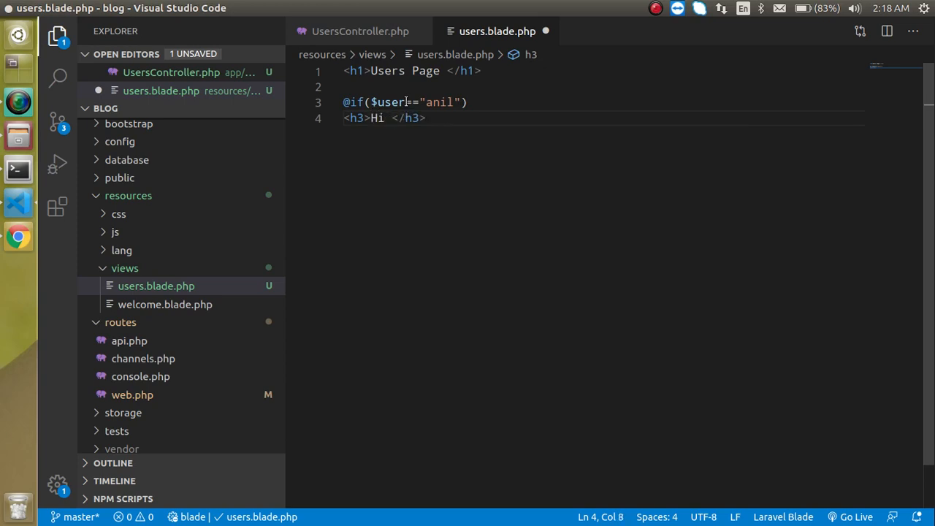
{"action": "type", "text": "{"}
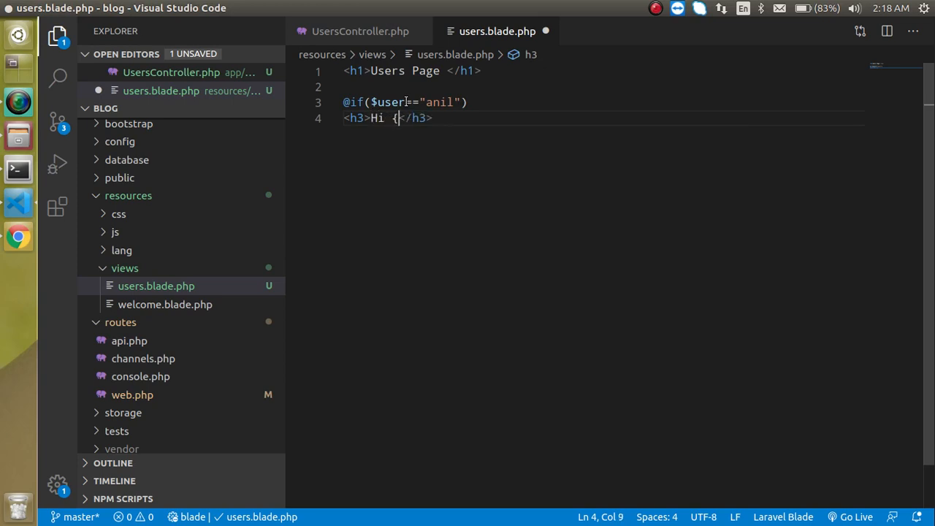
{"action": "type", "text": "}}"}
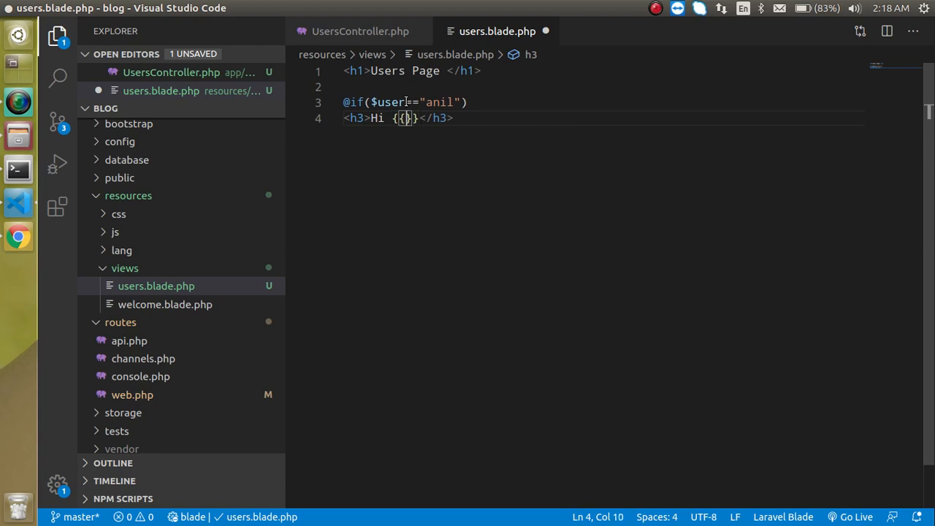
{"action": "type", "text": "$user"}
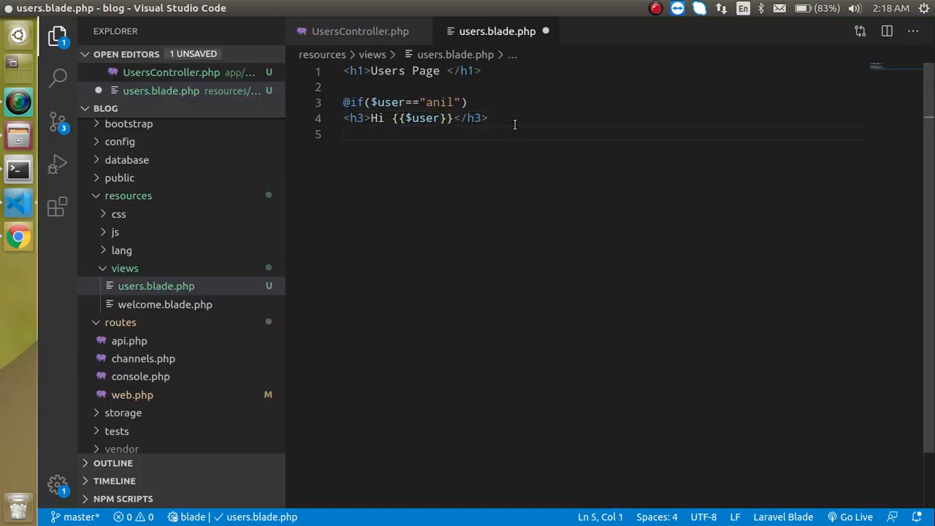
{"action": "type", "text": "@en"}
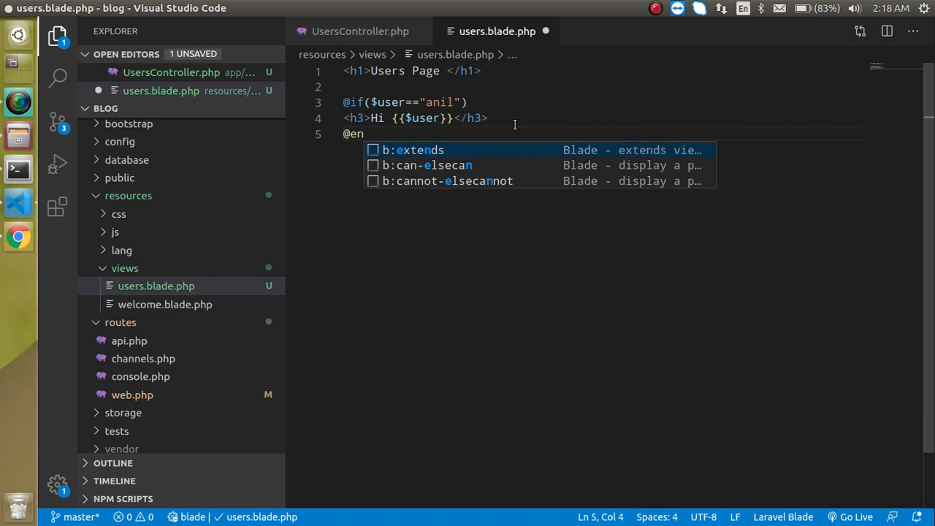
{"action": "type", "text": "dif"}
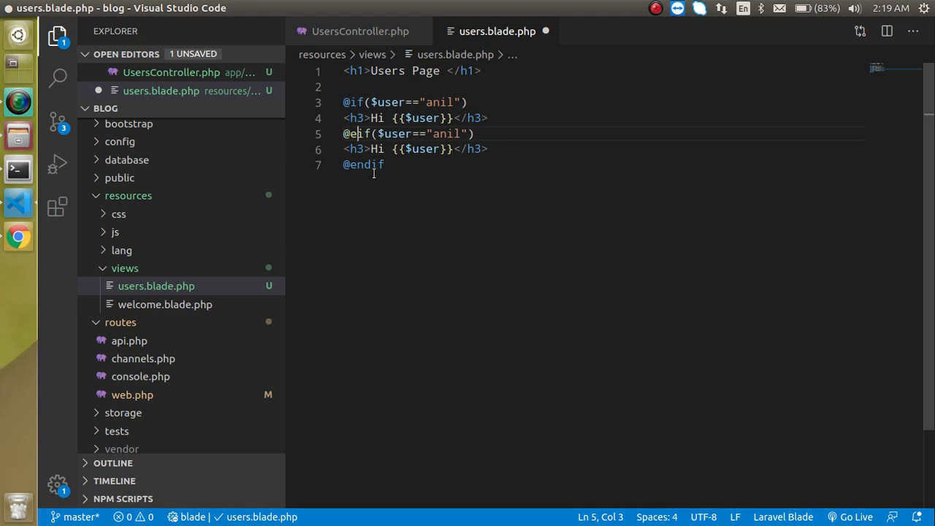
{"action": "type", "text": "lseif"}
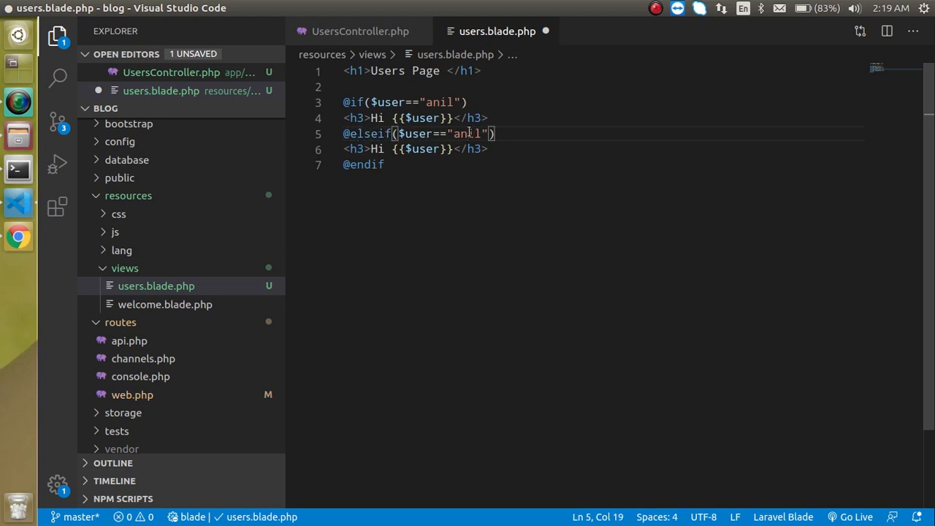
{"action": "type", "text": "sam"}
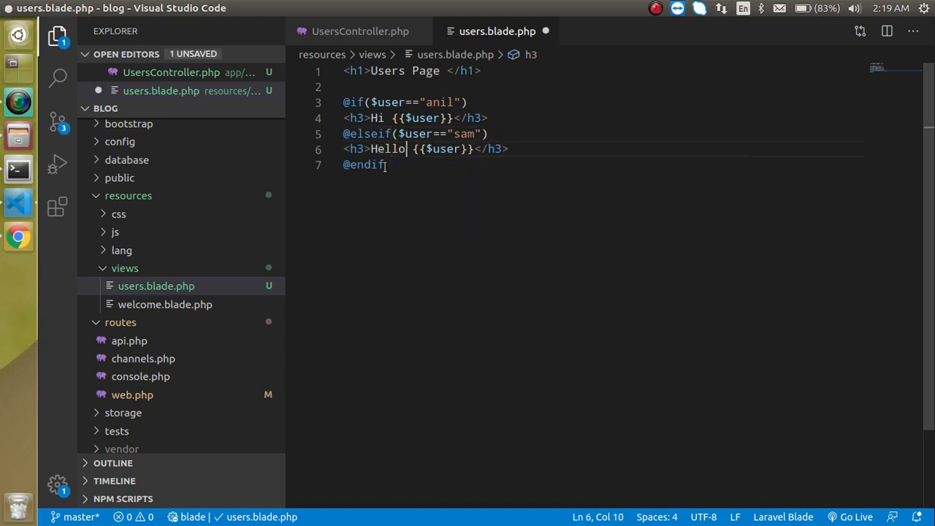
{"action": "left_click", "coordinate": [359, 31]}
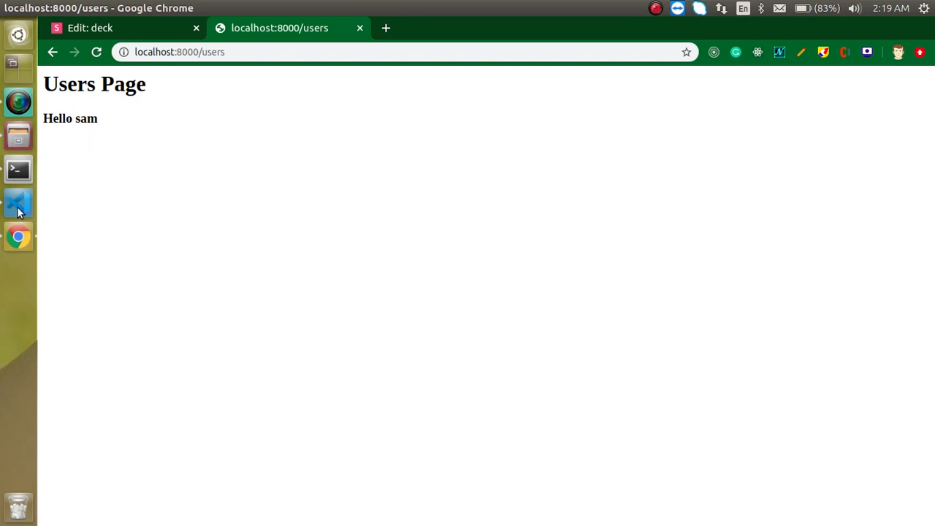
- View the Hello sam page in Chrome and return to the code editor
{"action": "left_click", "coordinate": [18, 201]}
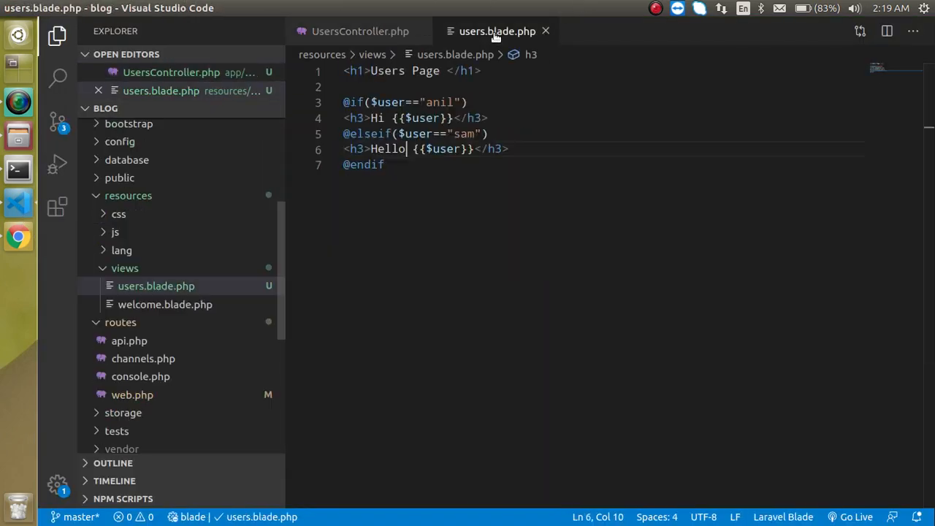
{"action": "key", "text": "Enter"}
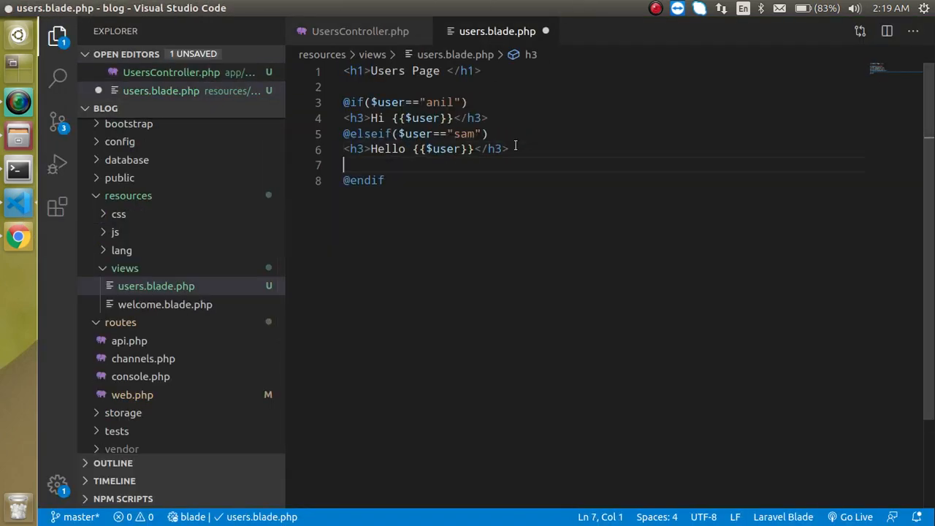
{"action": "type", "text": "@"}
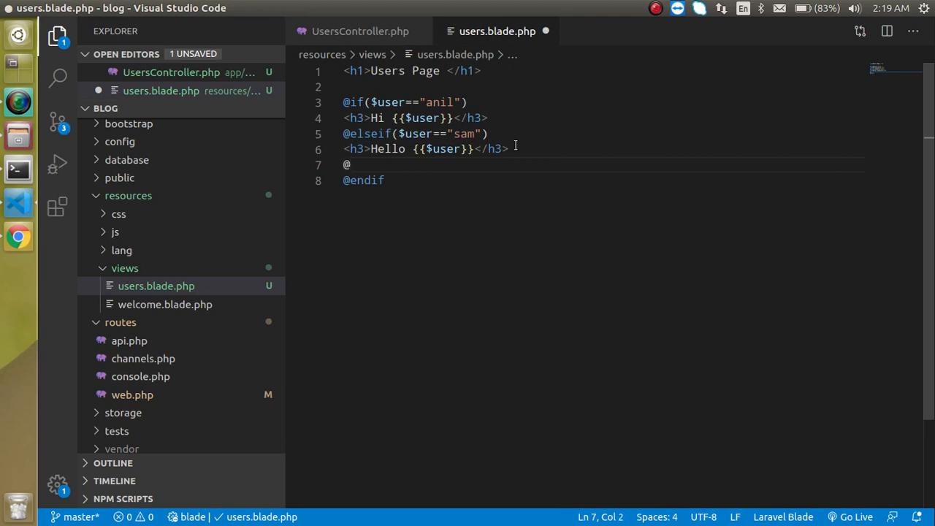
{"action": "type", "text": "else"}
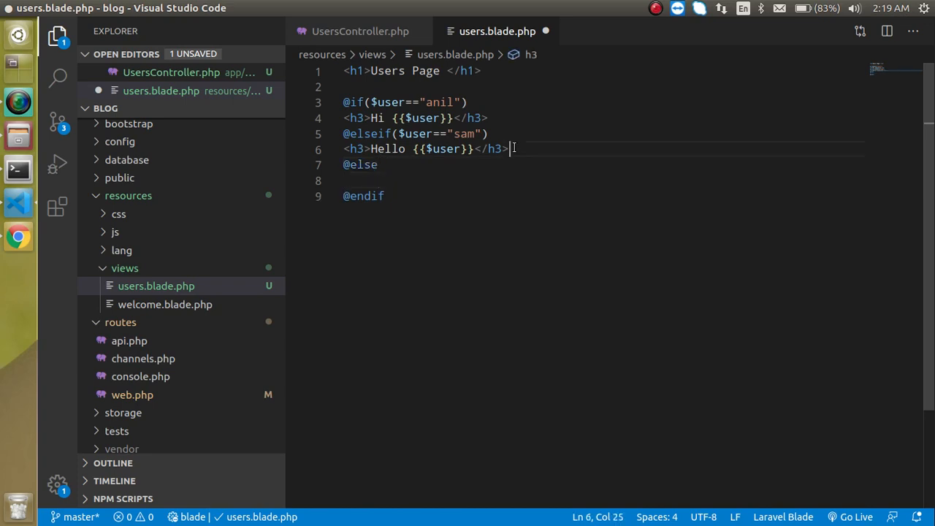
{"action": "left_click", "coordinate": [438, 181]}
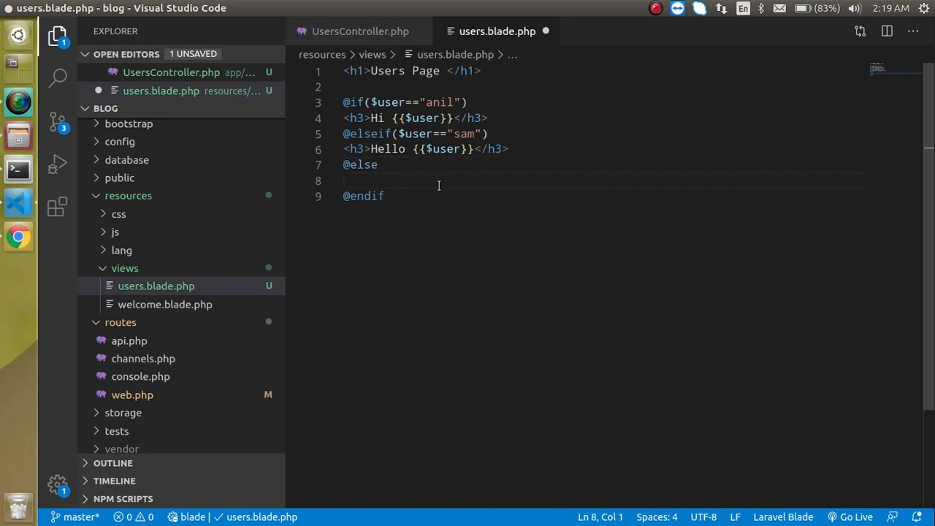
{"action": "type", "text": "<h3>Hello </h3>"}
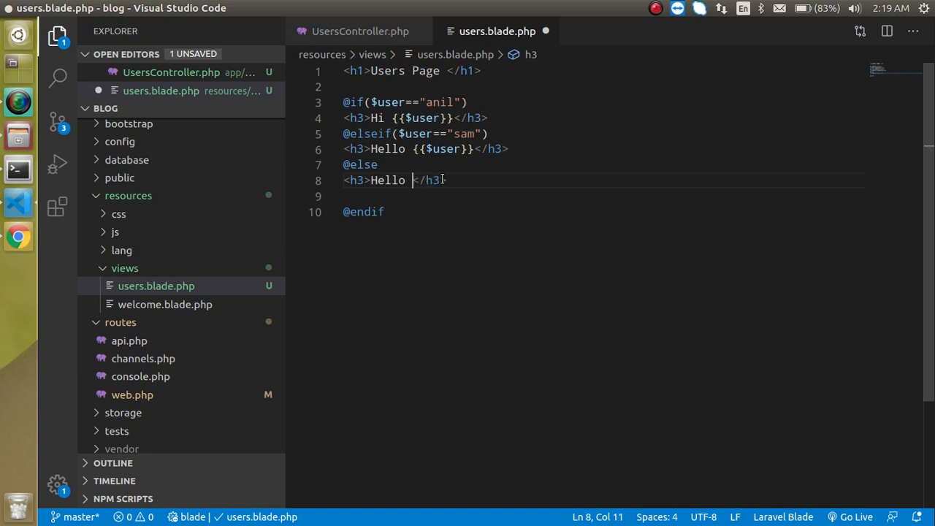
{"action": "key", "text": "Backspace"}
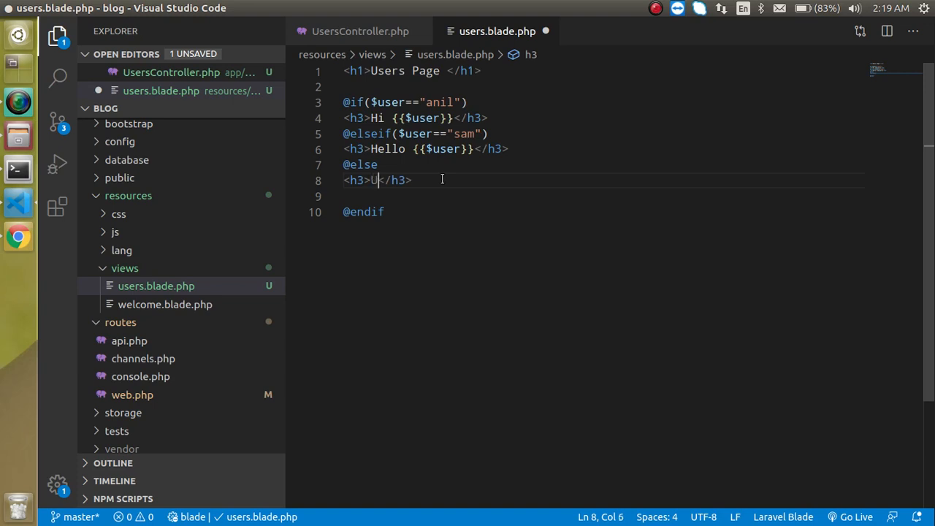
{"action": "type", "text": "nknown User"}
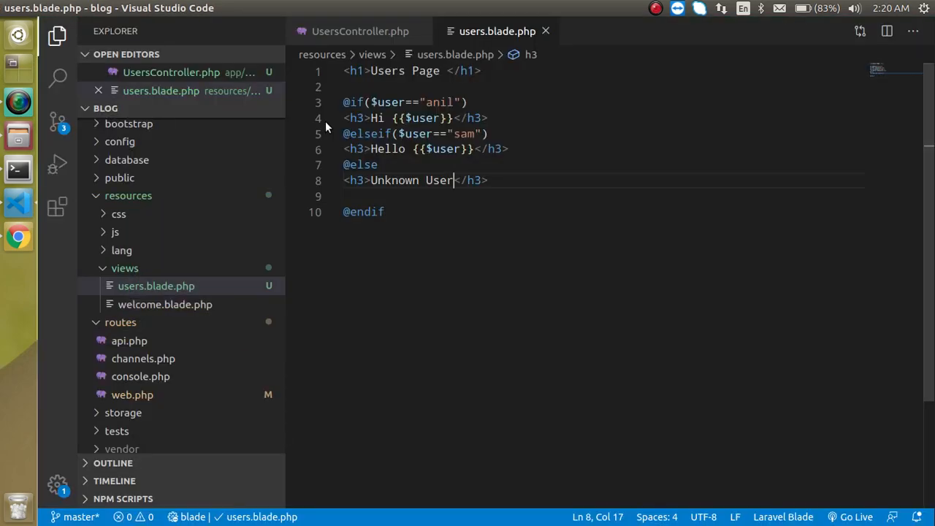
{"action": "mouse_move", "coordinate": [359, 30]}
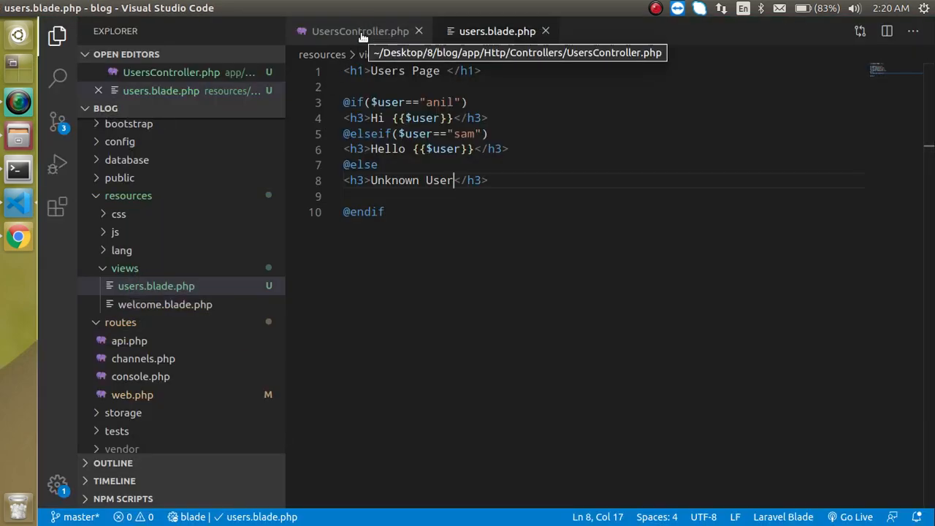
{"action": "left_click", "coordinate": [359, 30]}
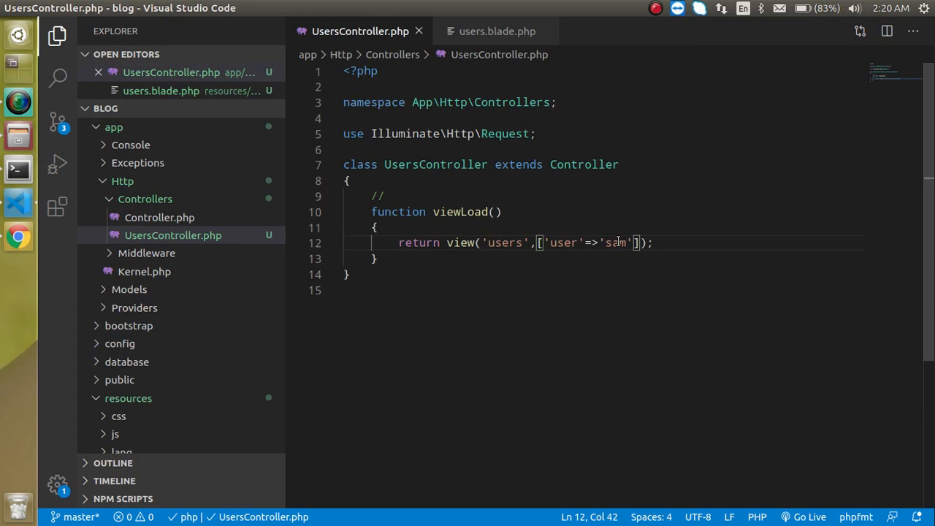
- Pass 'peter' from the controller, reload the users page to see Unknown User, and return to users.blade.php
{"action": "type", "text": "pete"}
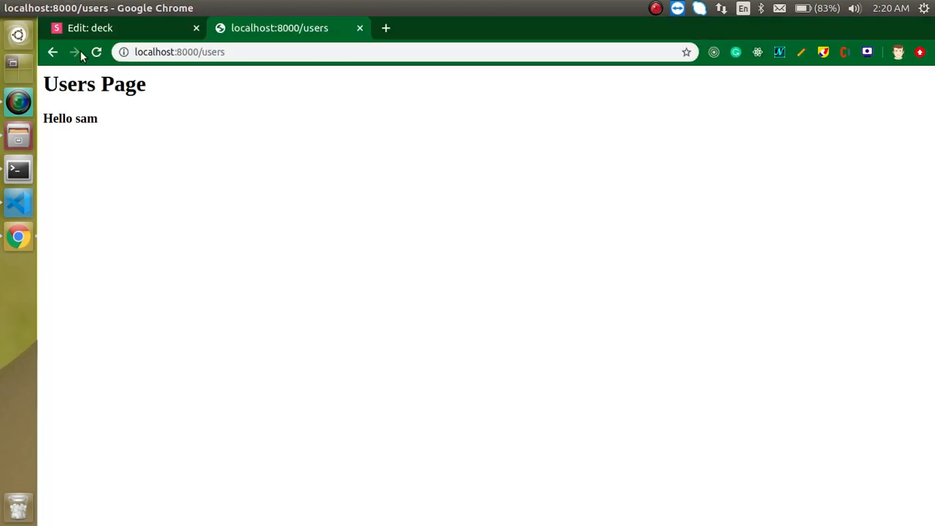
{"action": "left_click", "coordinate": [97, 53]}
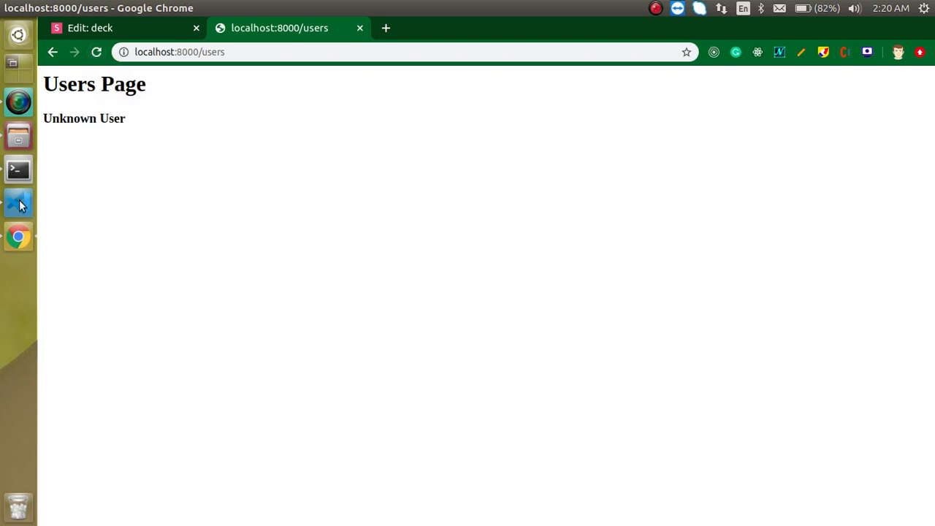
{"action": "left_click", "coordinate": [18, 201]}
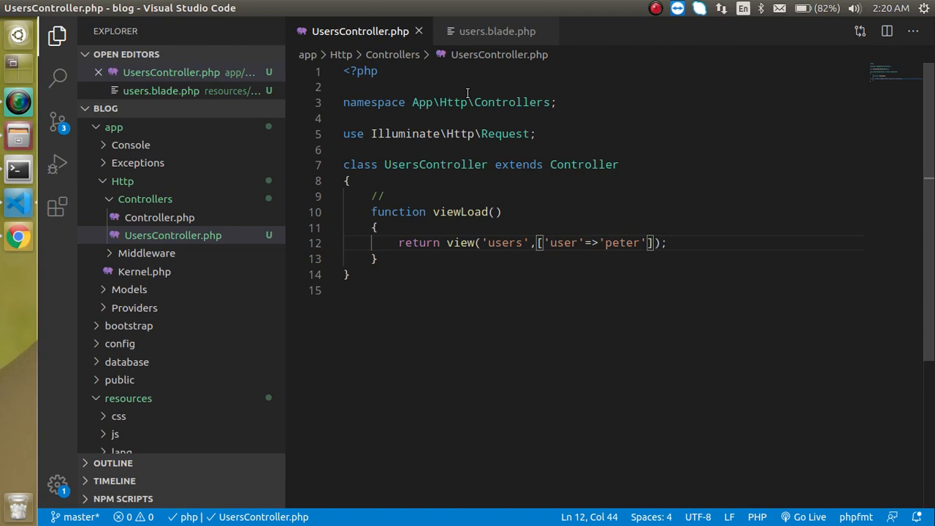
{"action": "left_click", "coordinate": [497, 31]}
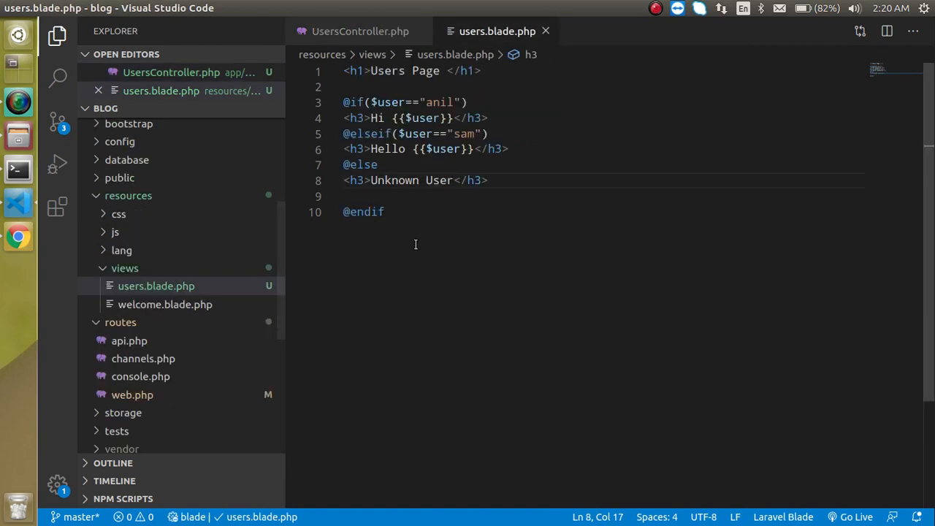
{"action": "left_click_drag", "start_coordinate": [343, 102], "coordinate": [383, 212]}
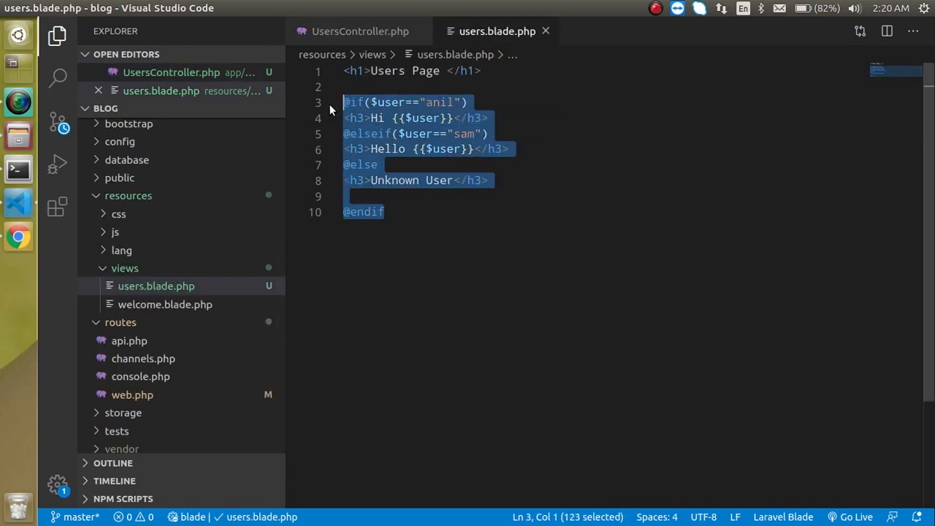
{"action": "type", "text": "for"}
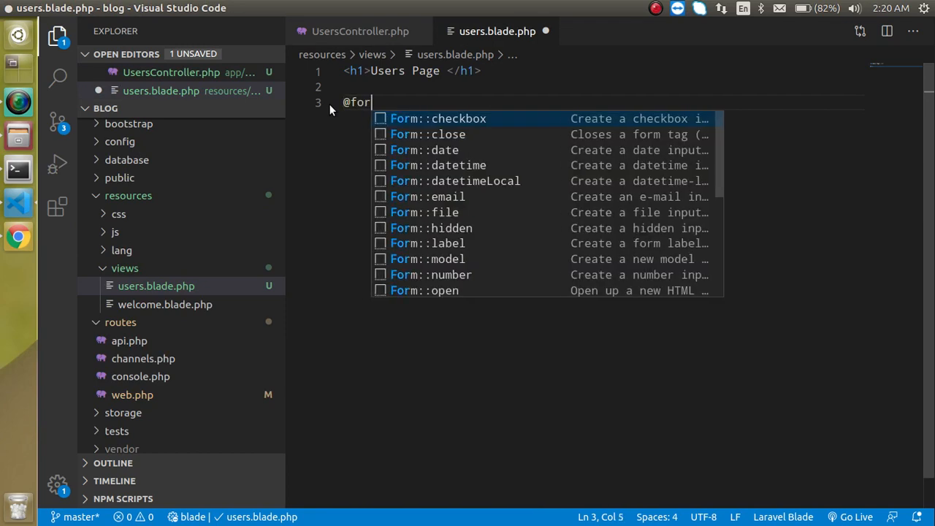
{"action": "type", "text": "($i"}
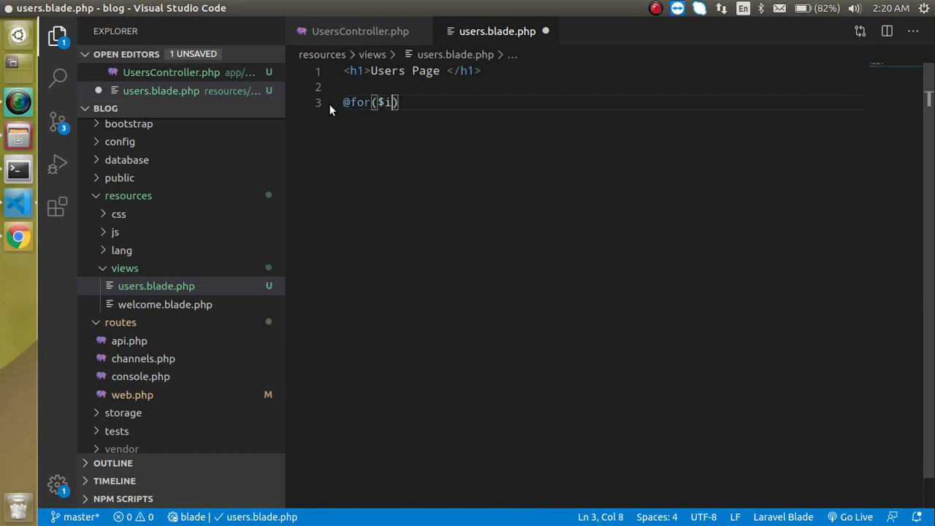
{"action": "type", "text": "="}
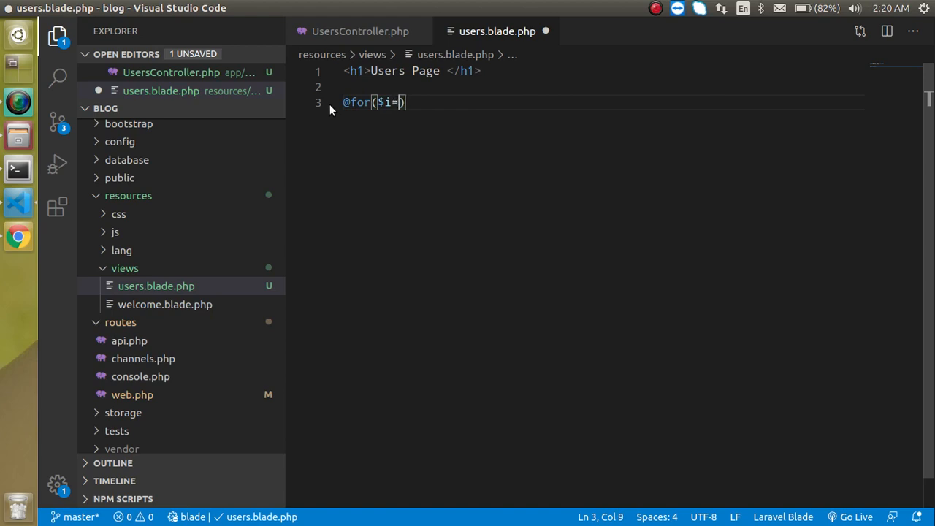
{"action": "type", "text": "0;"}
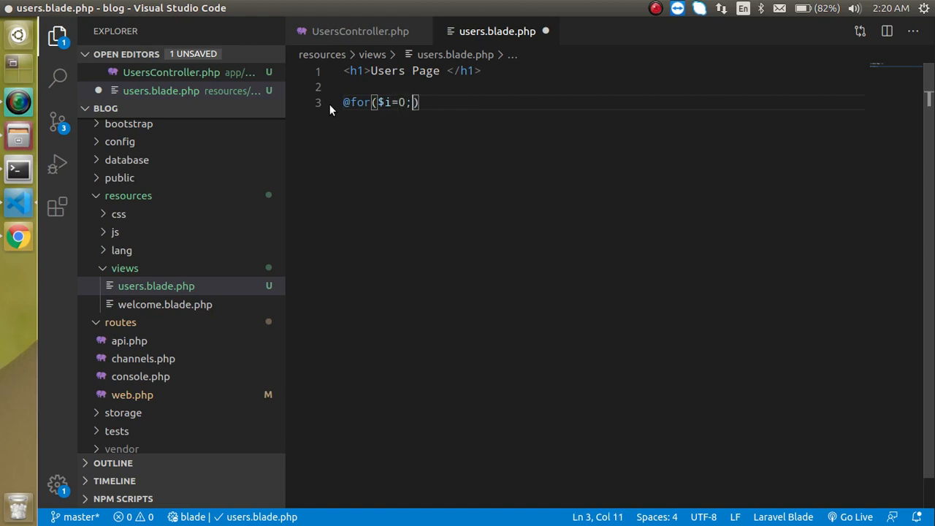
{"action": "type", "text": "$i<10;$"}
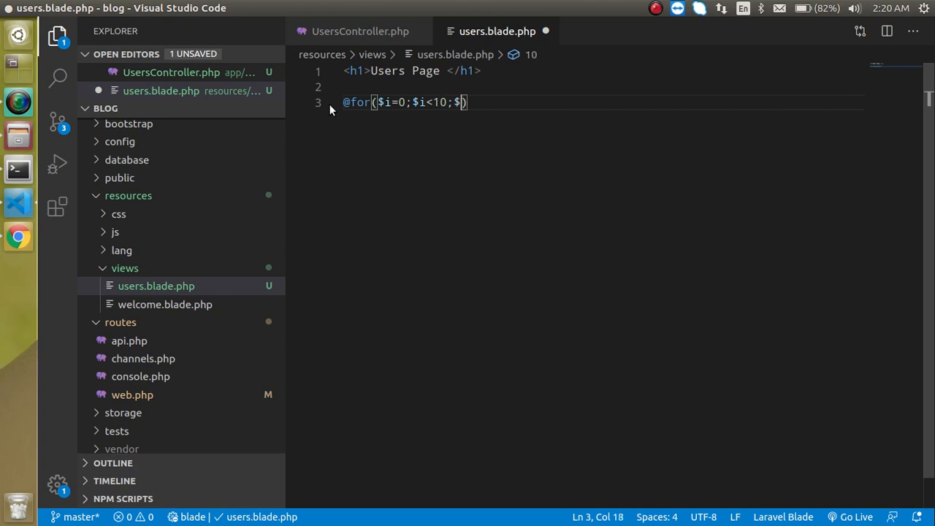
{"action": "type", "text": "i++)"}
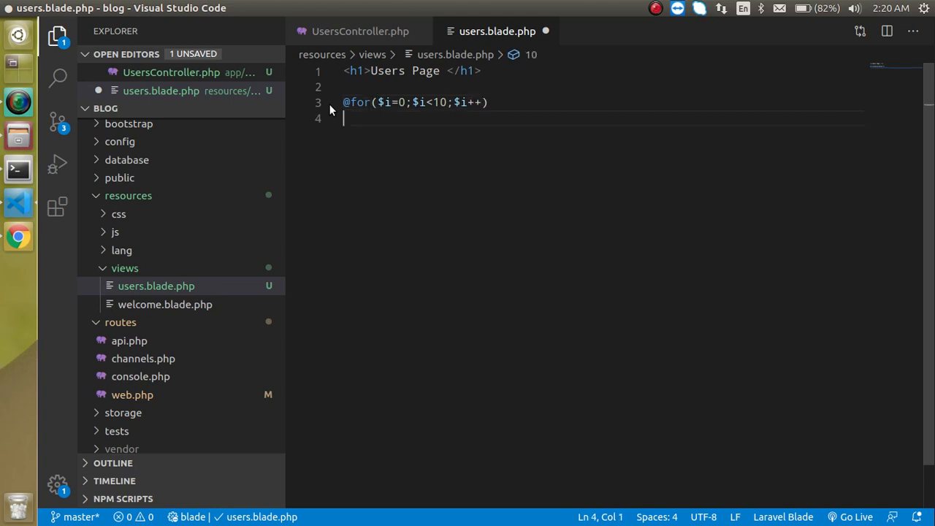
{"action": "type", "text": "{"}
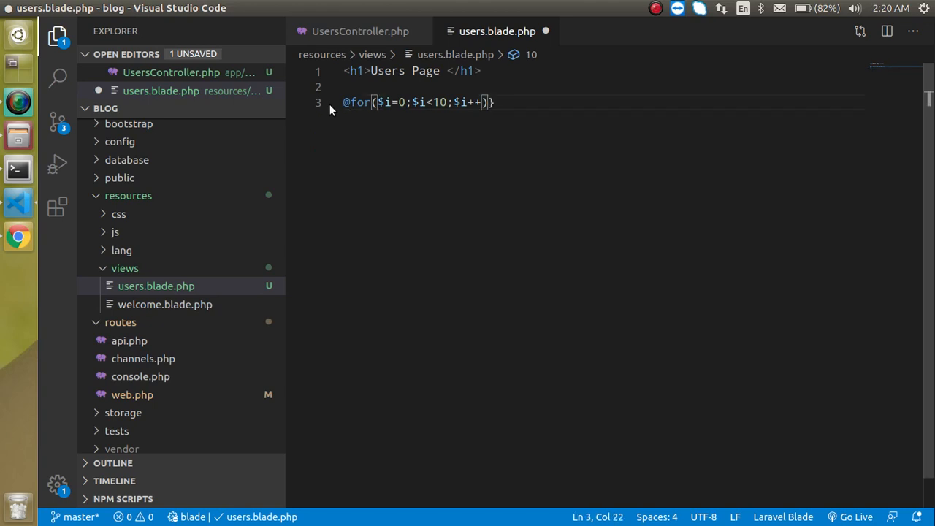
{"action": "type", "text": "@"}
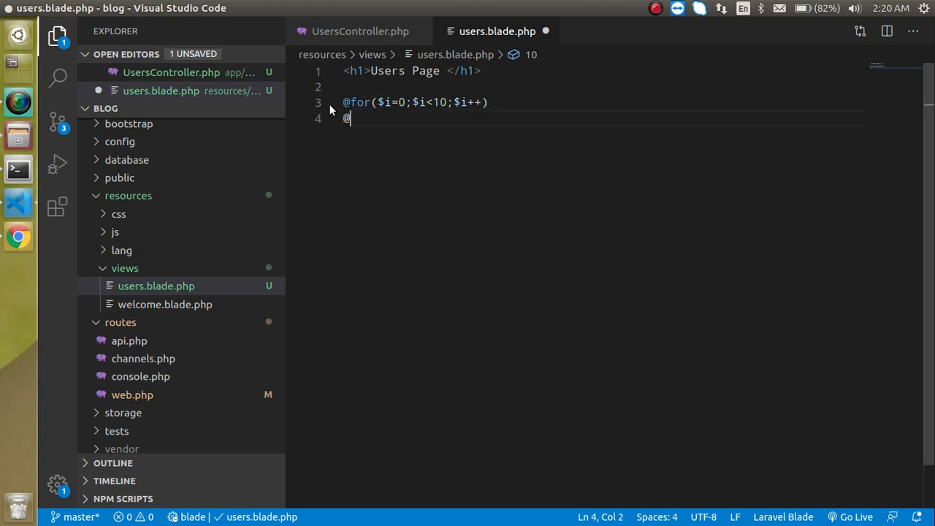
{"action": "type", "text": "enffor"}
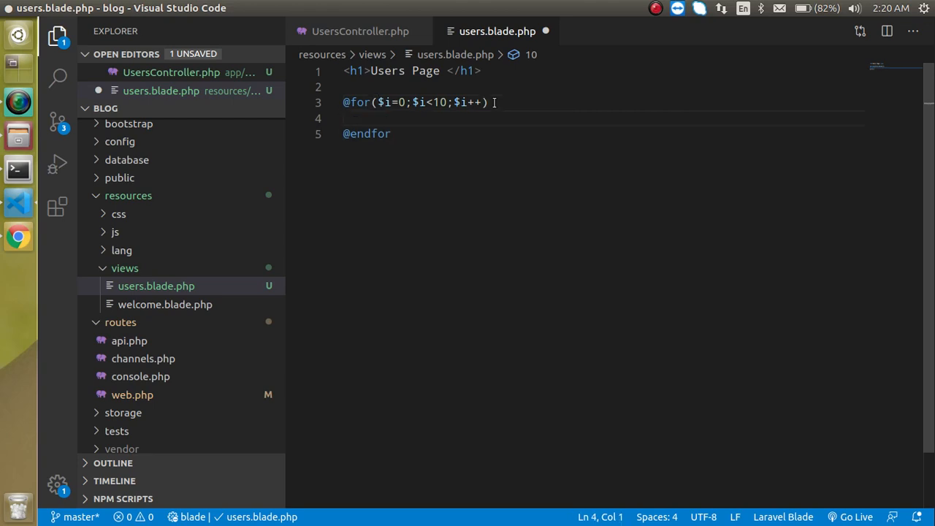
- Print <h4>{{$i}}</h4> inside the for loop
{"action": "type", "text": "<span"}
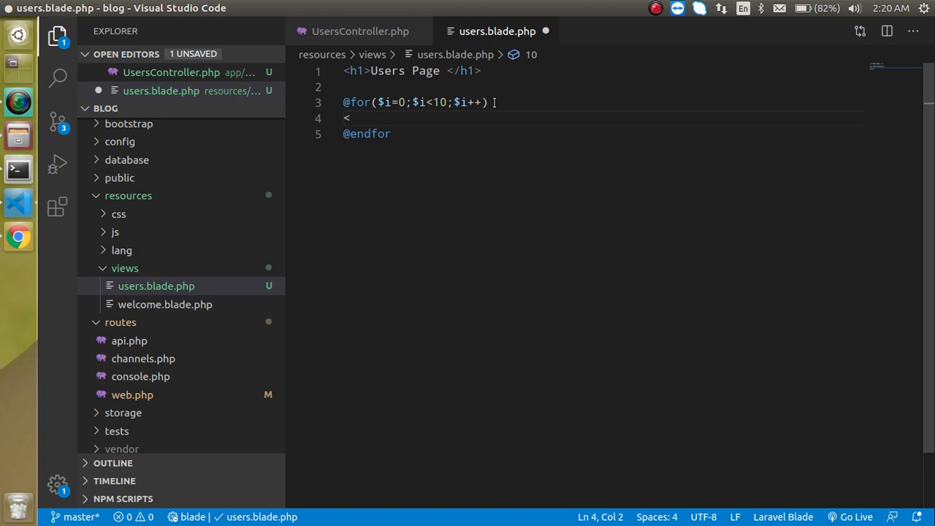
{"action": "type", "text": "h4>"}
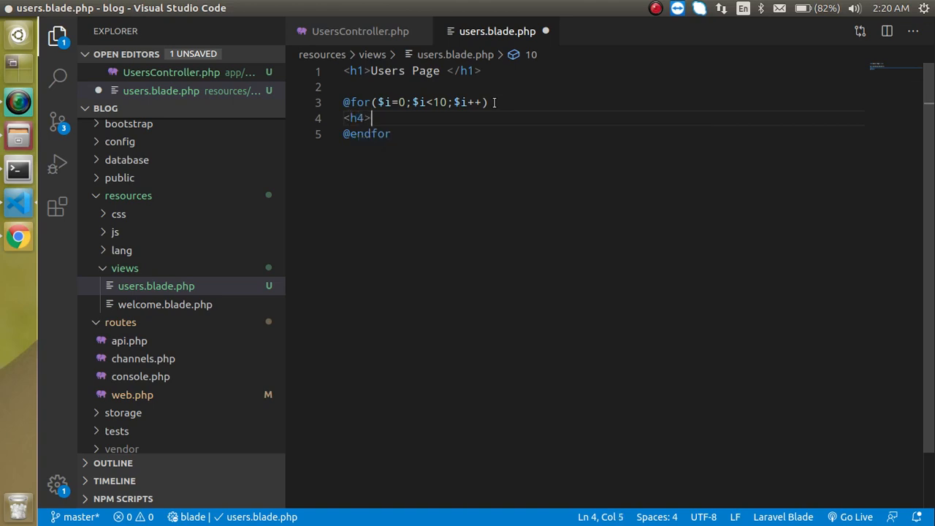
{"action": "type", "text": "</h4"}
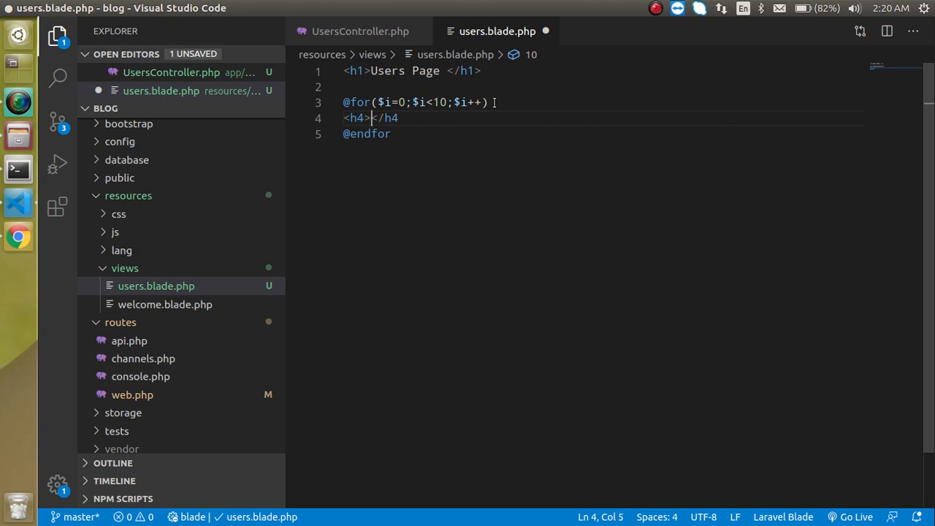
{"action": "type", "text": "{{}}"}
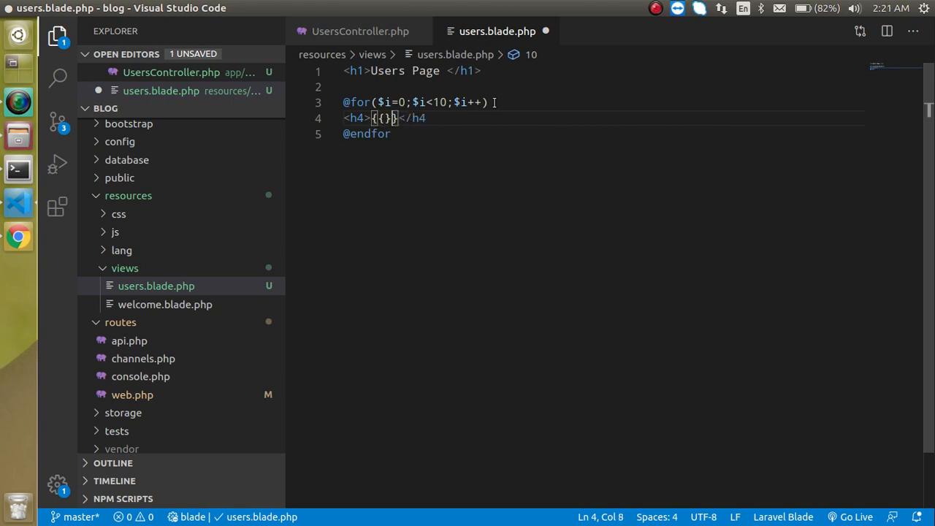
{"action": "type", "text": "$i"}
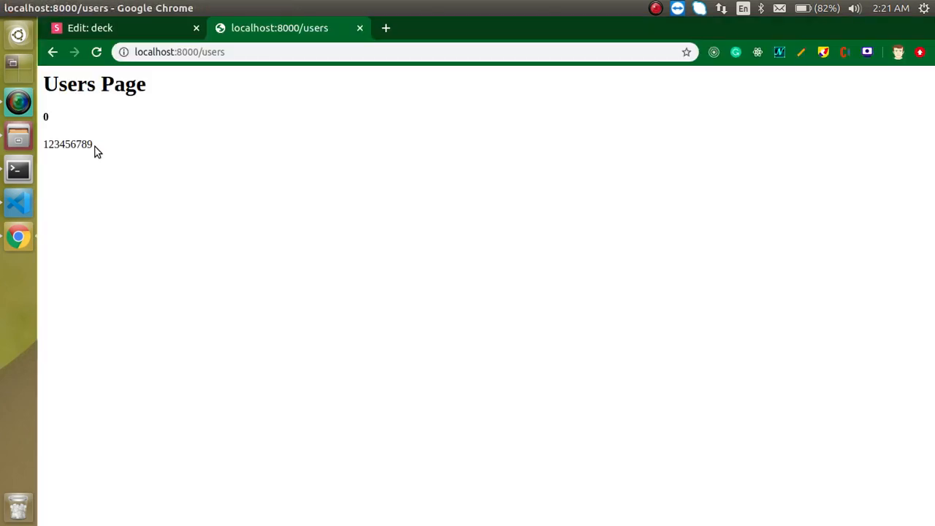
- Reload the users page to see digits 0 through 9, then select the for loop block in the editor
{"action": "left_click", "coordinate": [97, 53]}
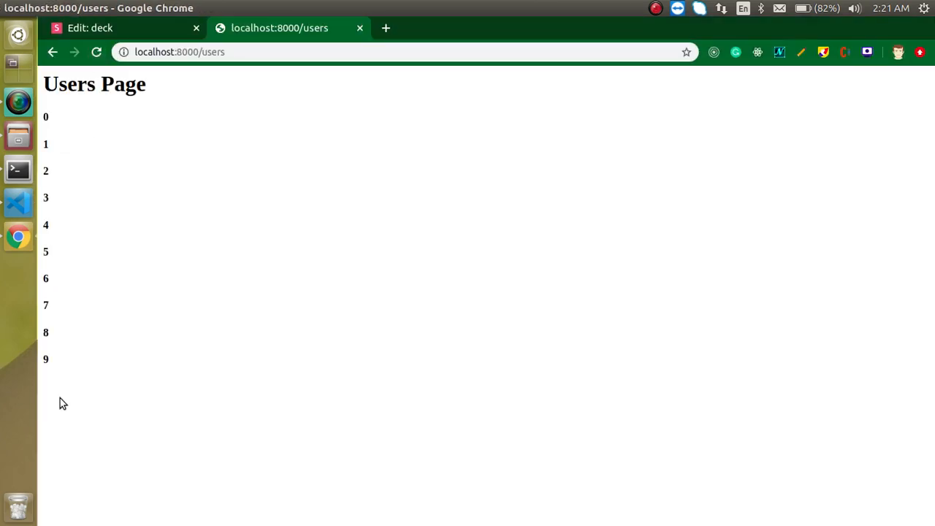
{"action": "left_click_drag", "start_coordinate": [46, 225], "coordinate": [47, 360]}
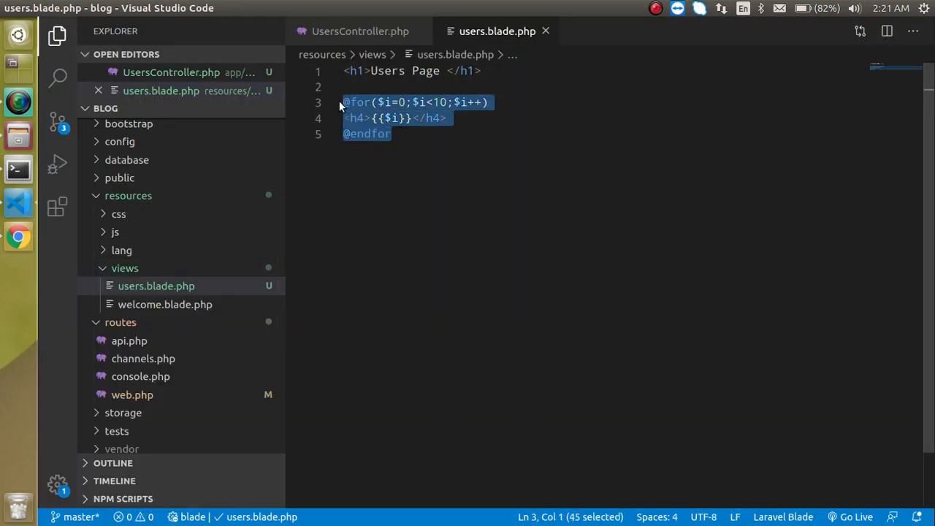
- Add $data=['anil','peter','locky','bruce'] in UsersController viewLoad
{"action": "left_click", "coordinate": [359, 31]}
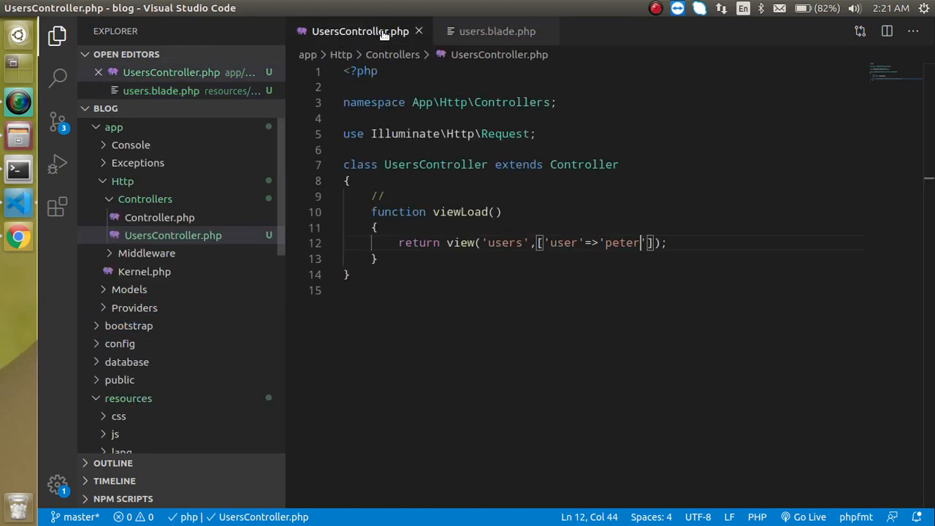
{"action": "key", "text": "Enter"}
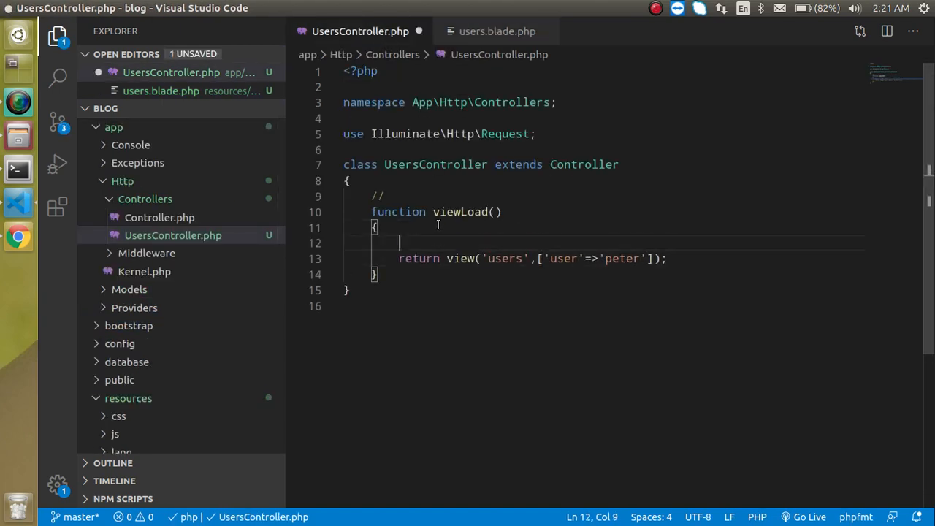
{"action": "type", "text": "$data=['"}
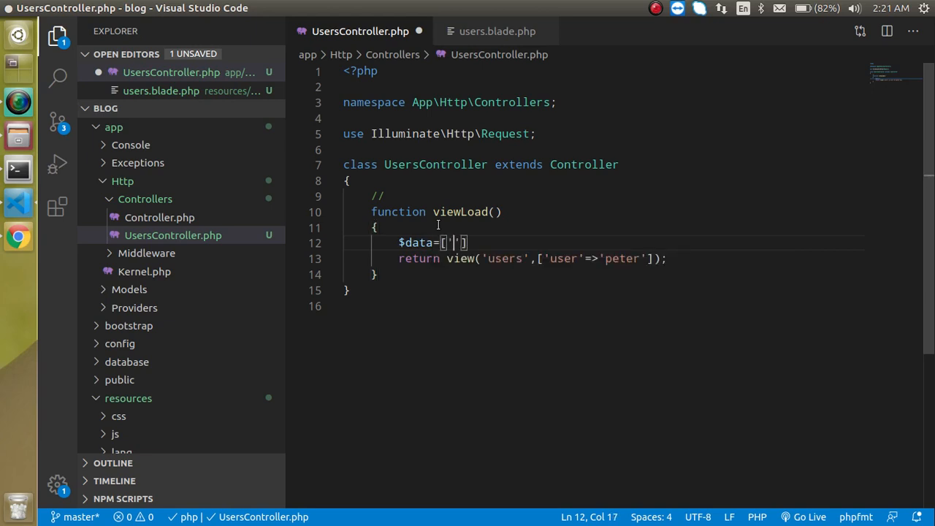
{"action": "type", "text": "anil',"}
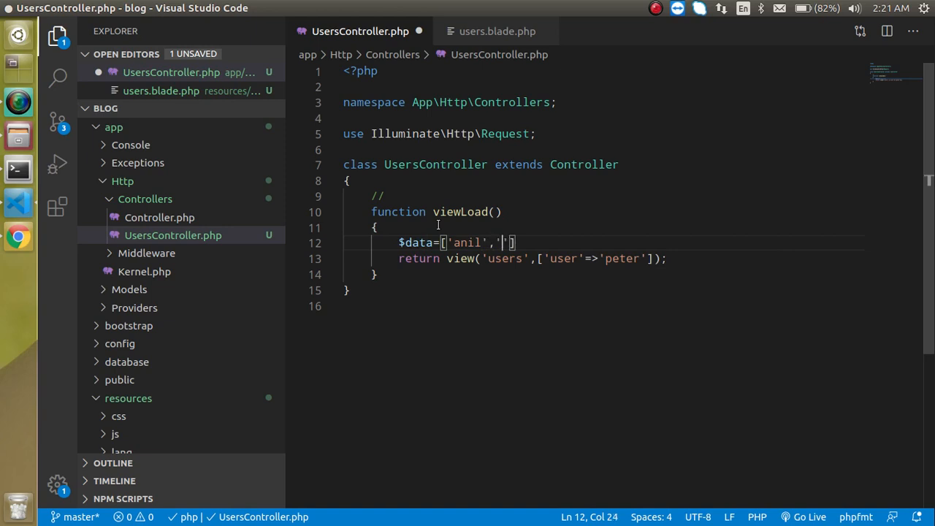
{"action": "type", "text": "peter"}
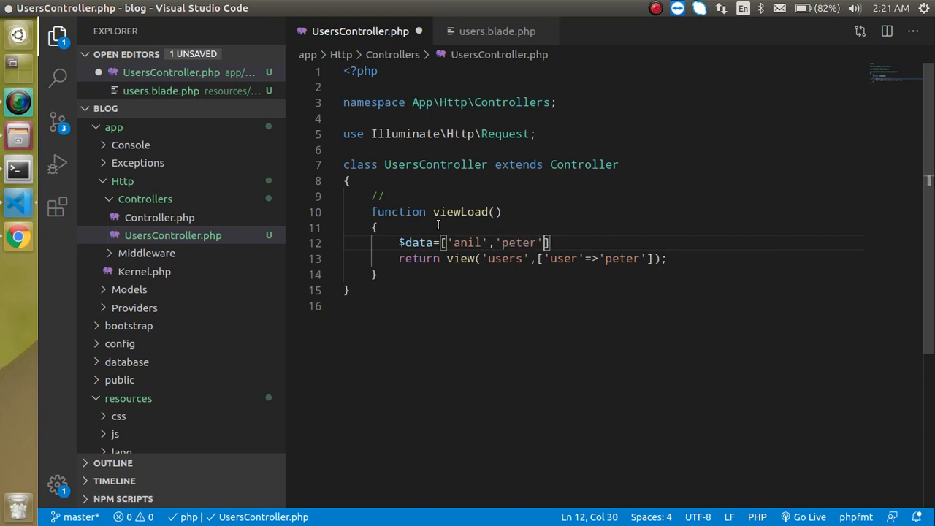
{"action": "type", "text": ",locky\""}
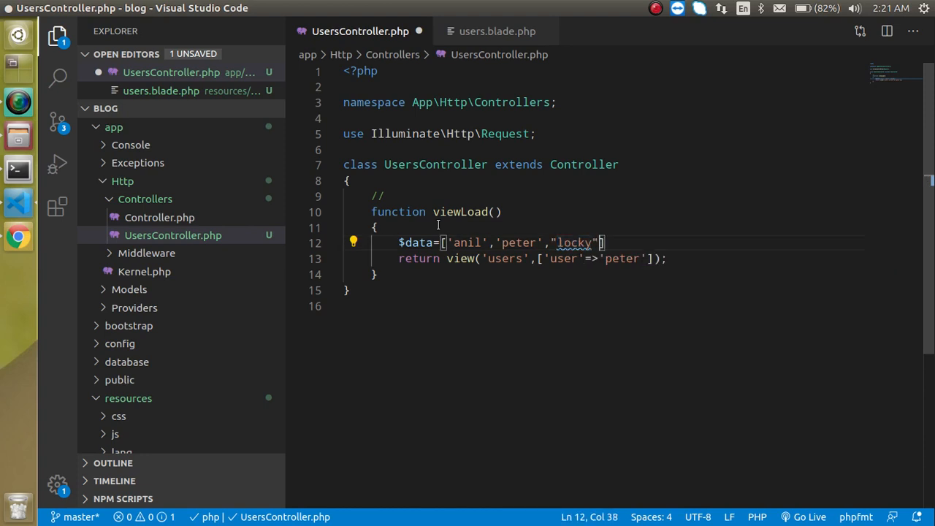
{"action": "type", "text": ",''"}
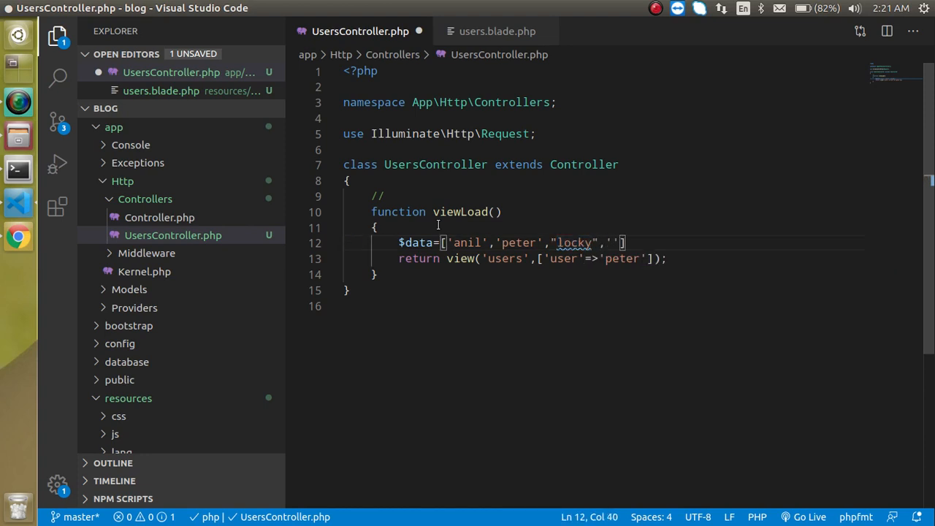
{"action": "type", "text": "bruce"}
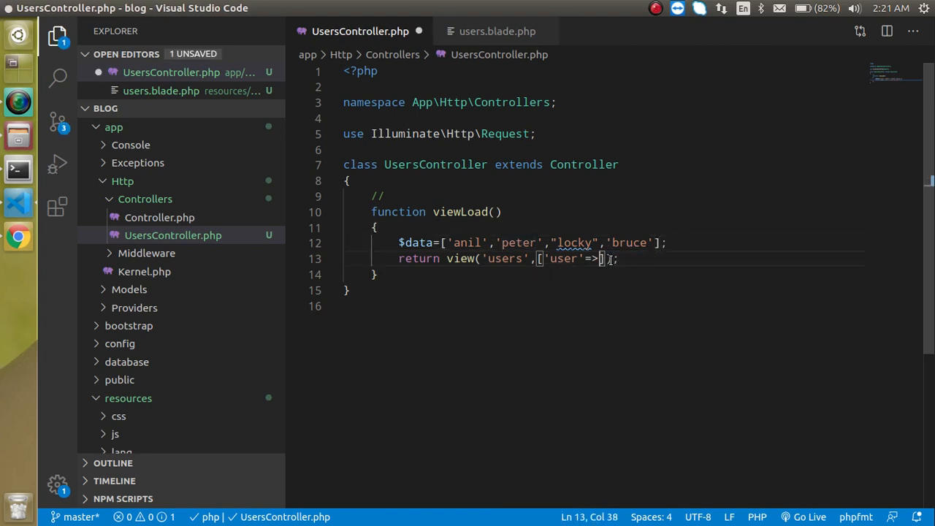
- Pass ['user'=>$data] to the users view, checking the key name against users.blade.php
{"action": "type", "text": "$"}
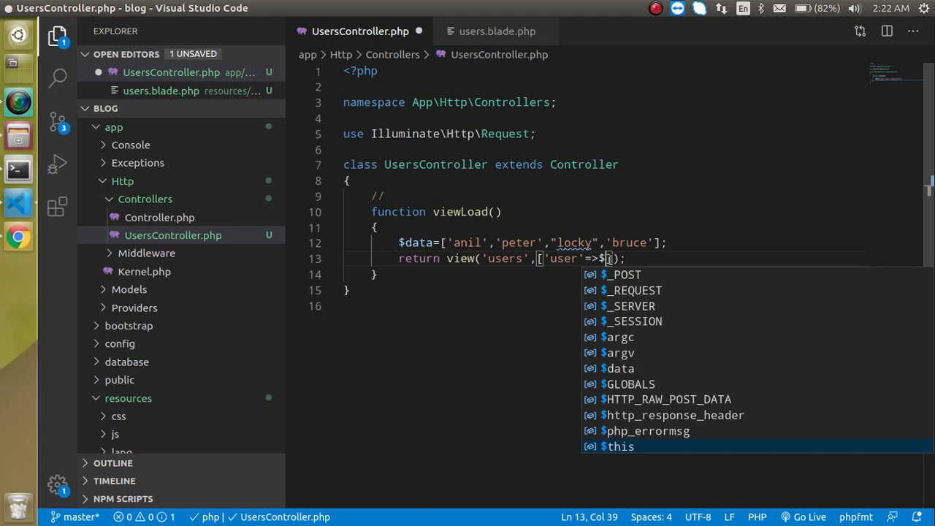
{"action": "type", "text": "data"}
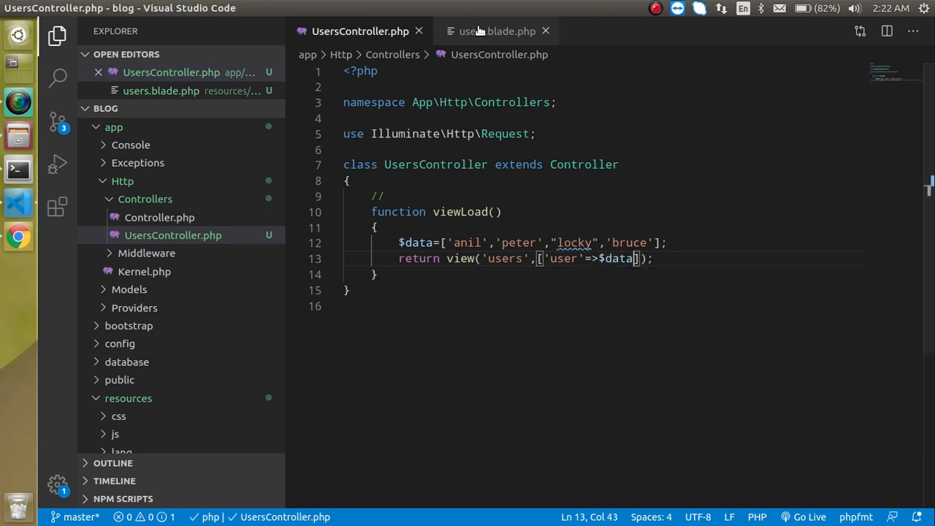
{"action": "left_click", "coordinate": [496, 31]}
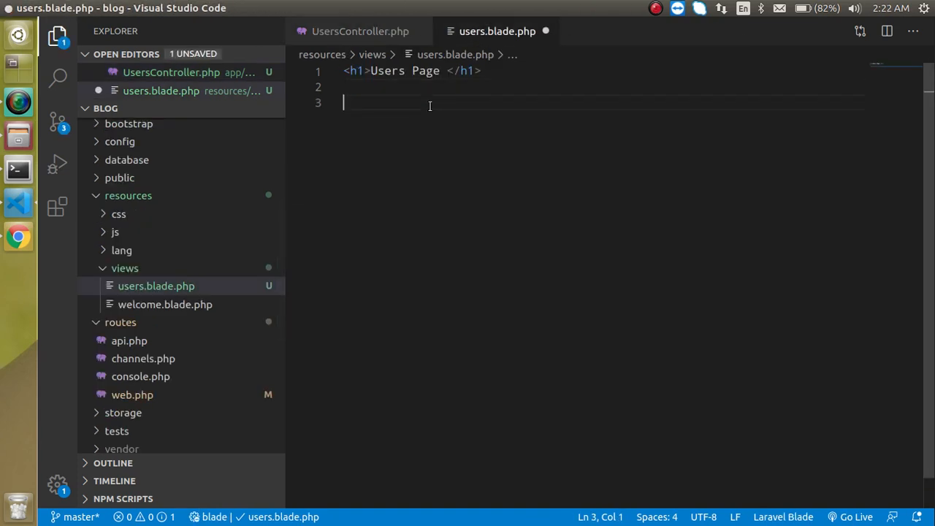
{"action": "left_click", "coordinate": [359, 31]}
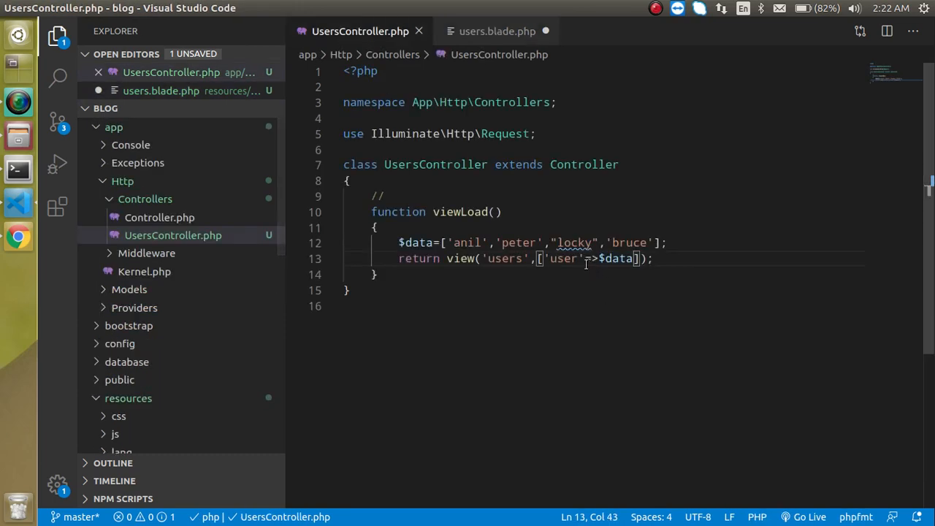
{"action": "double_click", "coordinate": [563, 259]}
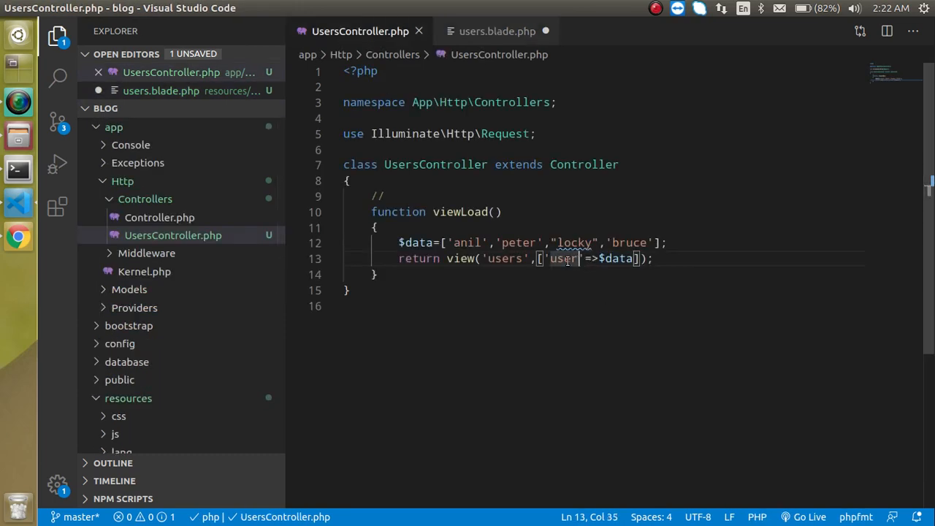
{"action": "left_click", "coordinate": [497, 31]}
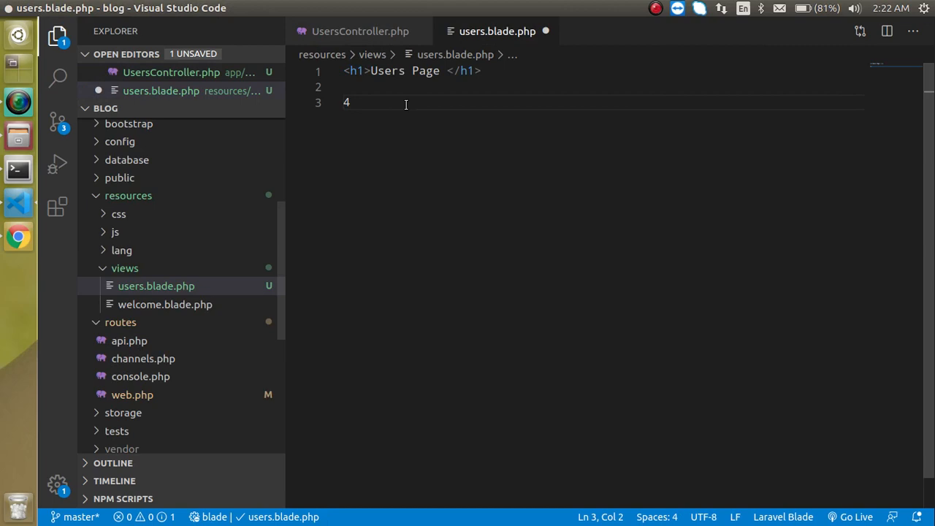
{"action": "left_click", "coordinate": [359, 31]}
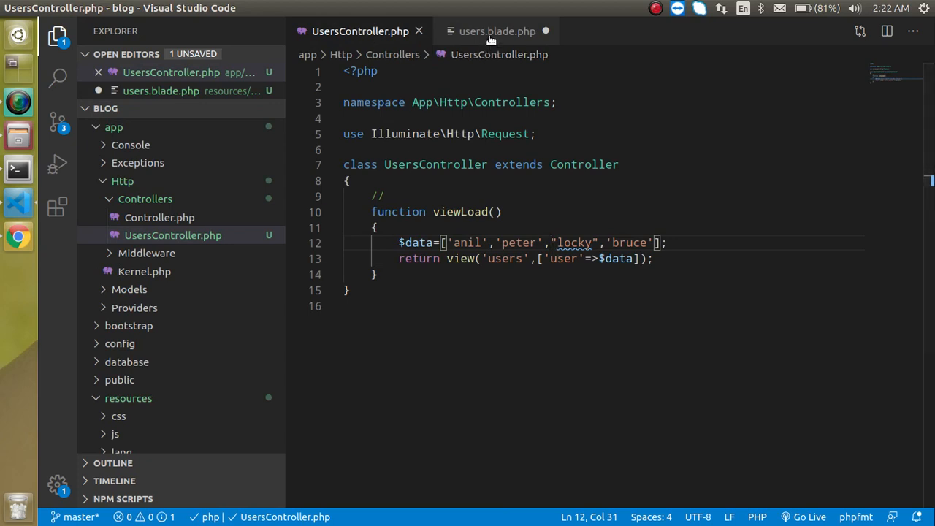
{"action": "left_click", "coordinate": [496, 31]}
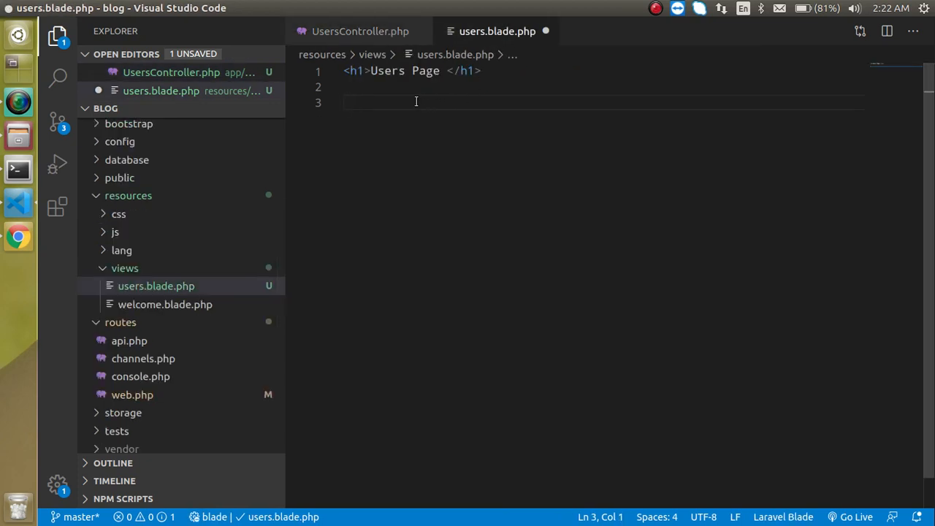
{"action": "type", "text": "foreach ($collection as $item"}
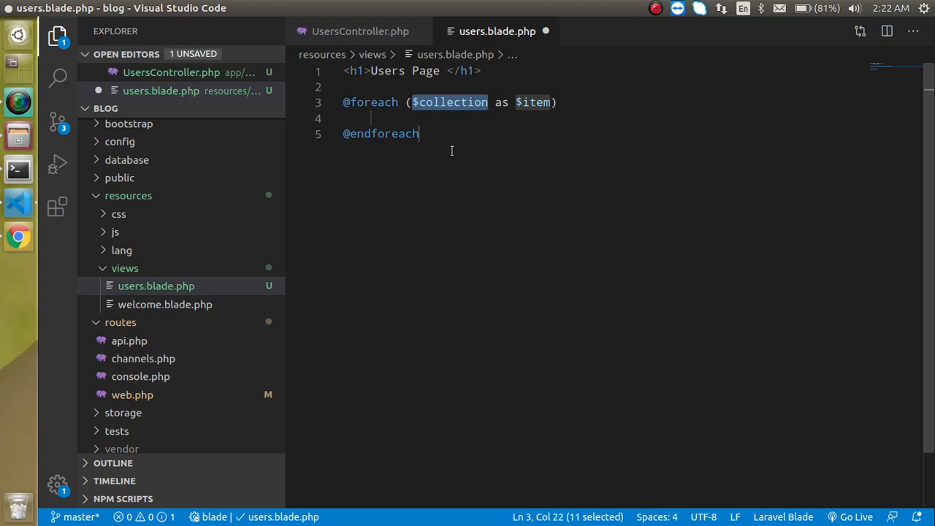
{"action": "key", "text": "Delete"}
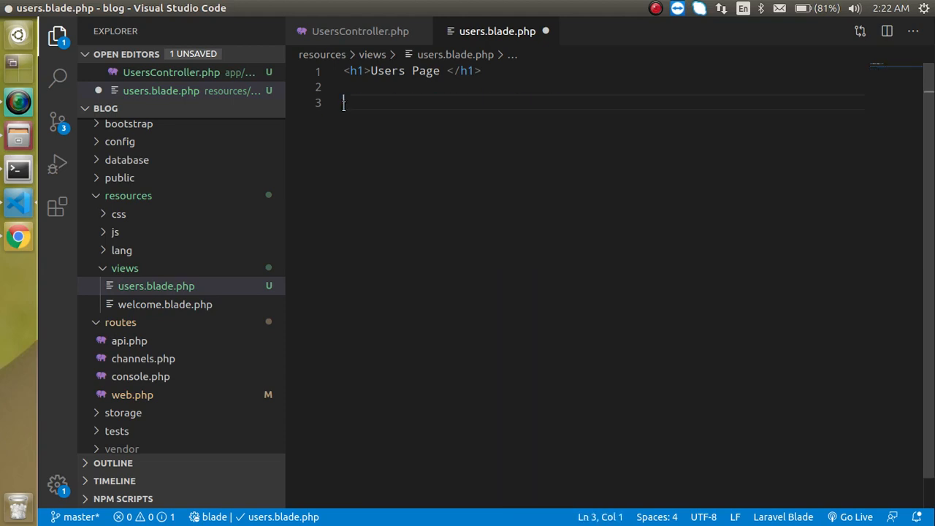
{"action": "type", "text": "p"}
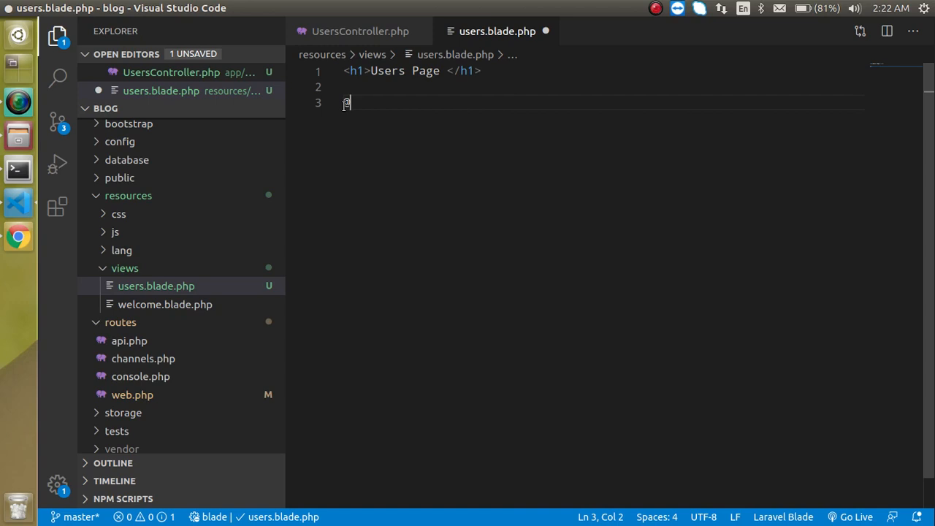
{"action": "type", "text": "f"}
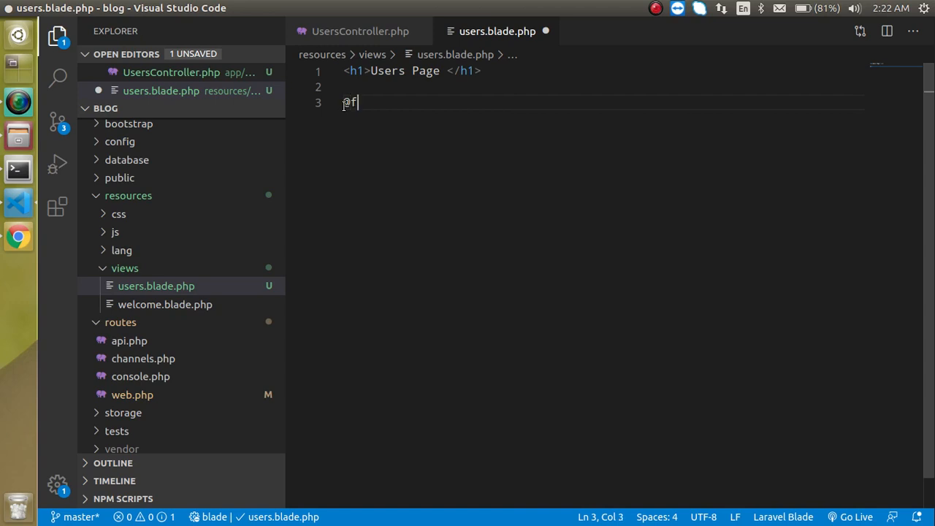
{"action": "type", "text": "oreach"}
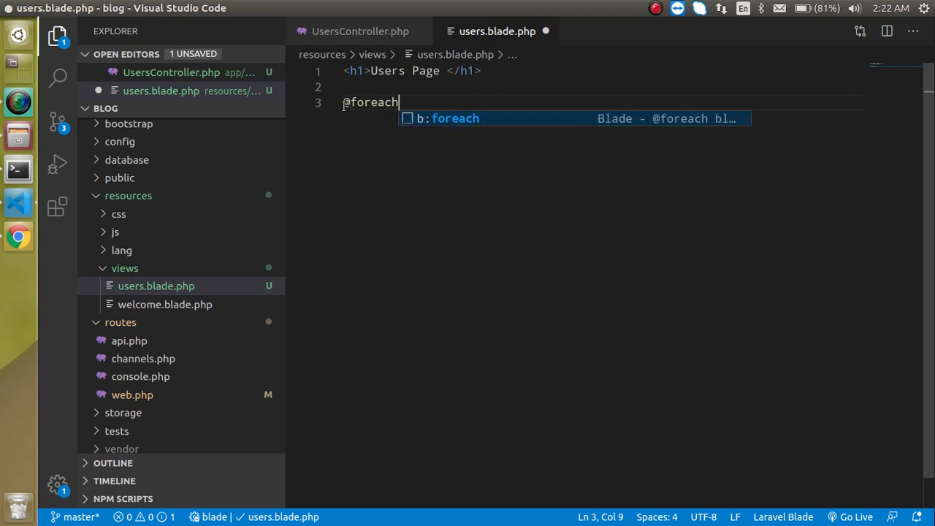
{"action": "type", "text": "($"}
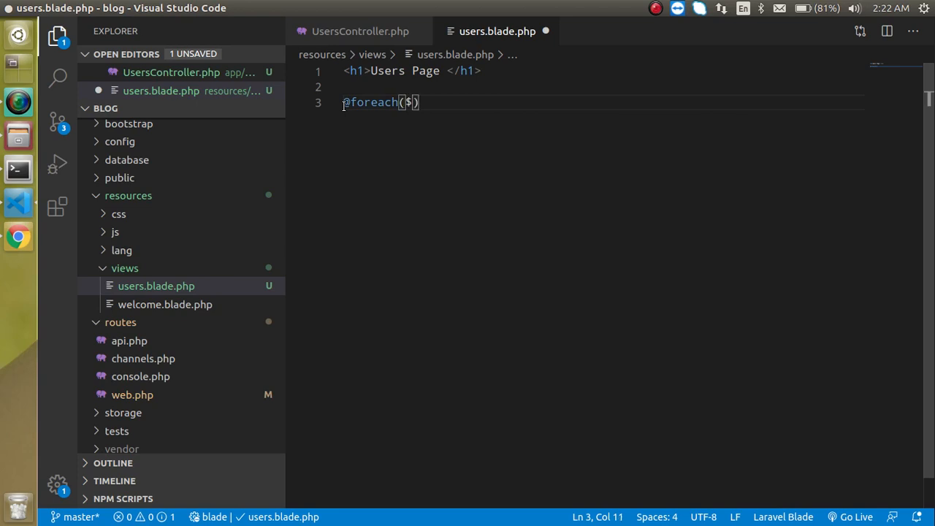
{"action": "type", "text": "user"}
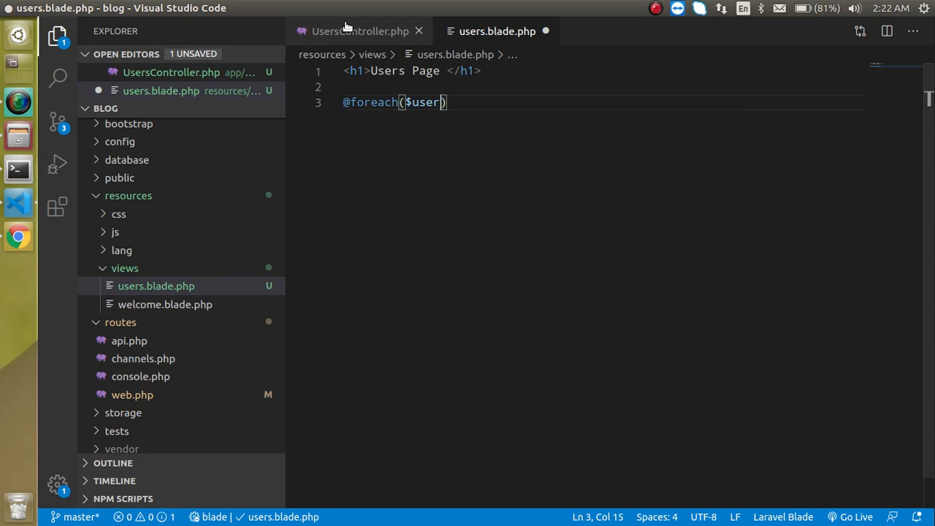
{"action": "left_click", "coordinate": [359, 31]}
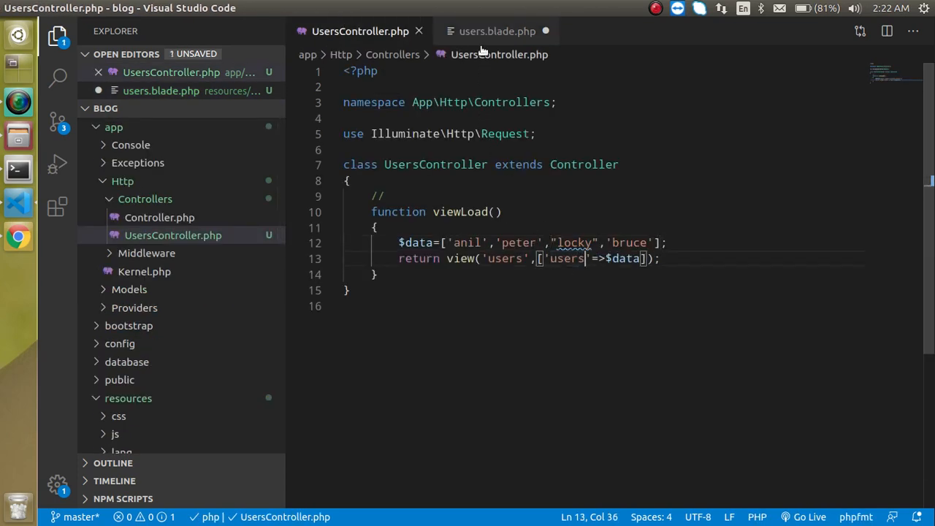
{"action": "left_click", "coordinate": [497, 31]}
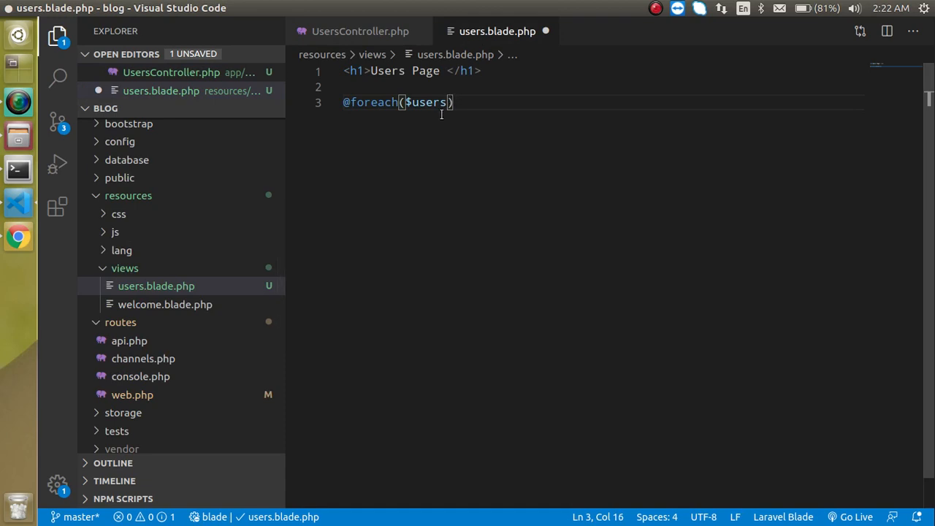
{"action": "type", "text": "as $user"}
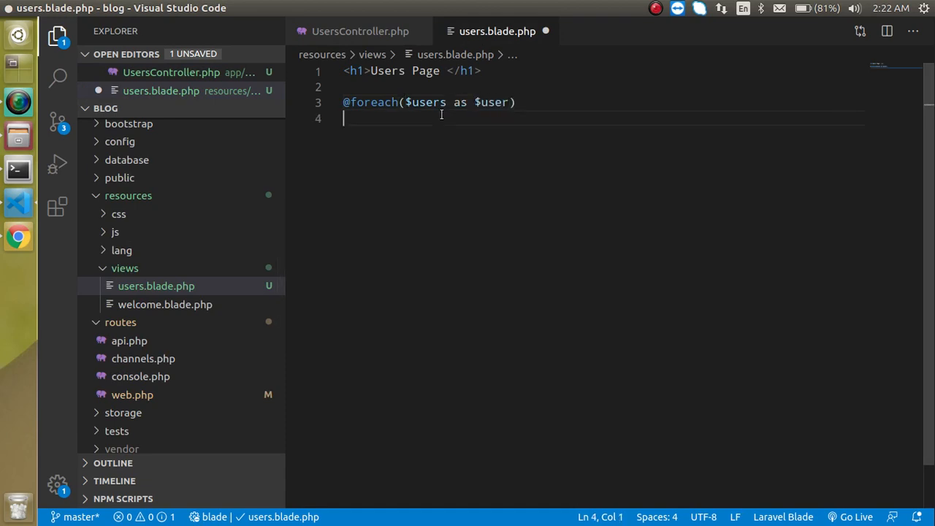
{"action": "type", "text": "@en"}
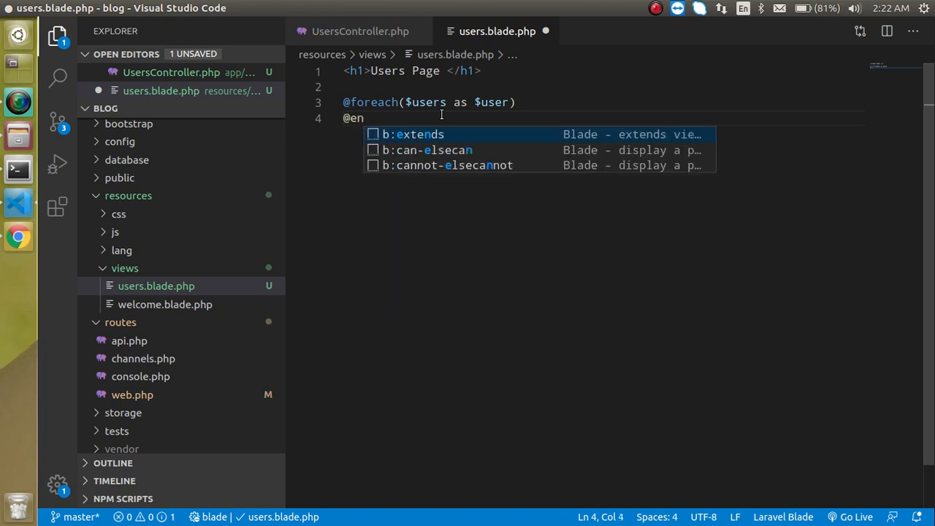
{"action": "type", "text": "dfo"}
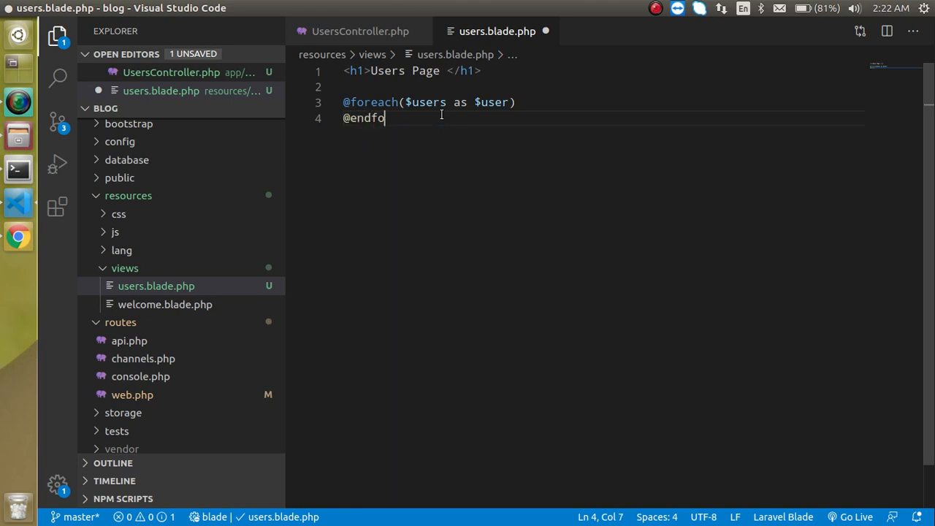
{"action": "type", "text": "reach"}
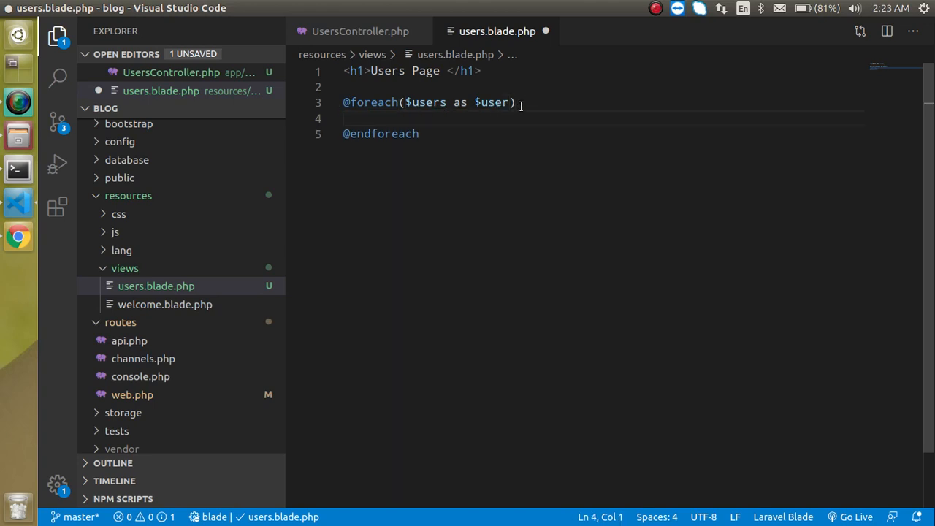
{"action": "type", "text": "<h1"}
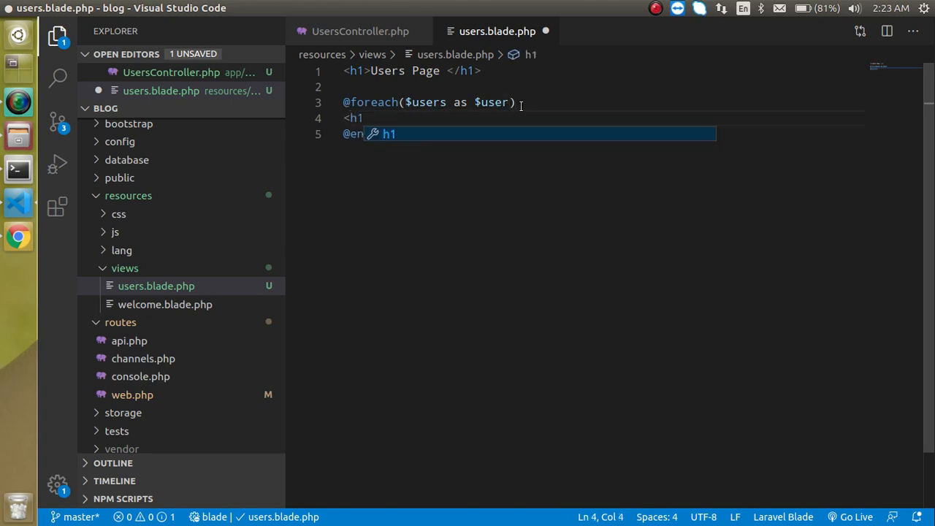
{"action": "type", "text": "></h1>"}
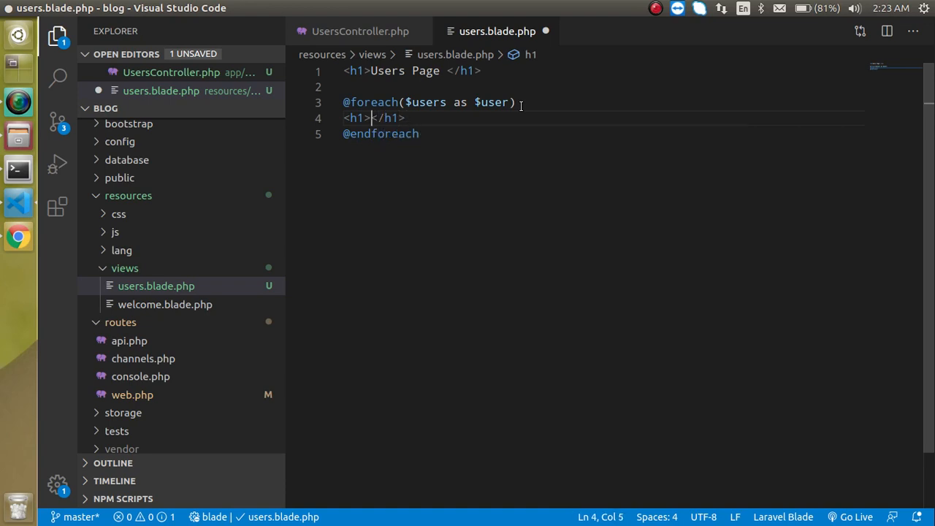
{"action": "type", "text": "{{}}"}
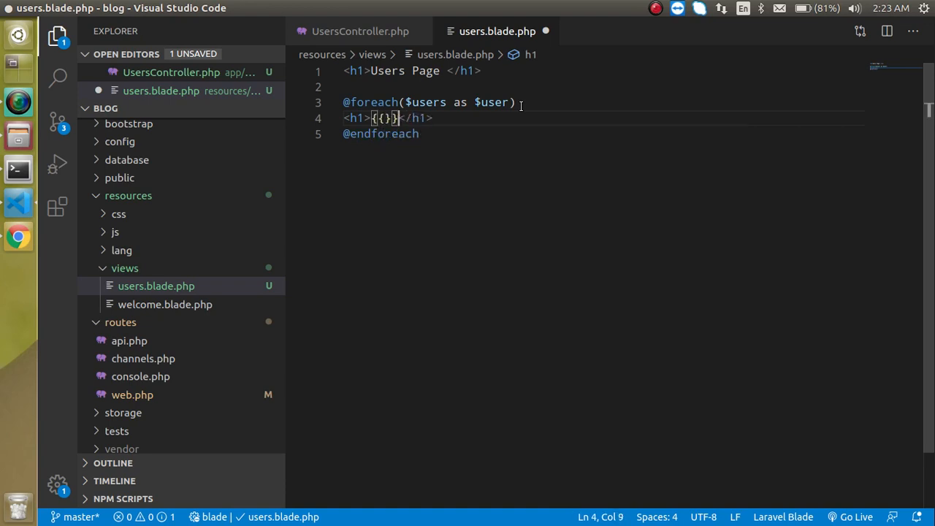
{"action": "type", "text": "$"}
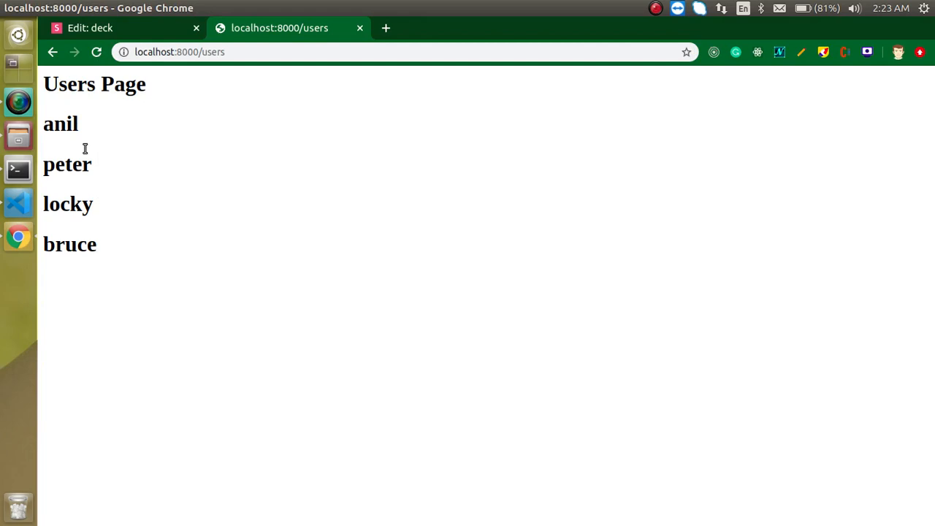
{"action": "mouse_move", "coordinate": [105, 254]}
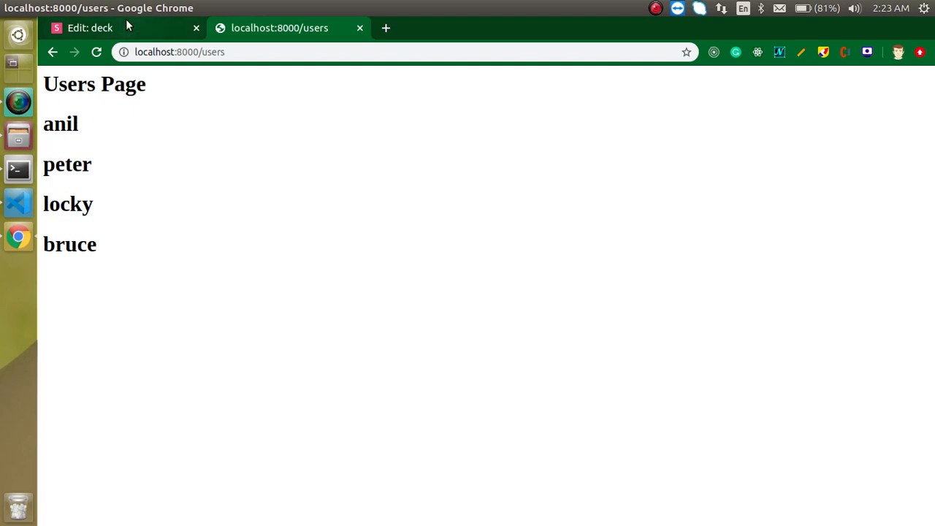
- Switch from the rendered users page back to the Slides deck
{"action": "left_click", "coordinate": [90, 28]}
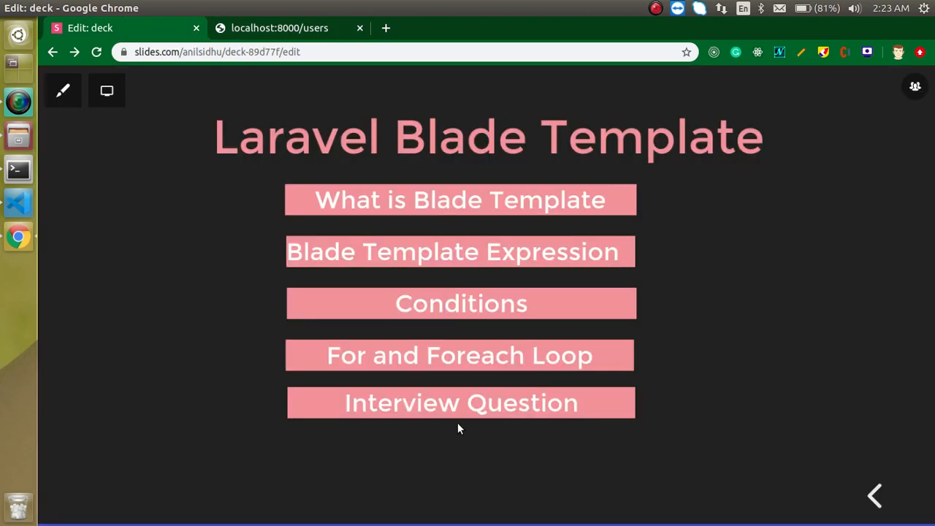
- Highlight the Interview Question topic on the agenda slide and return to VS Code
{"action": "double_click", "coordinate": [400, 404]}
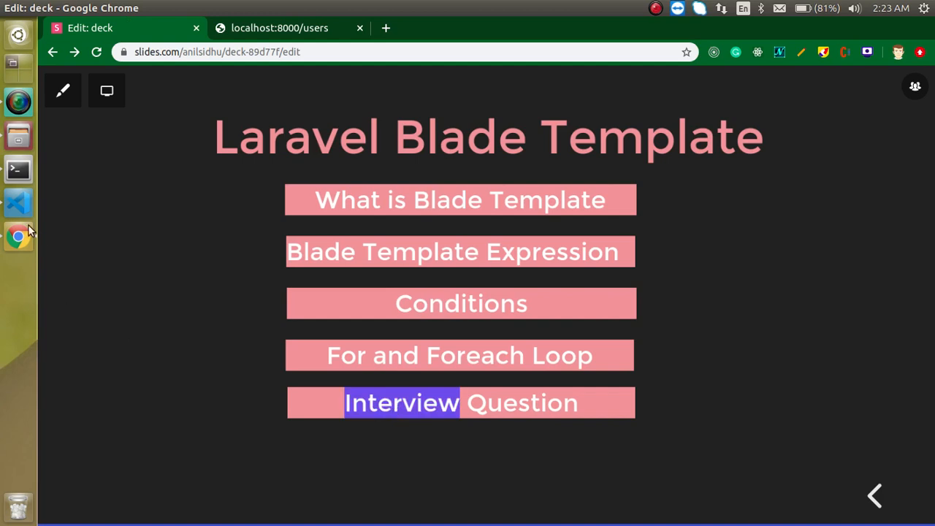
{"action": "left_click", "coordinate": [17, 203]}
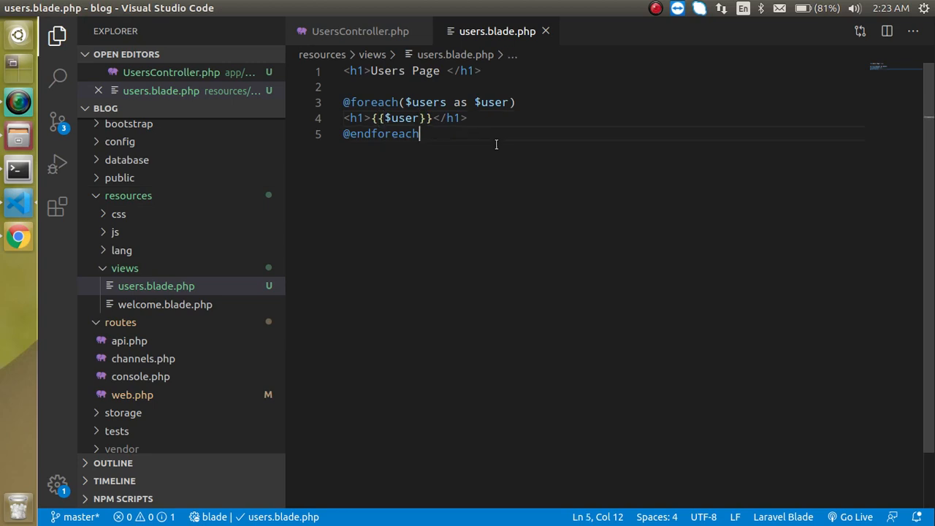
{"action": "type", "text": "<"}
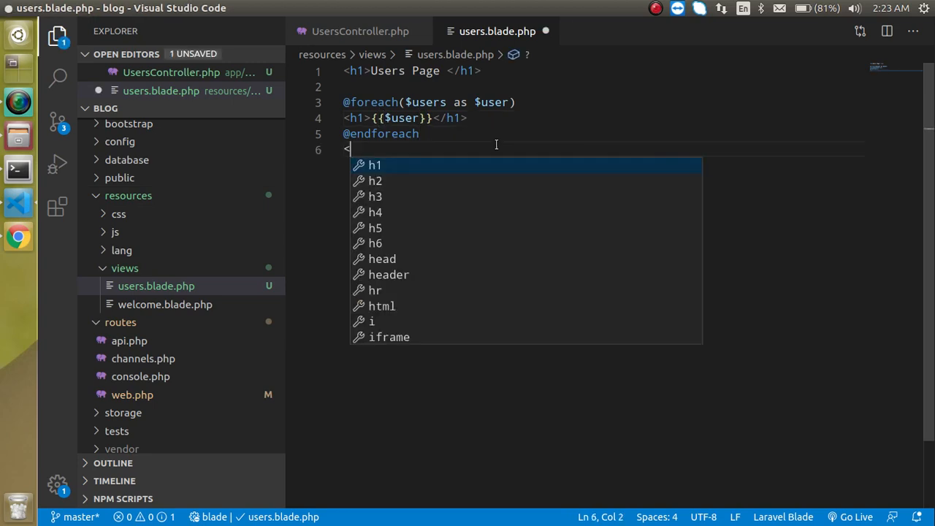
{"action": "type", "text": "?p"}
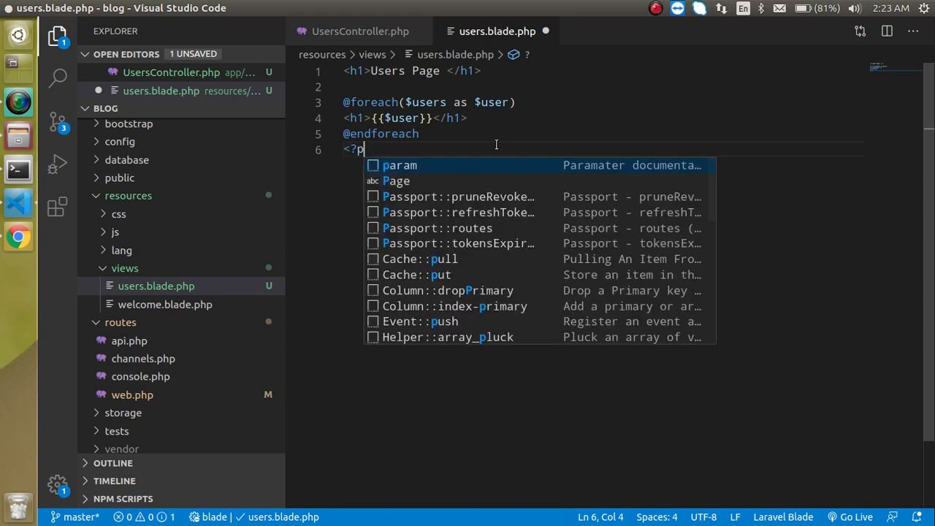
{"action": "type", "text": "hp"}
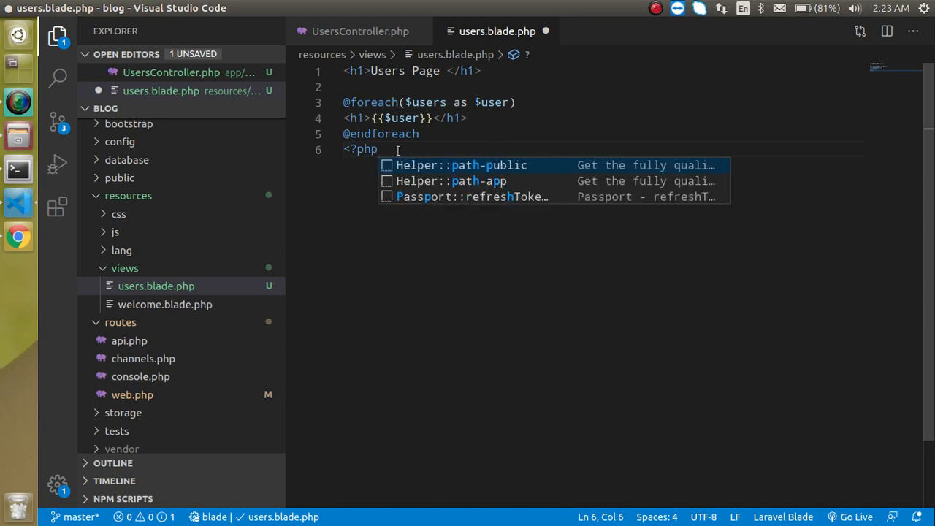